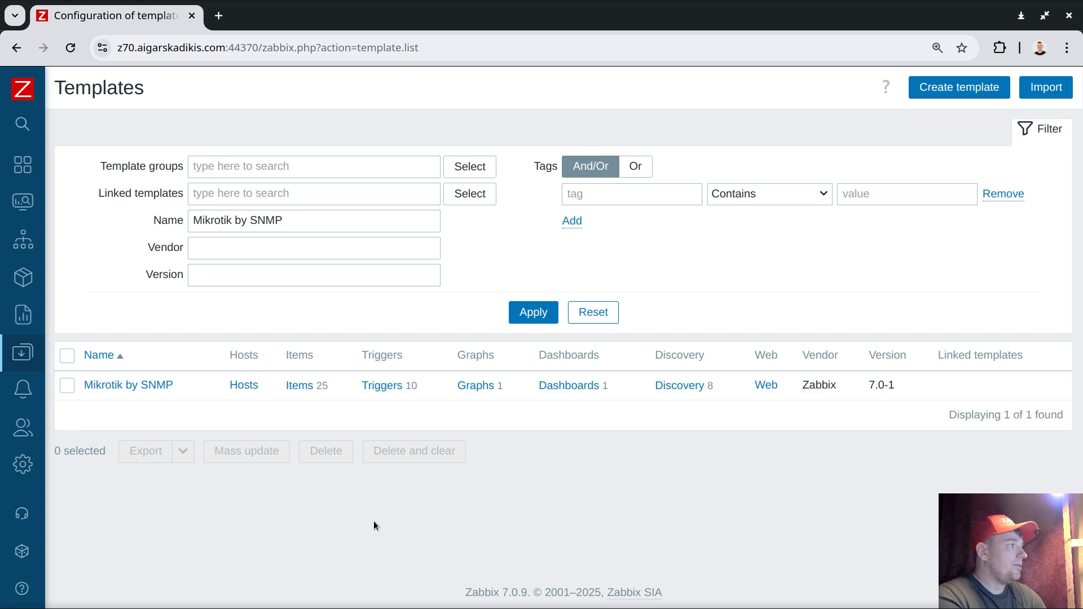
mouse_move(873, 426)
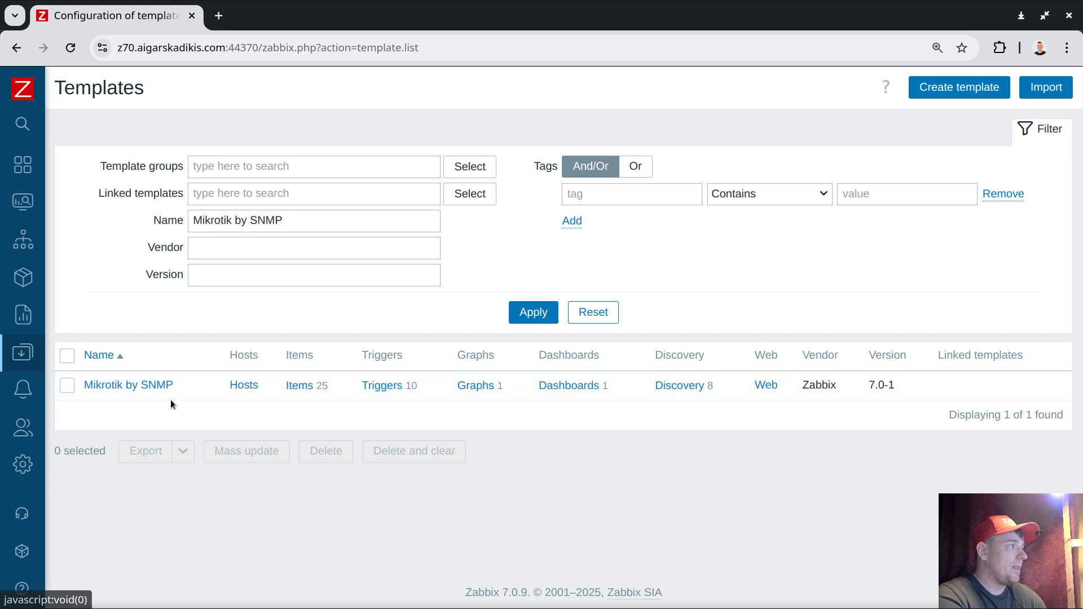
Clone the Mikrotik by SNMP template as 'My Mikrotik' in the Templates/My group.
click(128, 384)
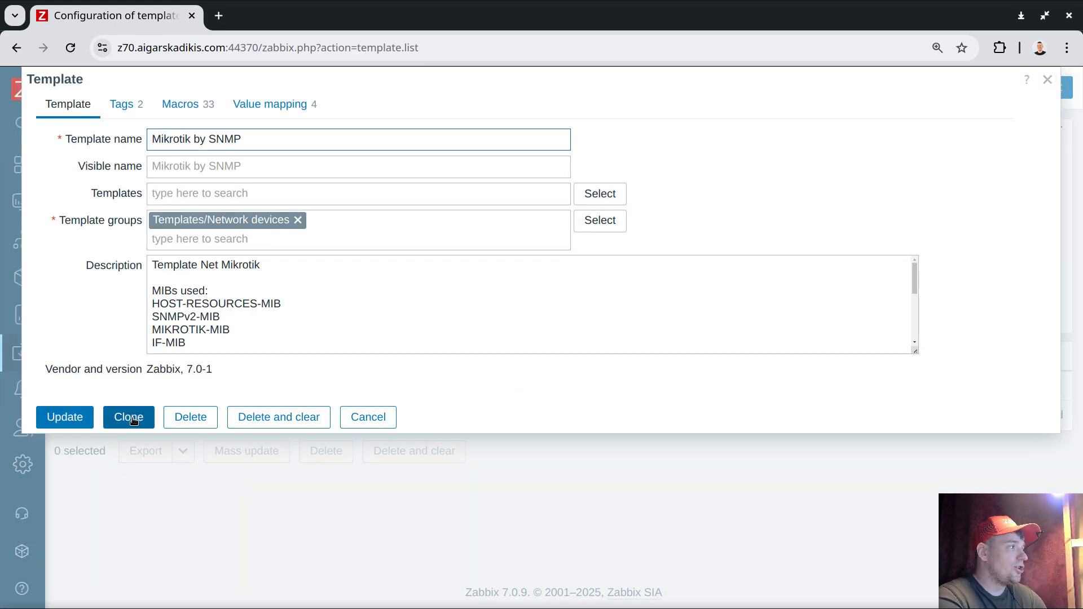
click(128, 417)
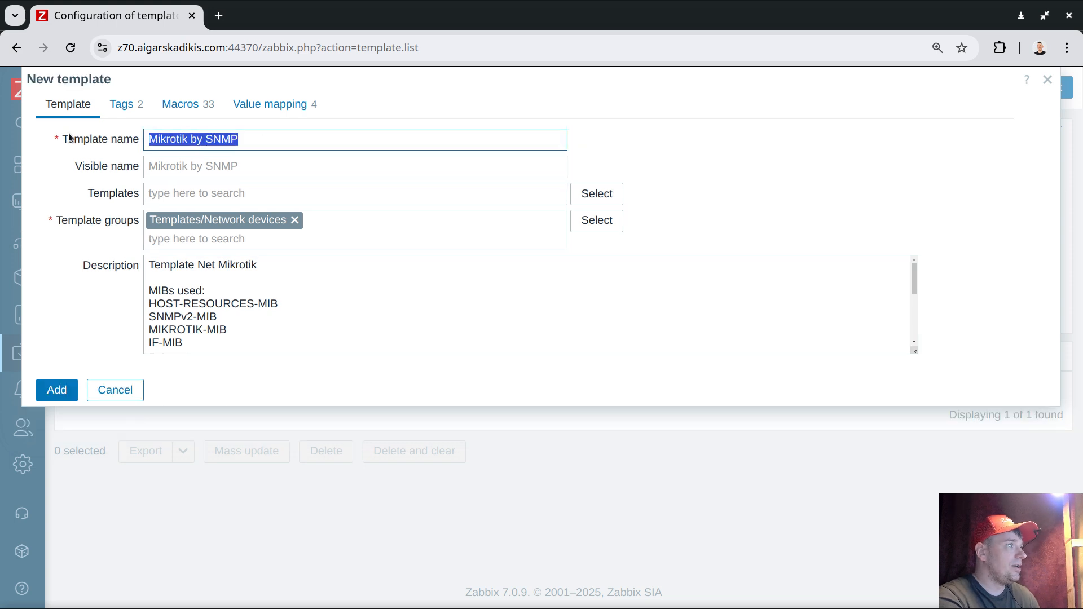
text(My ikrotik by SNMP)
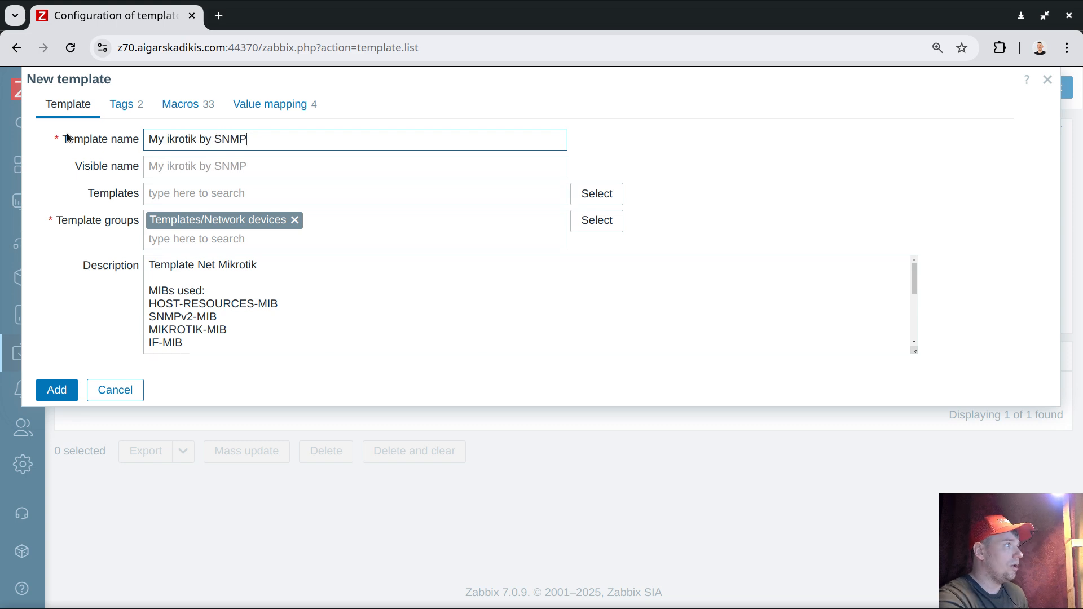
text(M)
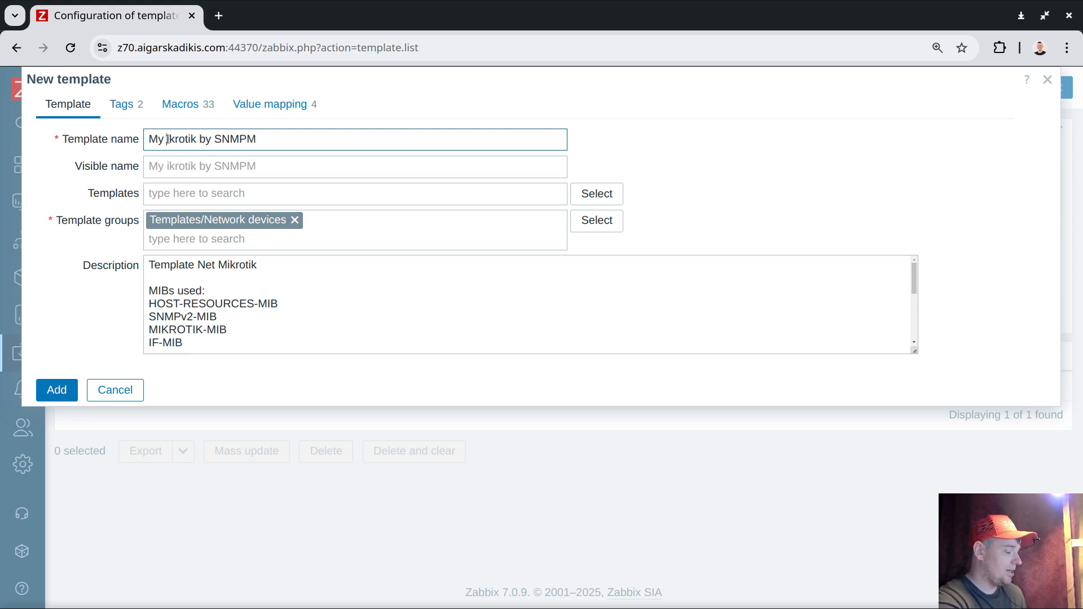
text(My Mikrotik)
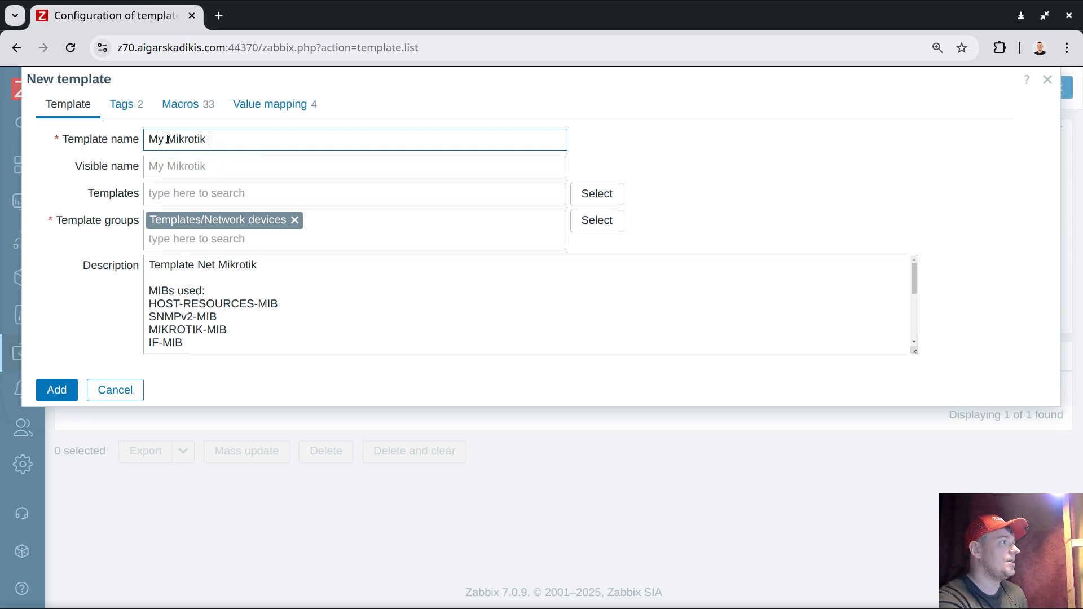
click(295, 220)
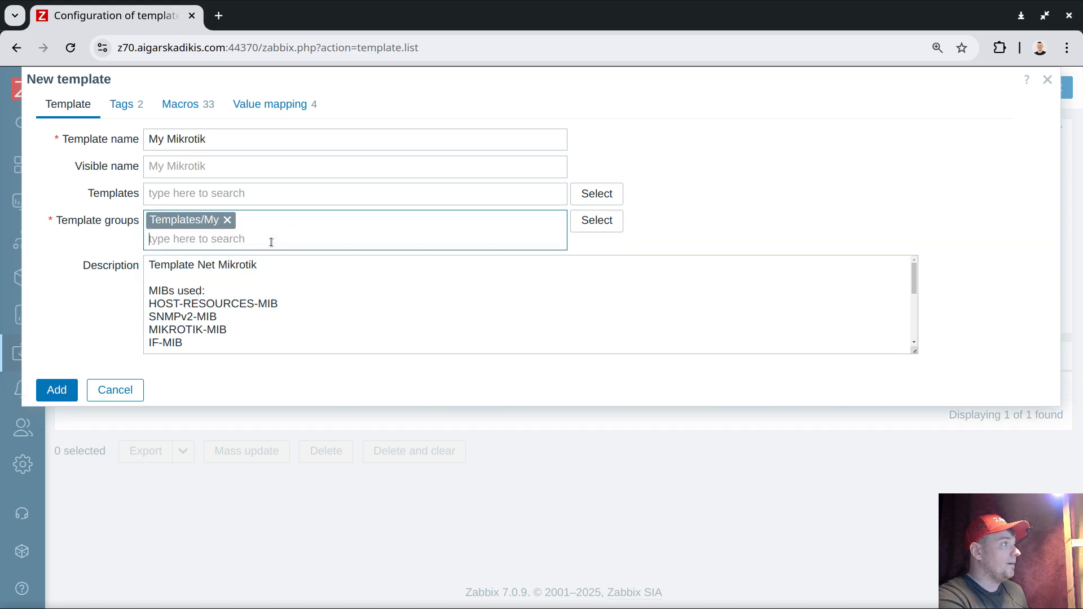
Add the My Mikrotik template and filter the template list by the name 'my'.
click(56, 390)
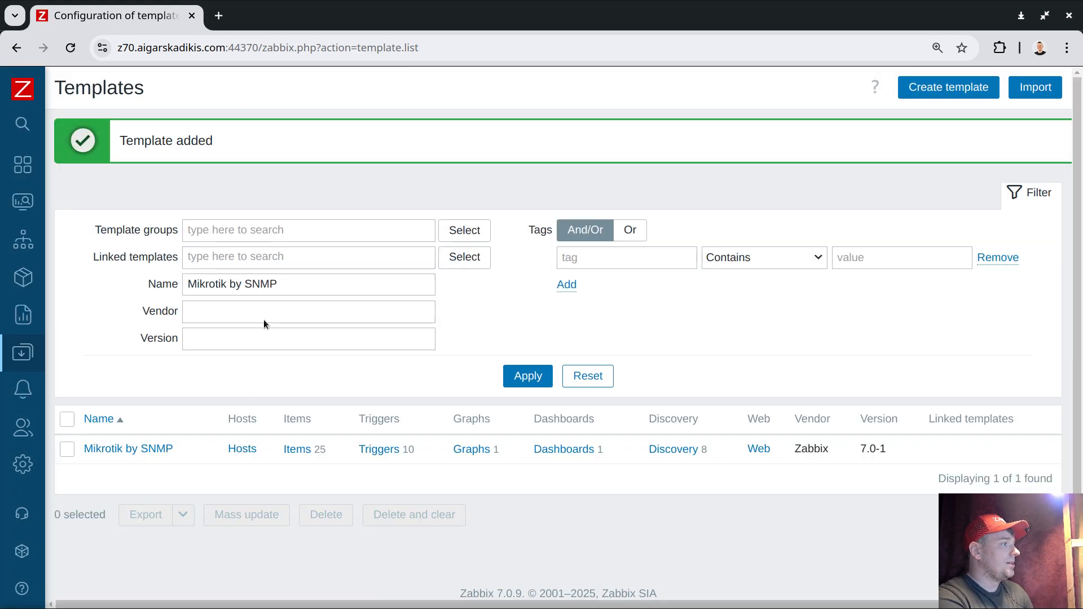
click(307, 284)
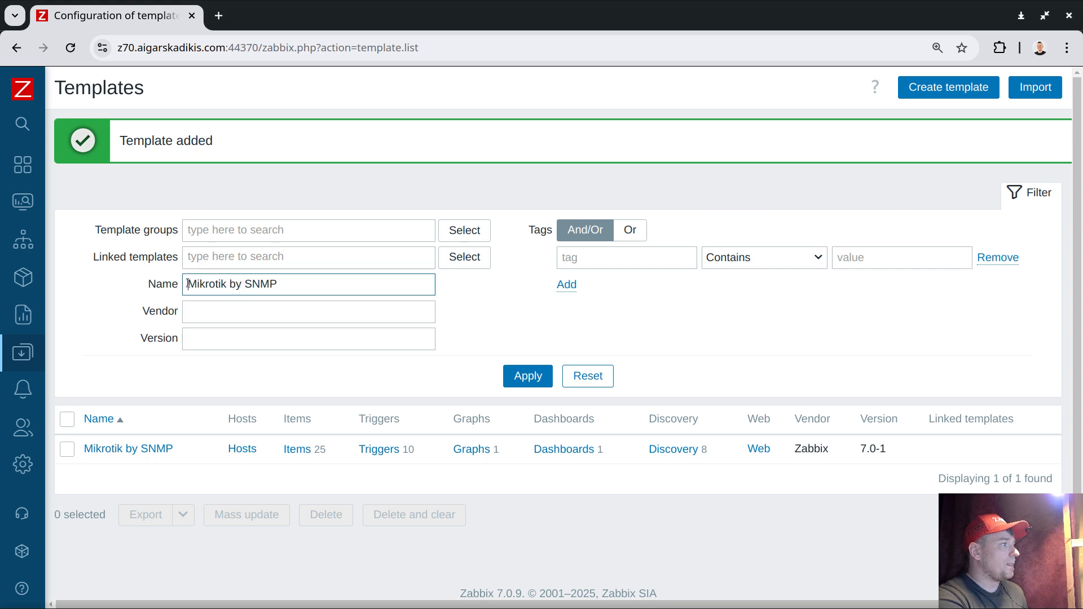
text(my)
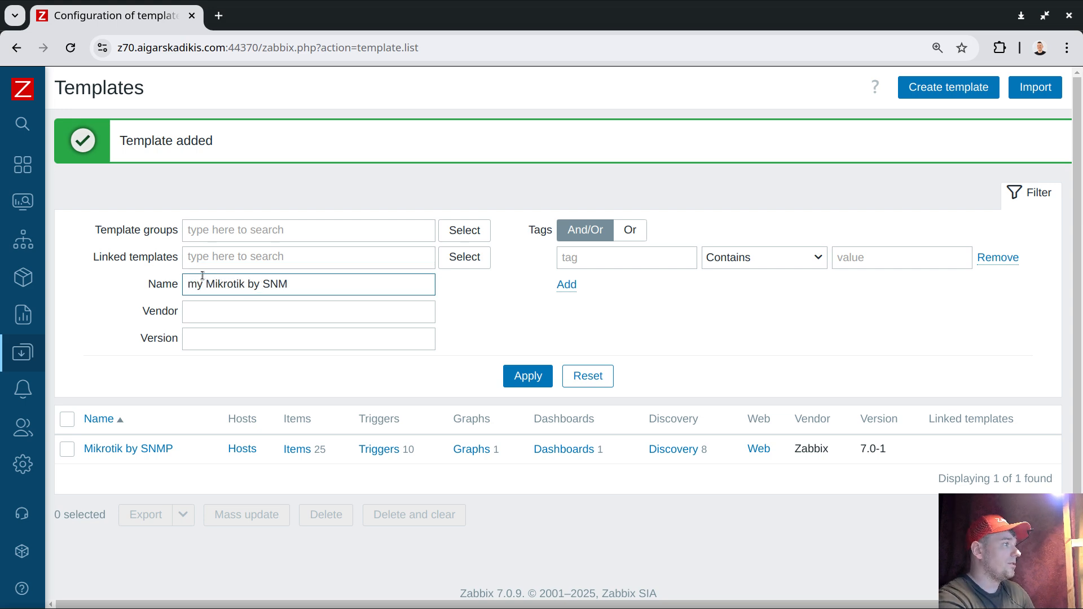
click(526, 375)
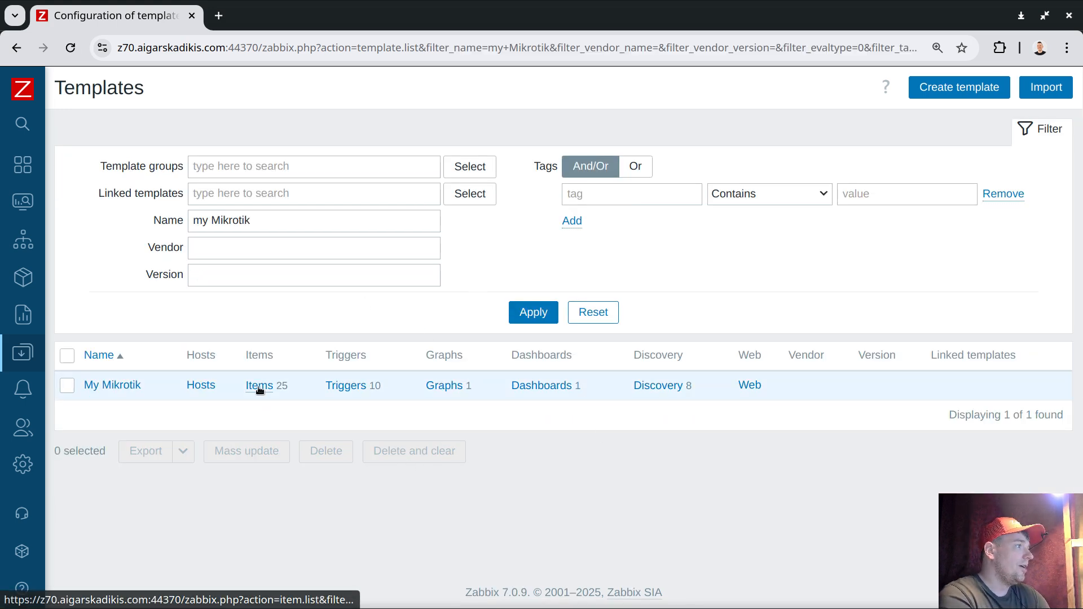
Open My Mikrotik's items and narrow them to the six component: raw walk items.
click(259, 385)
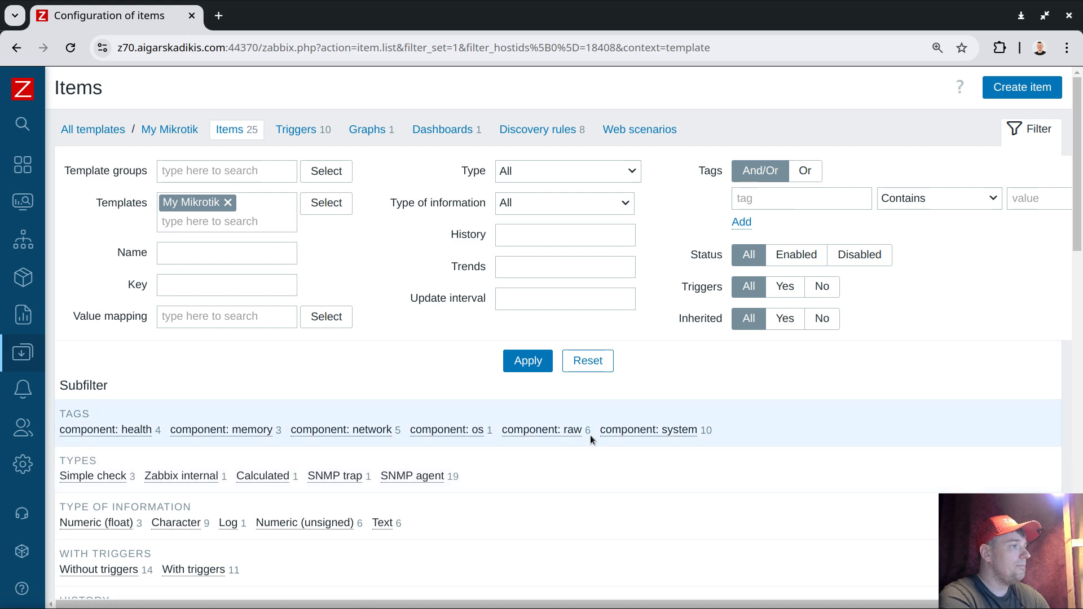
click(542, 430)
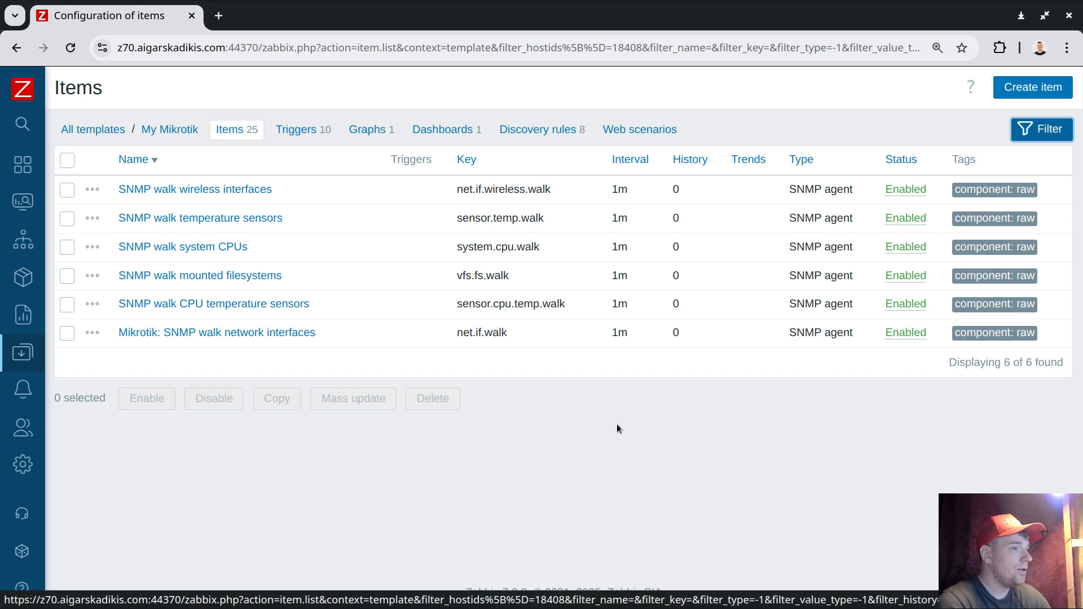
mouse_move(557, 405)
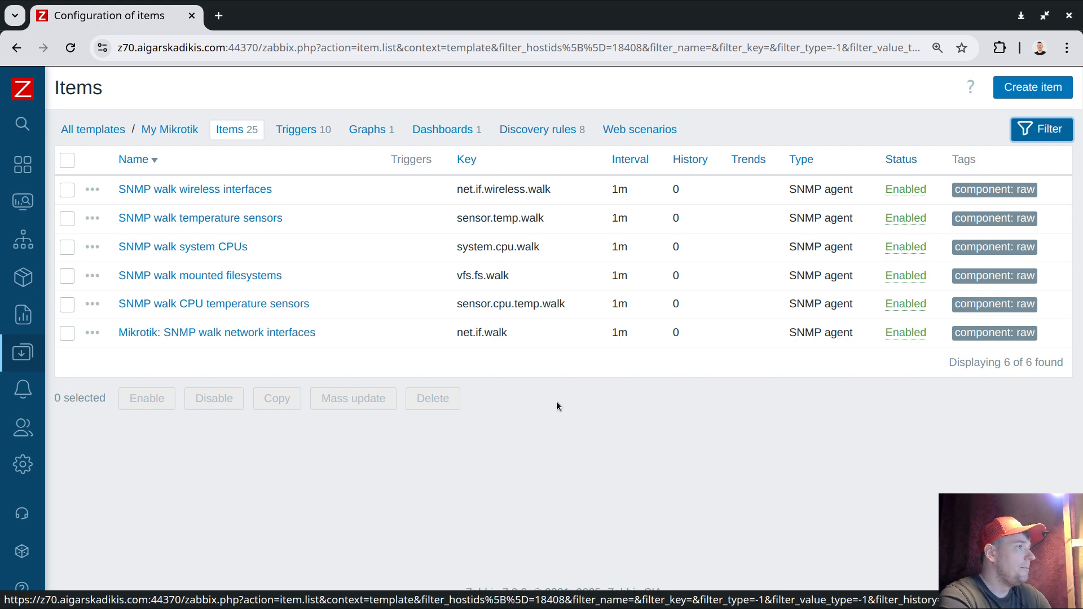
mouse_move(443, 376)
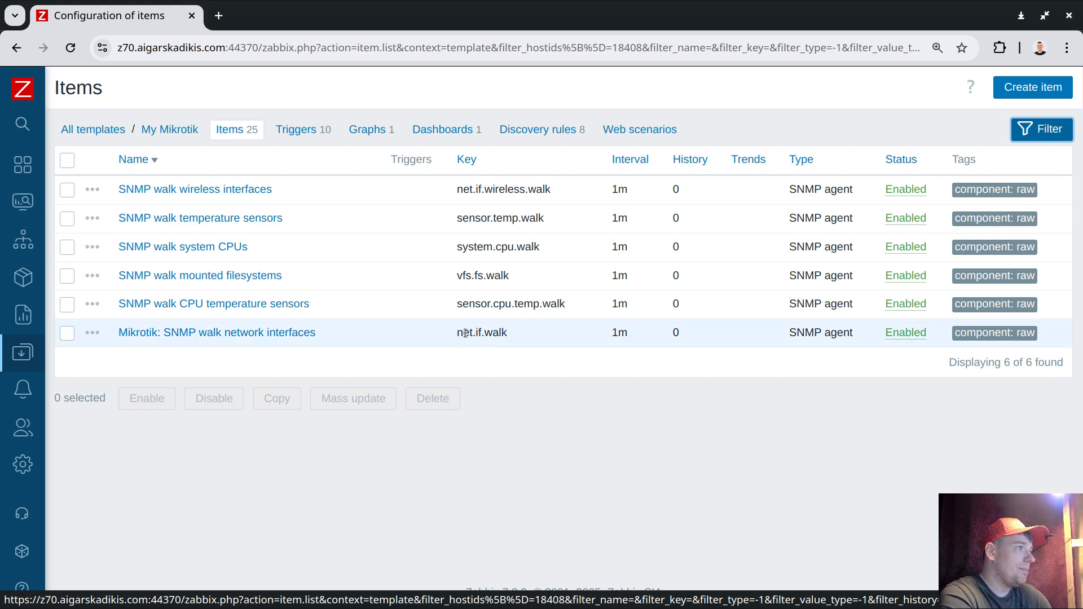
double_click(481, 332)
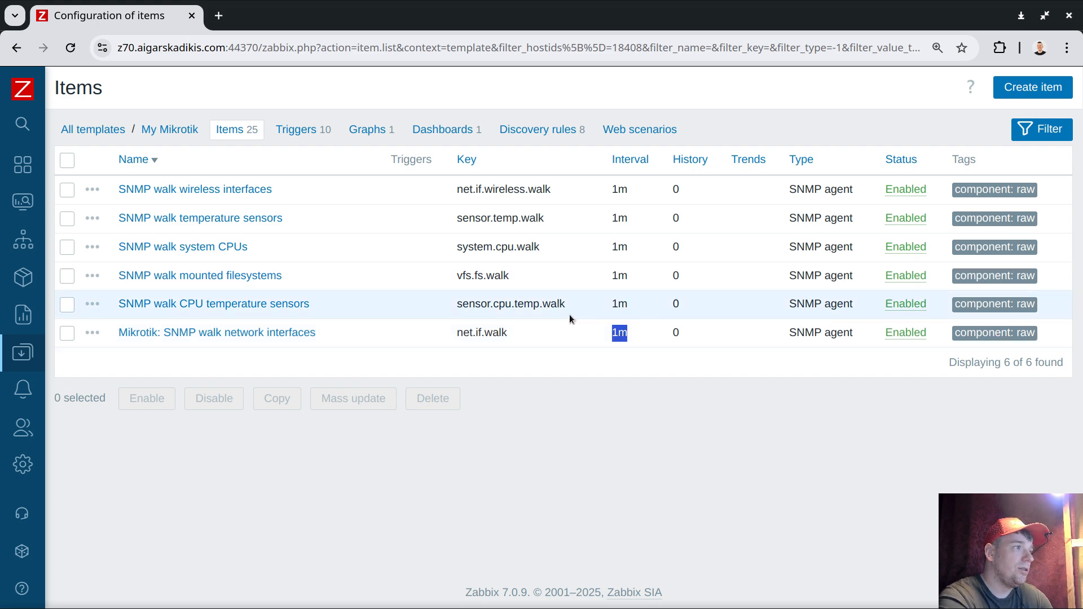
mouse_move(525, 355)
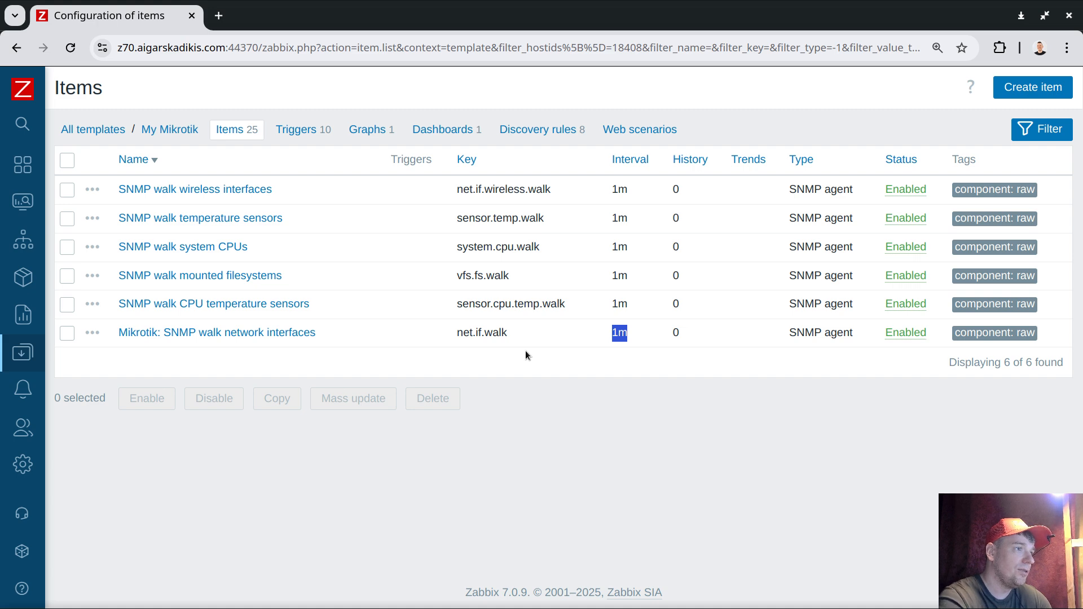
mouse_move(474, 372)
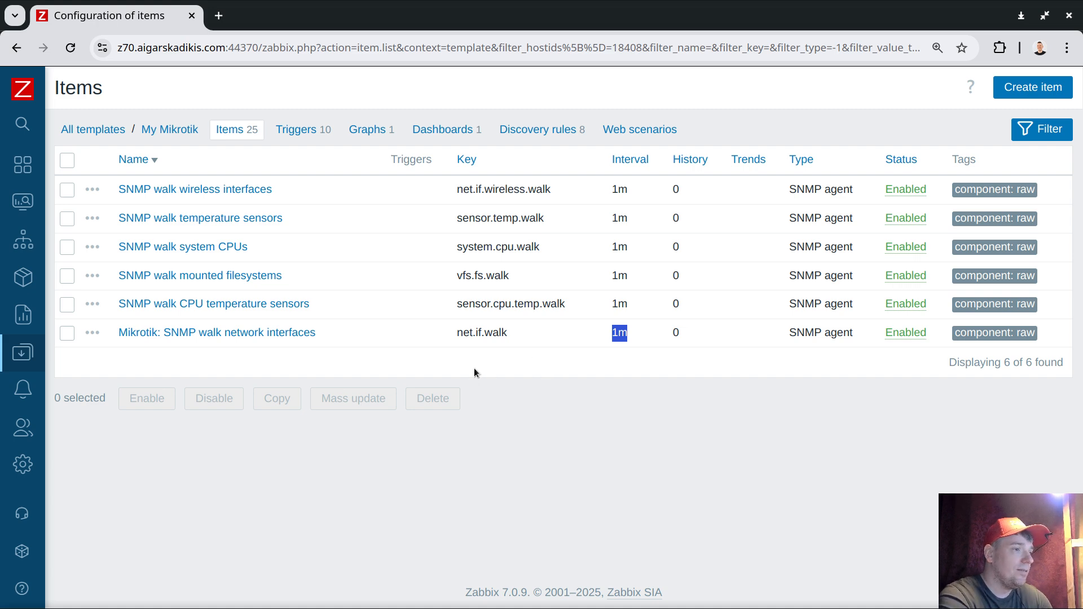
mouse_move(410, 338)
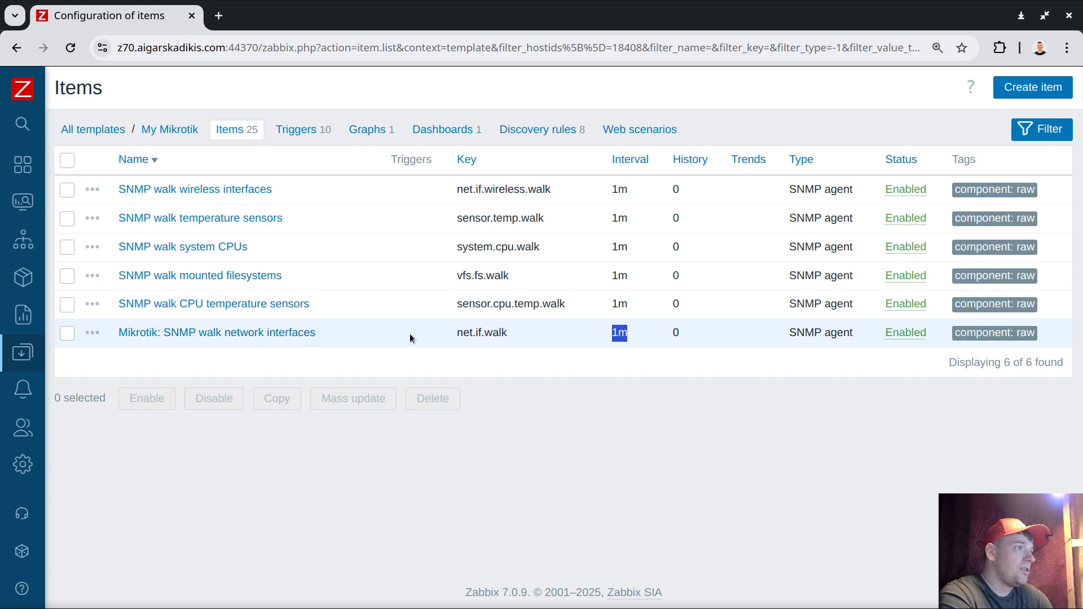
mouse_move(572, 212)
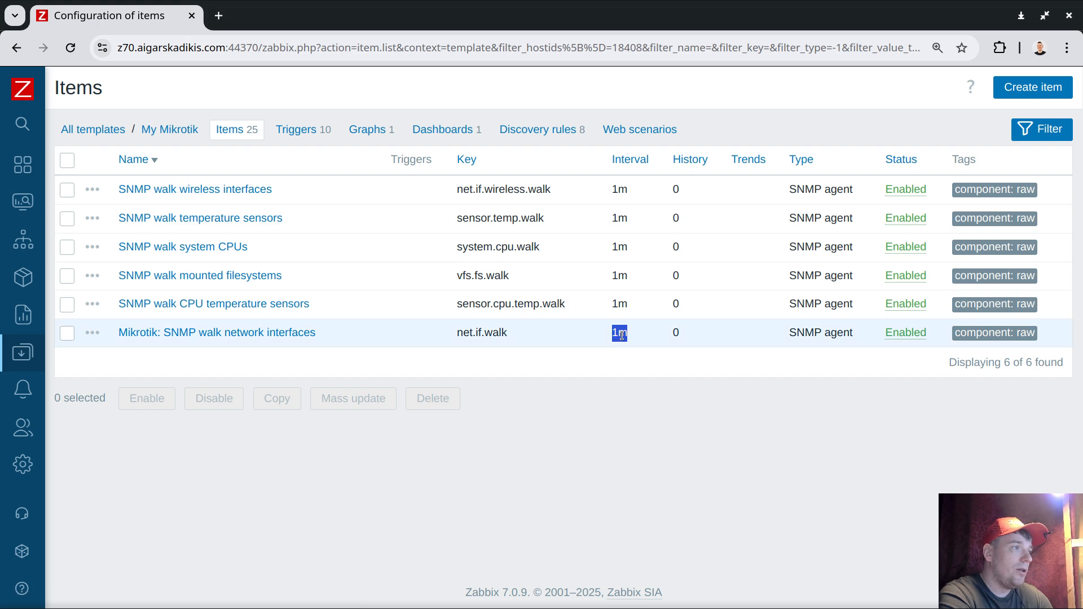
List the My Mikrotik template's eight dependent-item discovery rules.
click(538, 129)
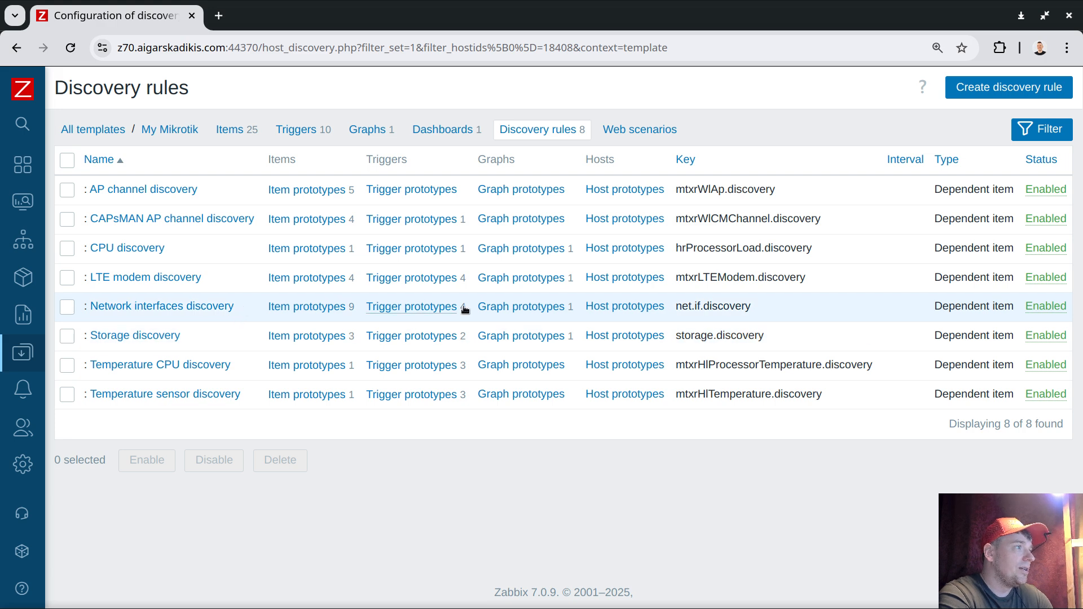
double_click(974, 306)
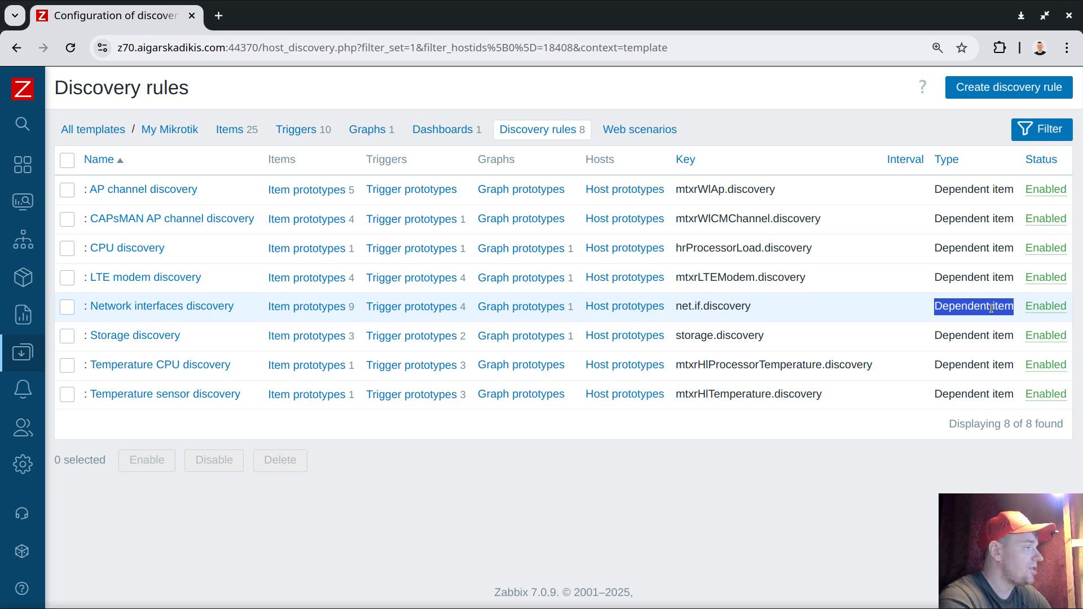
mouse_move(305, 306)
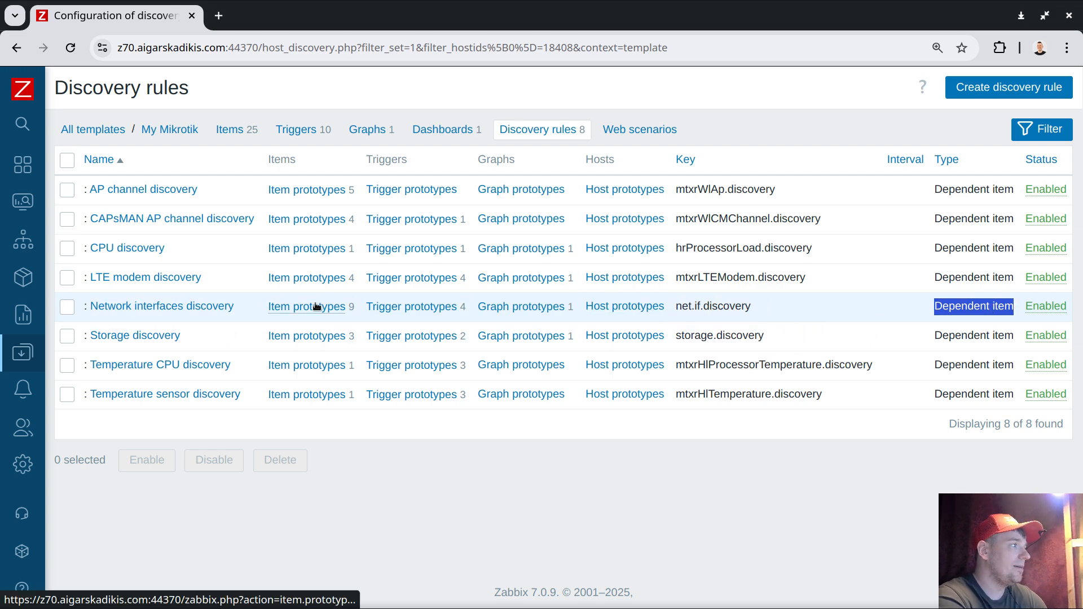
Show the nine item prototypes of the Network interfaces discovery rule.
click(306, 306)
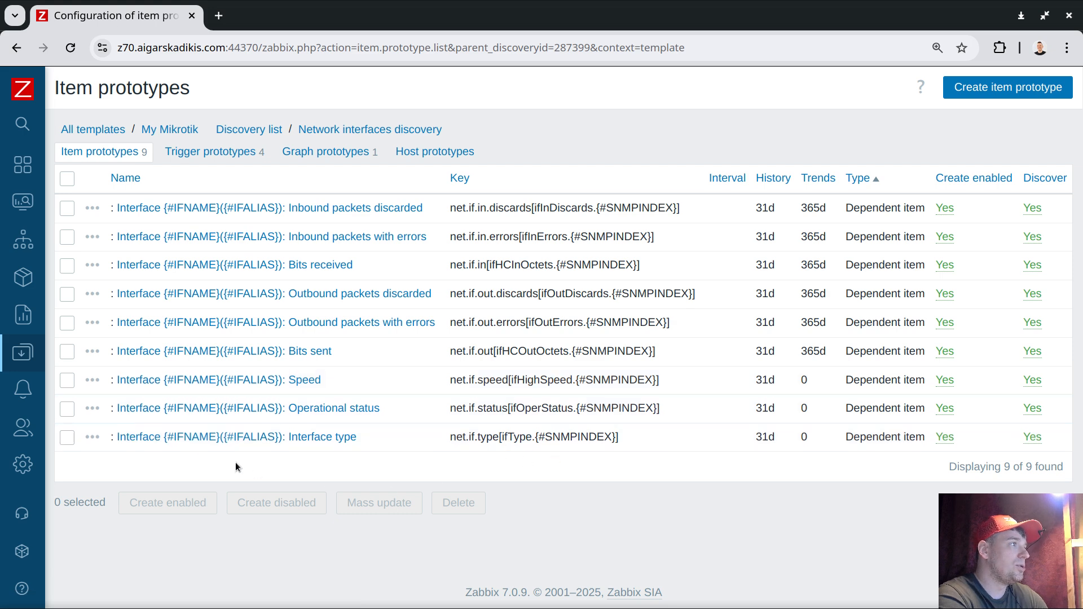
mouse_move(307, 513)
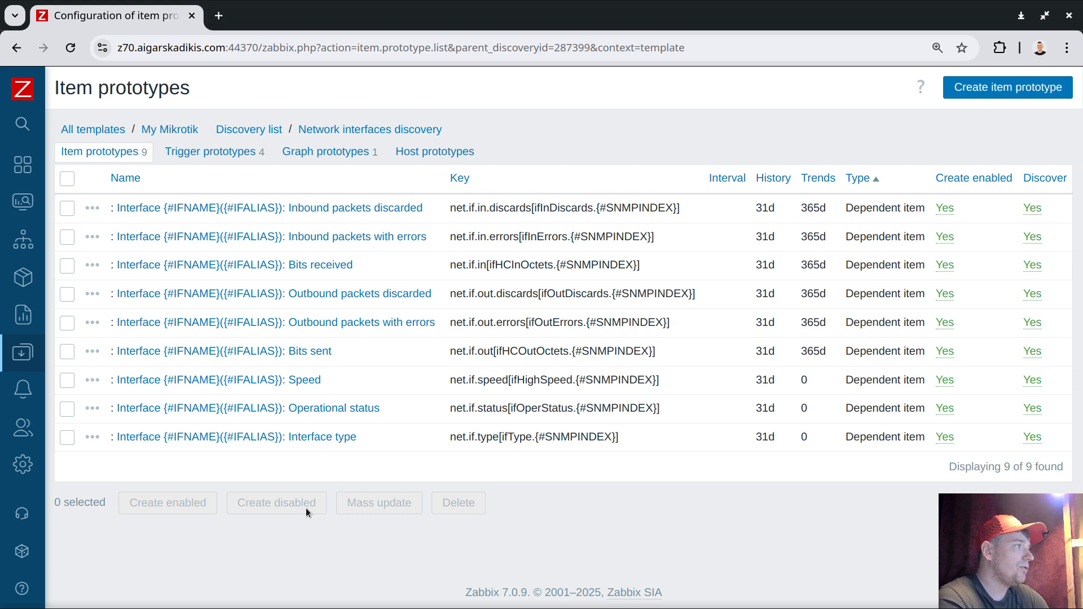
mouse_move(453, 502)
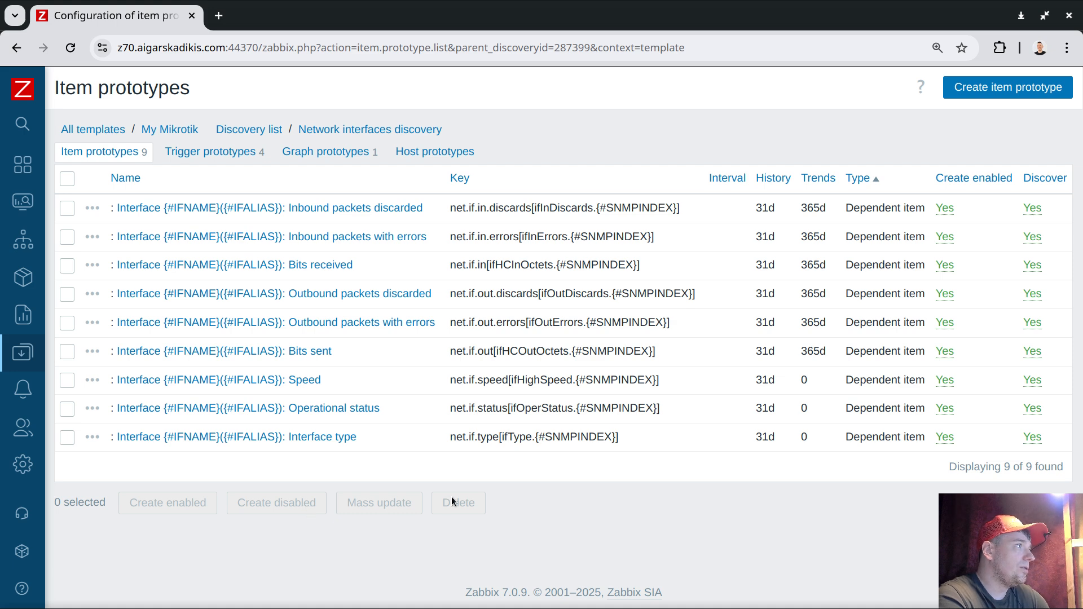
mouse_move(163, 208)
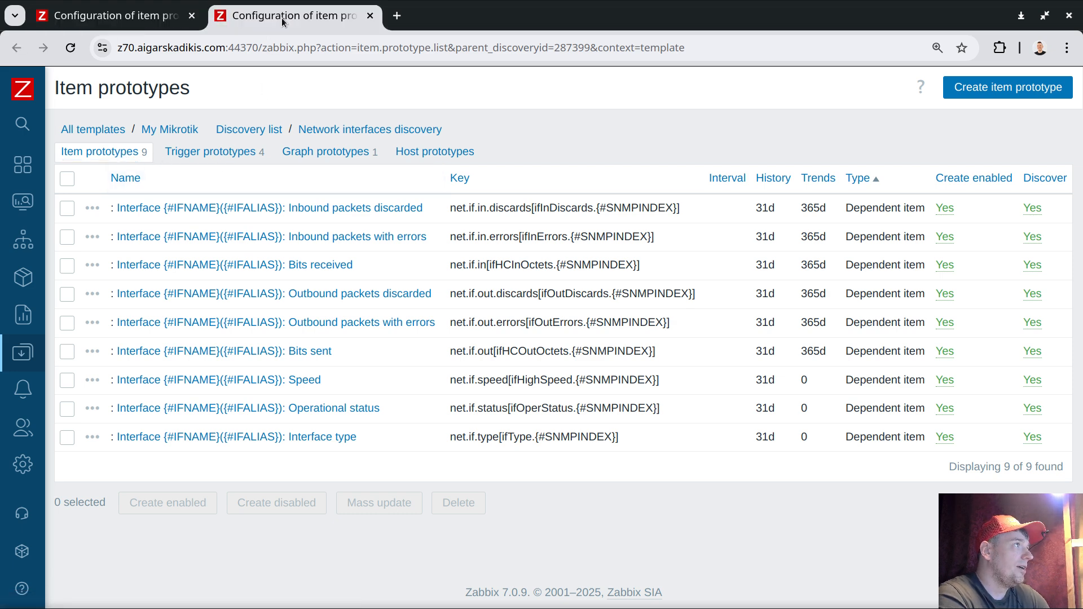
mouse_move(328, 351)
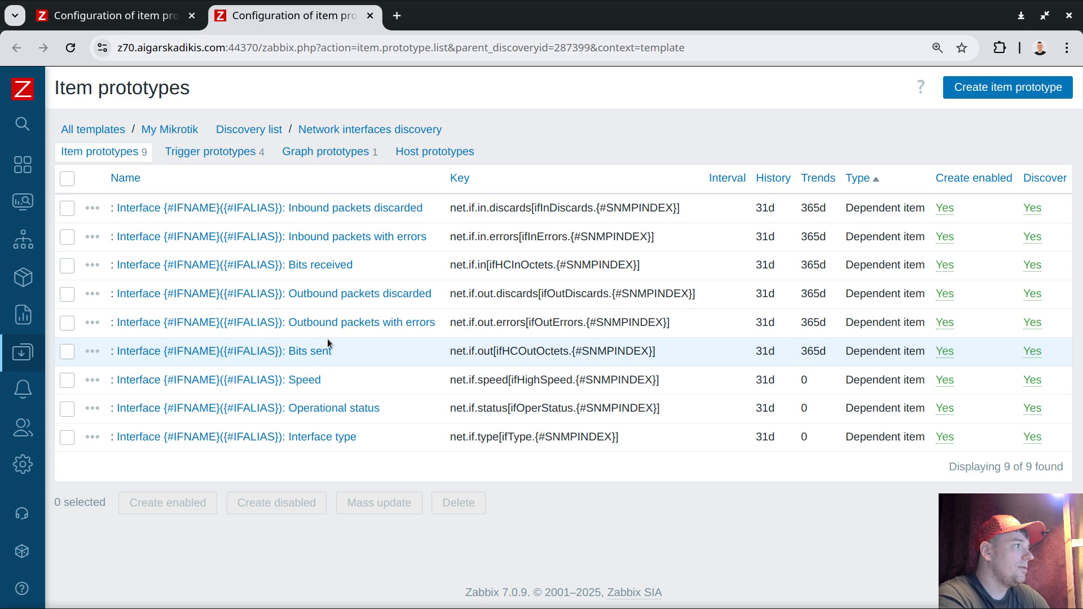
Clone the Bits sent prototype as a Calculated item with Numeric (float) information.
click(224, 351)
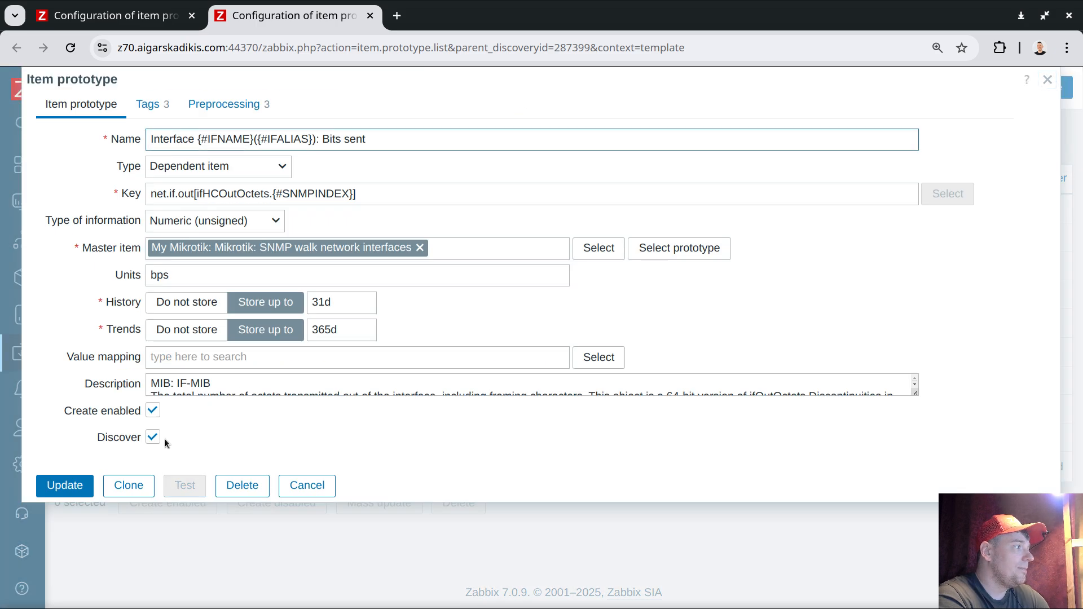
click(128, 485)
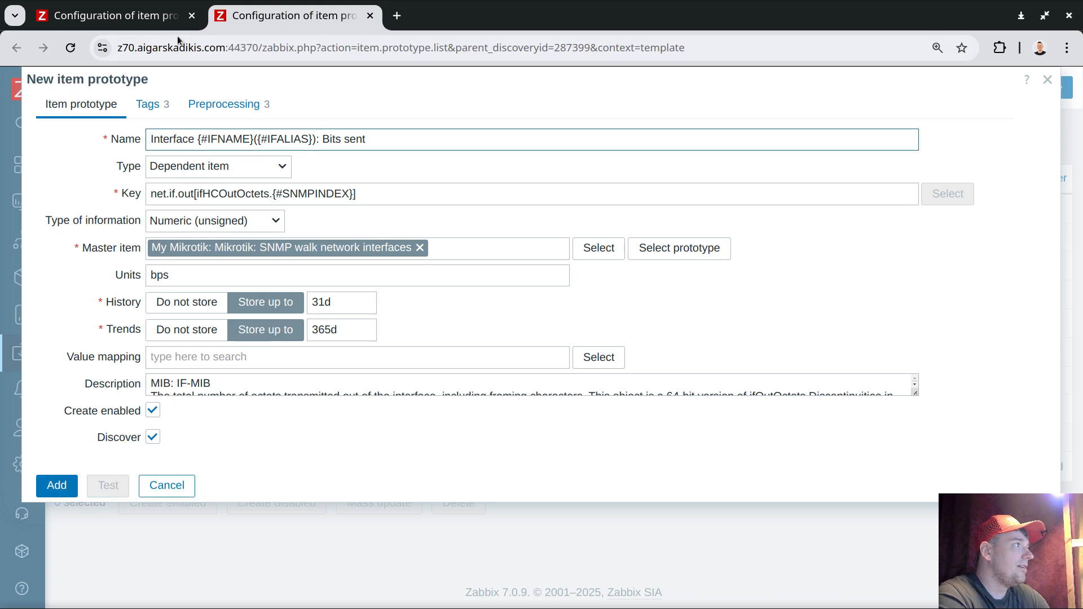
click(217, 166)
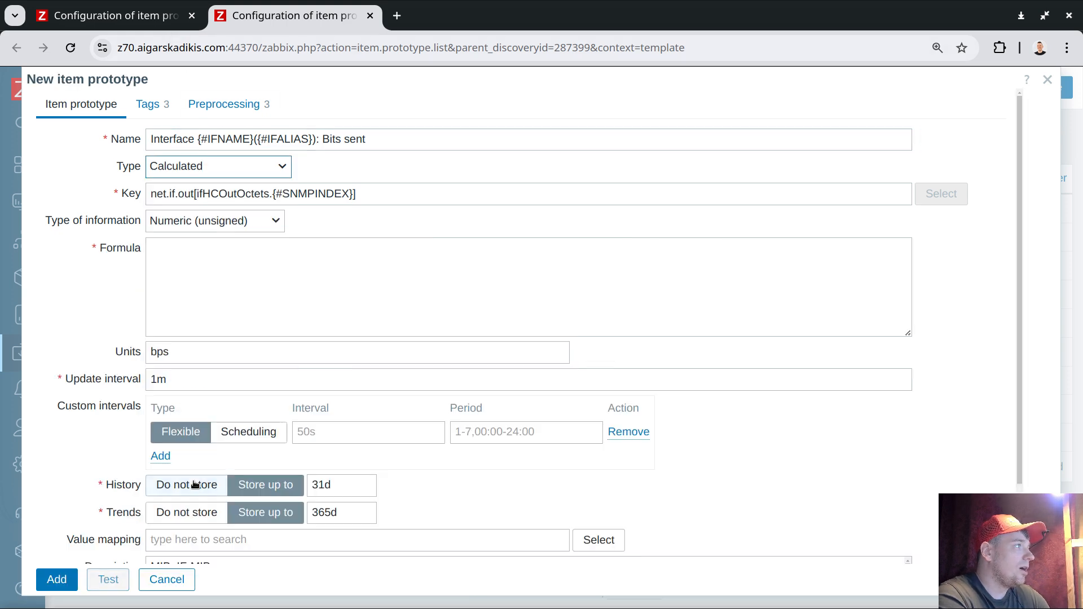
mouse_move(270, 228)
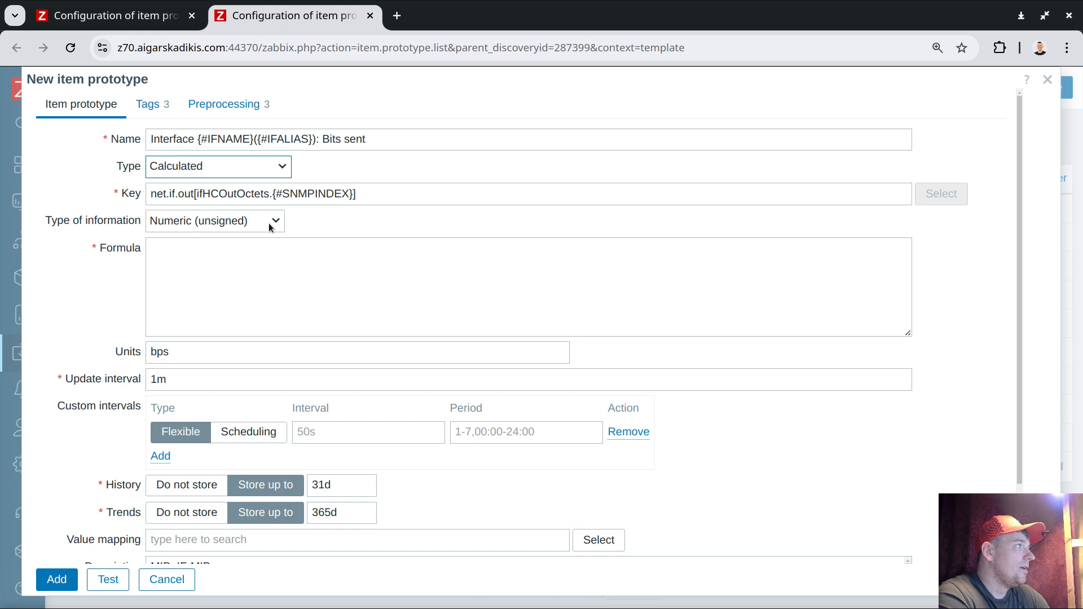
click(215, 220)
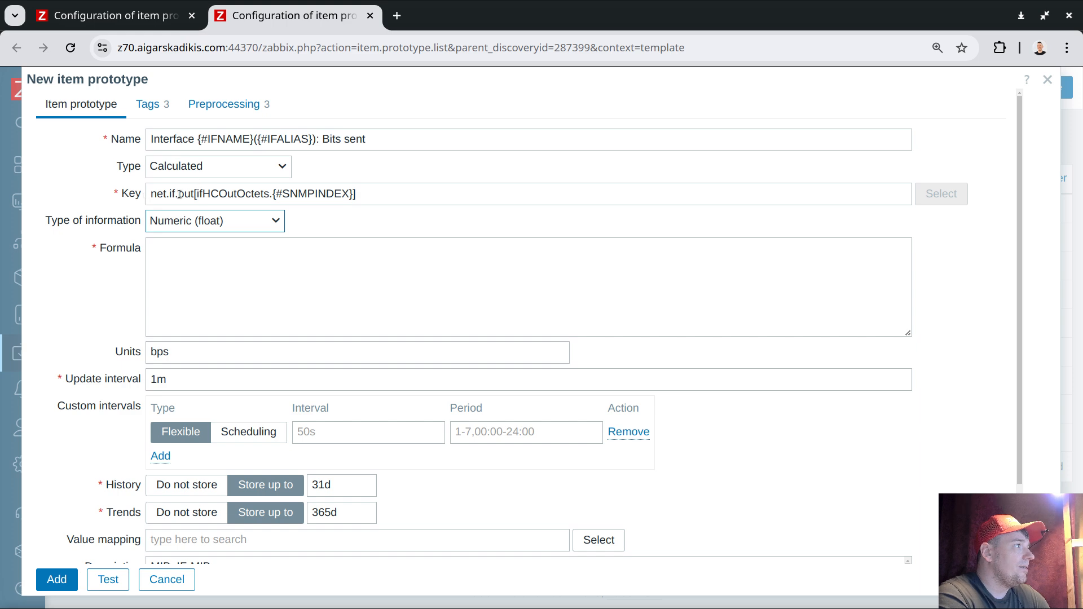
Rename the key to net.if.util[{#SNMPINDEX}] and name to Utilization, removing preprocessing.
double_click(185, 194)
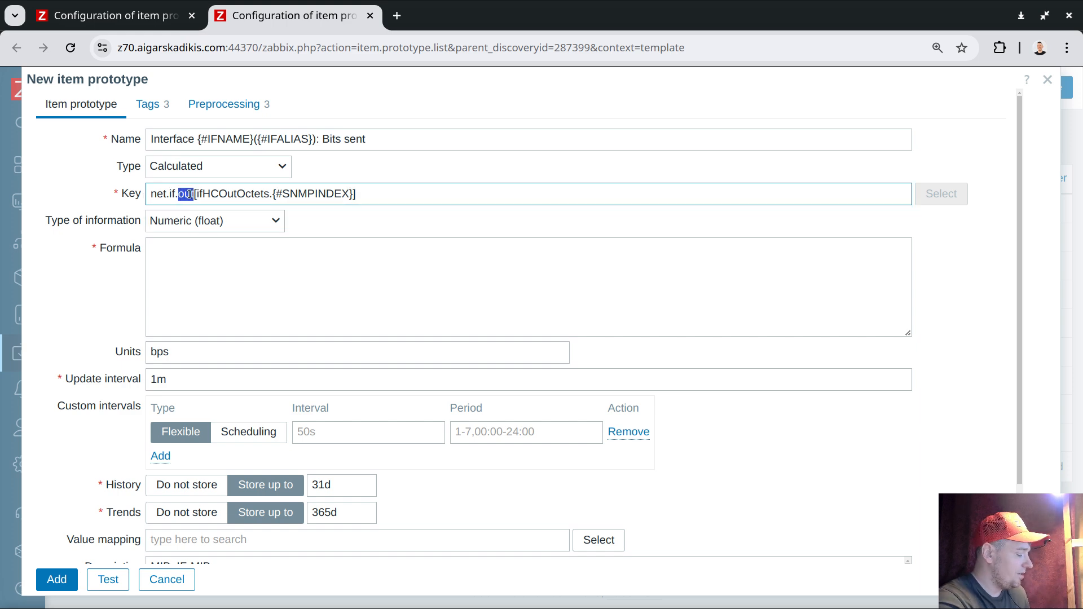
text(util)
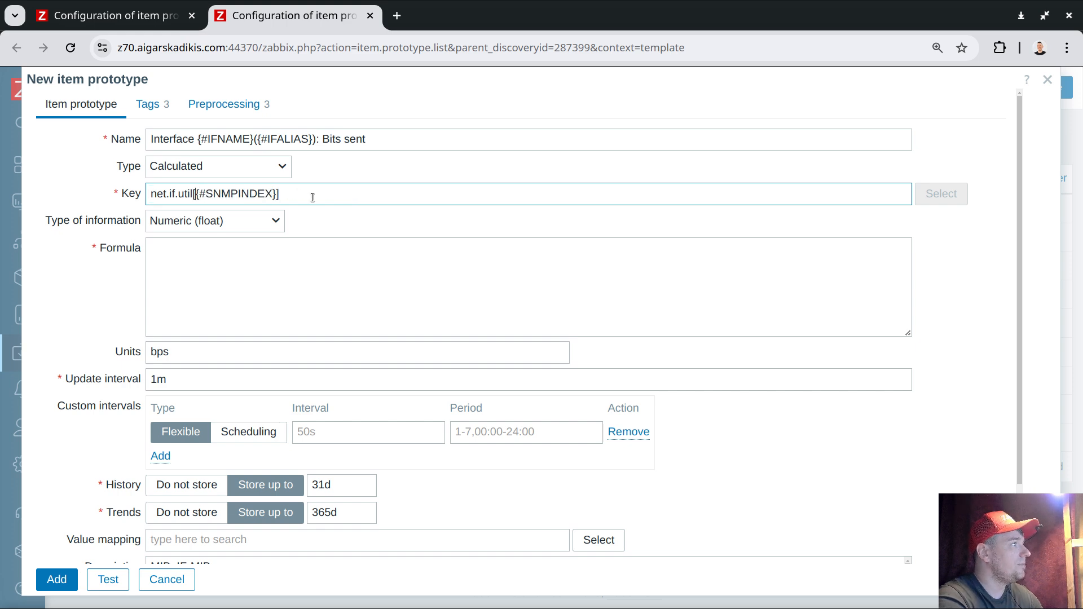
double_click(344, 139)
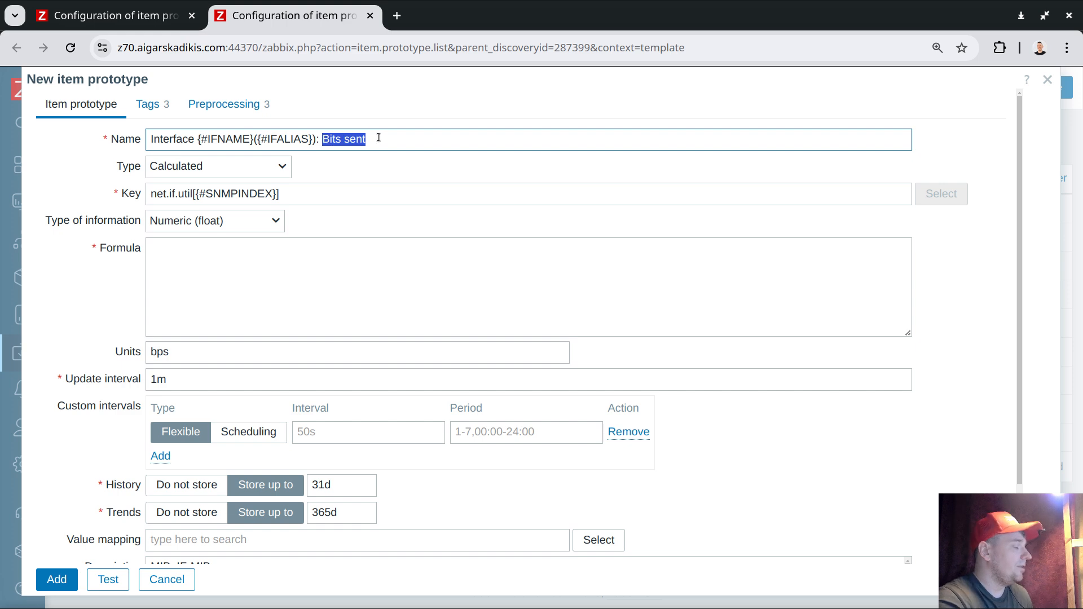
text(Utilizatio)
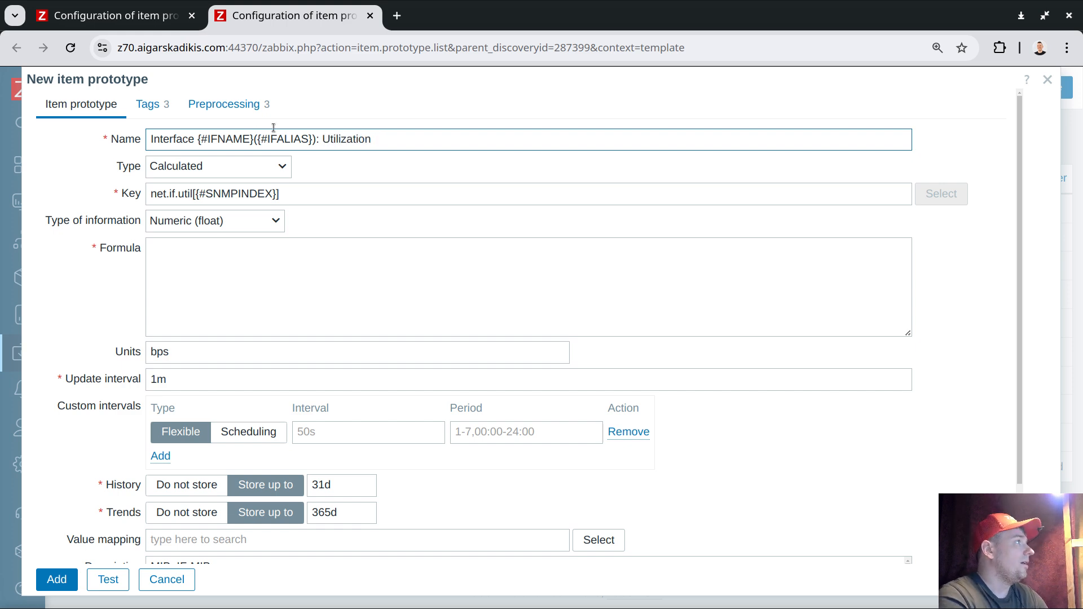
click(147, 105)
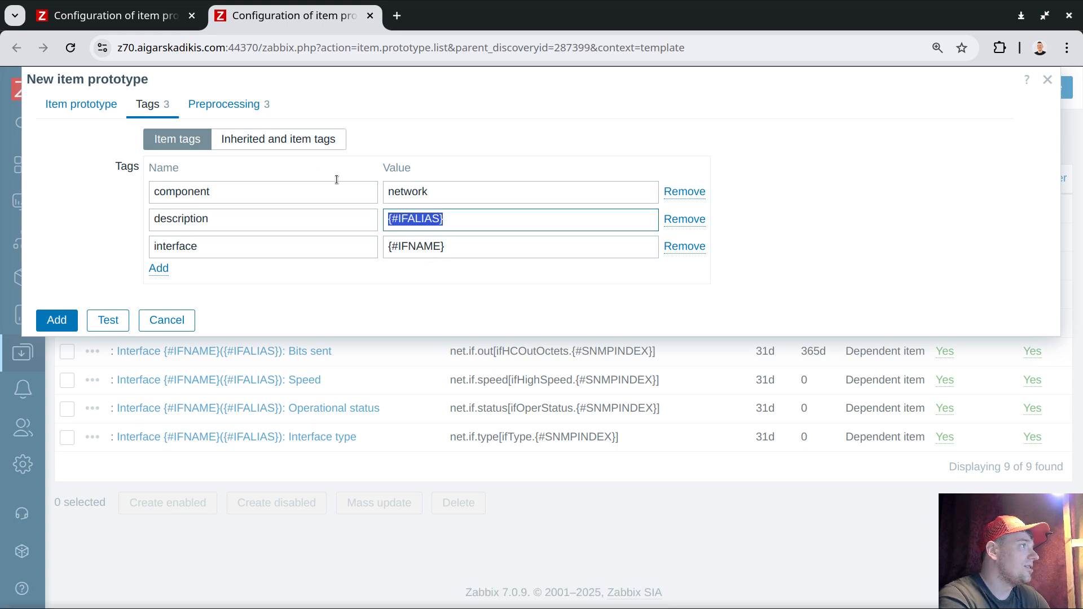
click(223, 103)
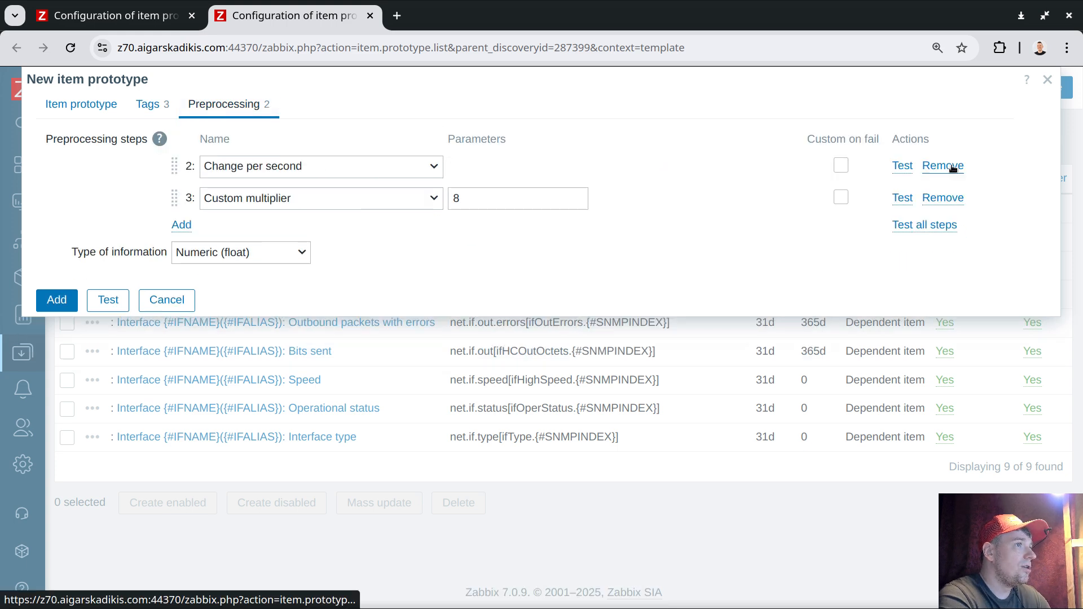
click(80, 104)
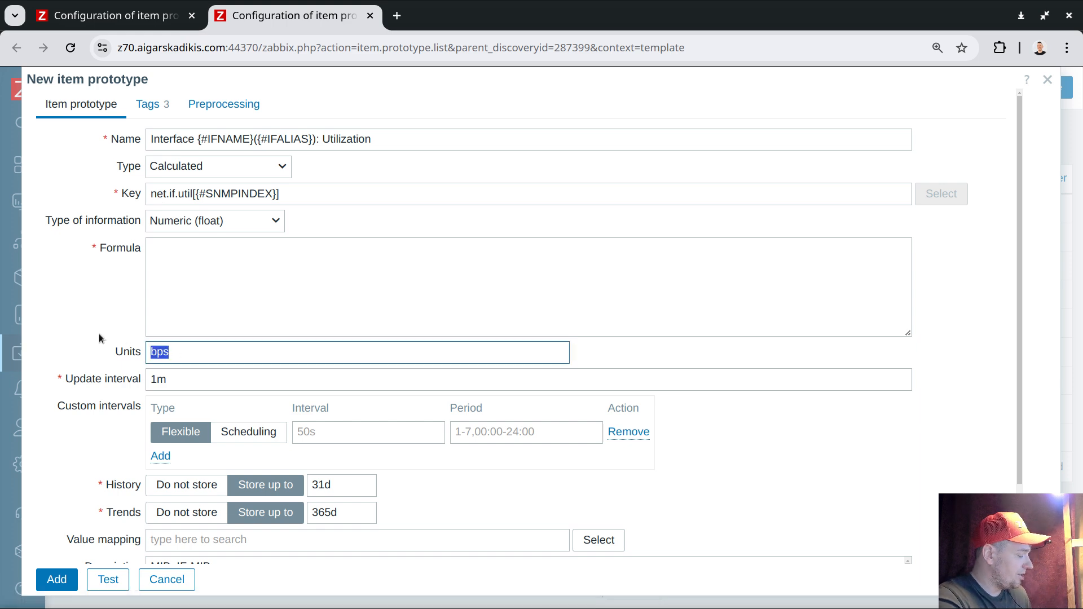
Set units to % and enter the formula 100 / last(//) * ( last(//) + last(//) ).
text(%)
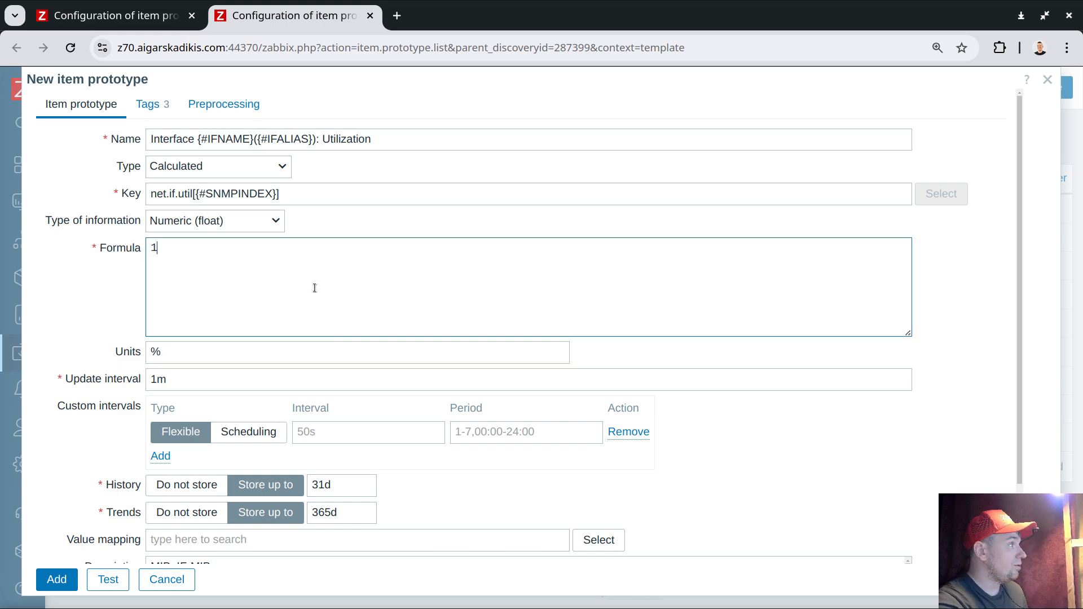
text(00 /)
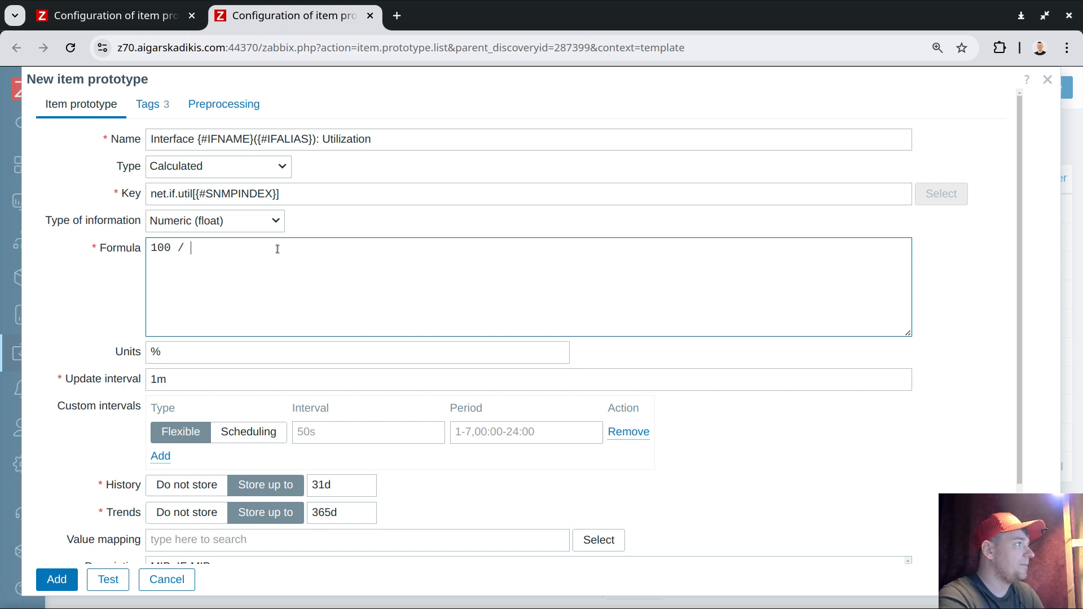
text(last)
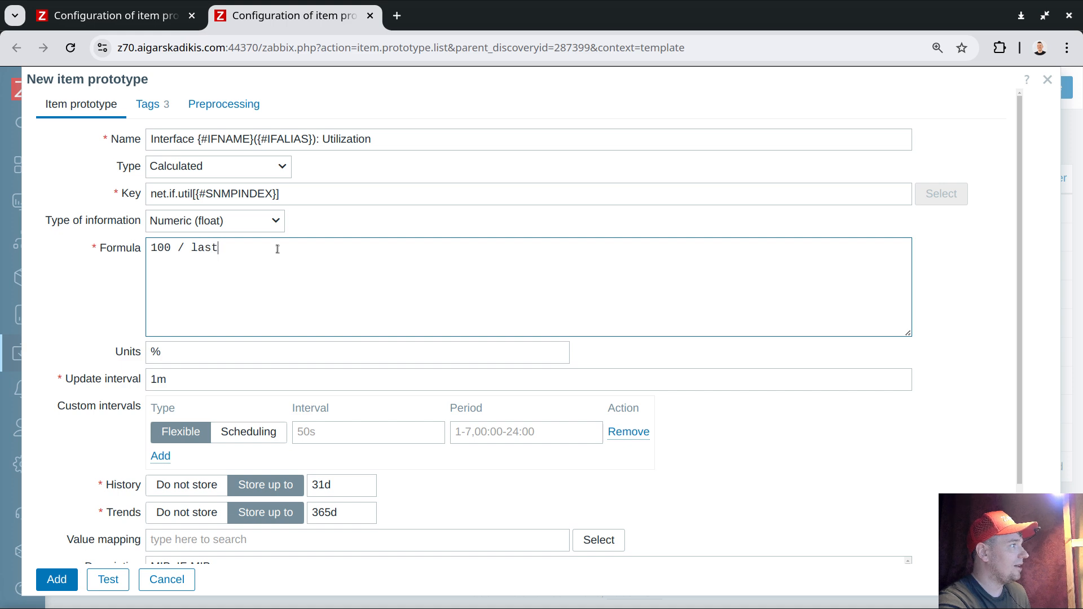
text((//)
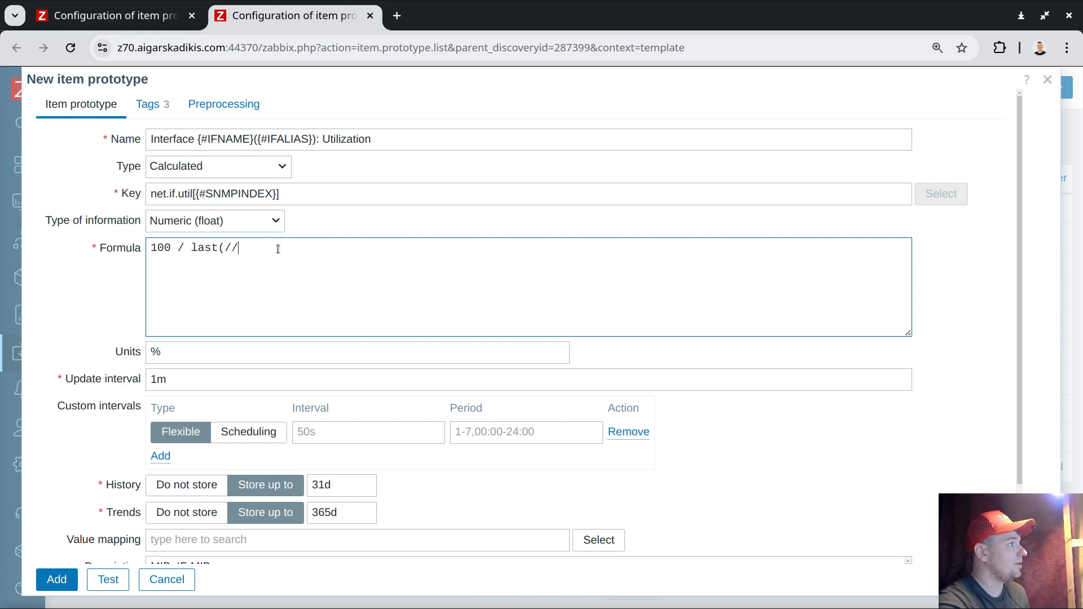
text())
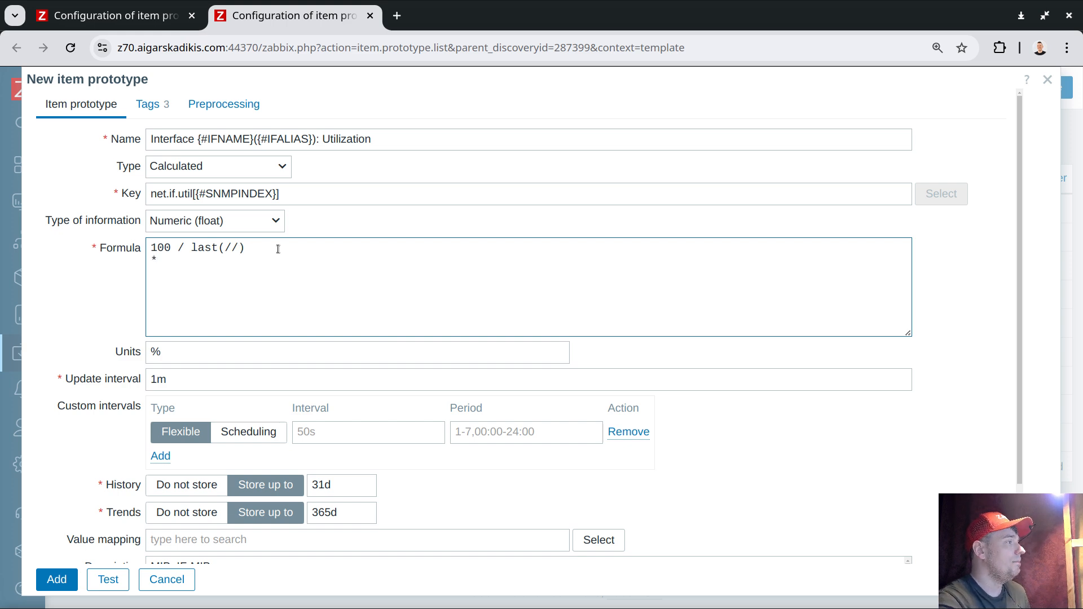
text(()
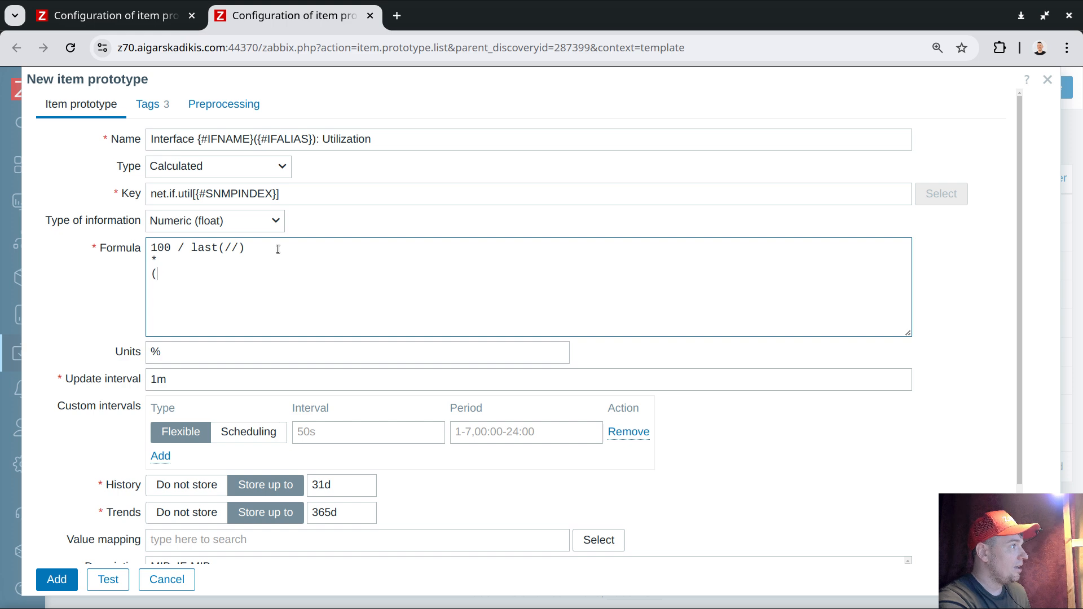
text())
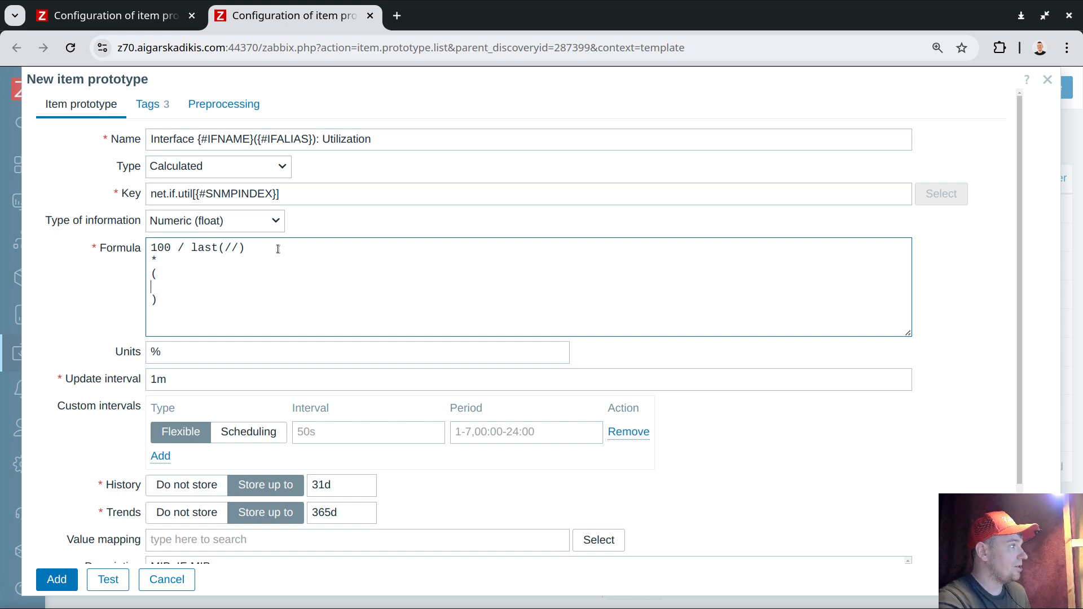
text(last)
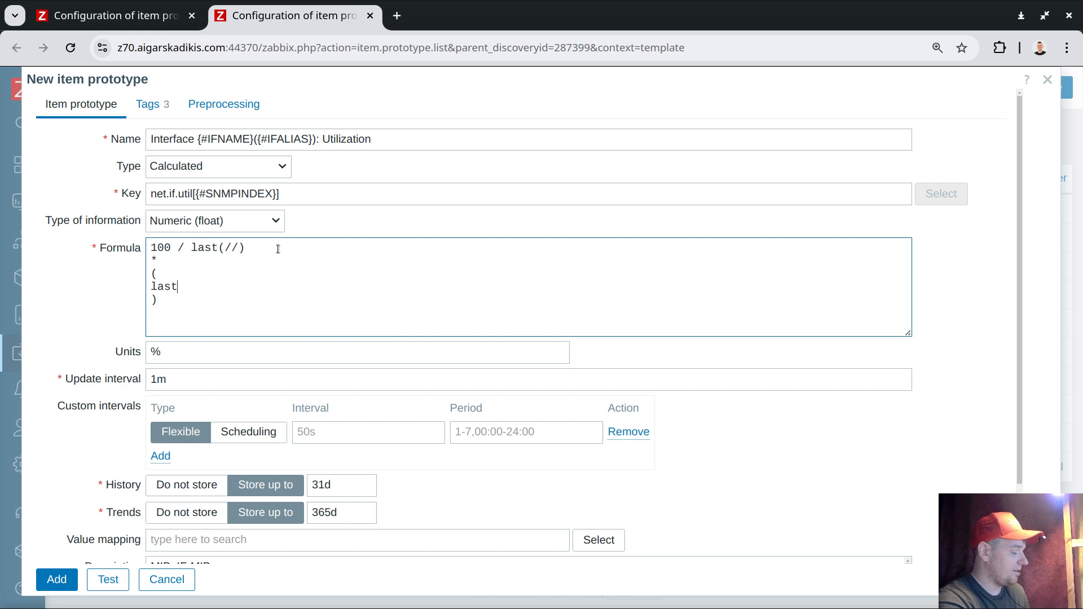
text((//))
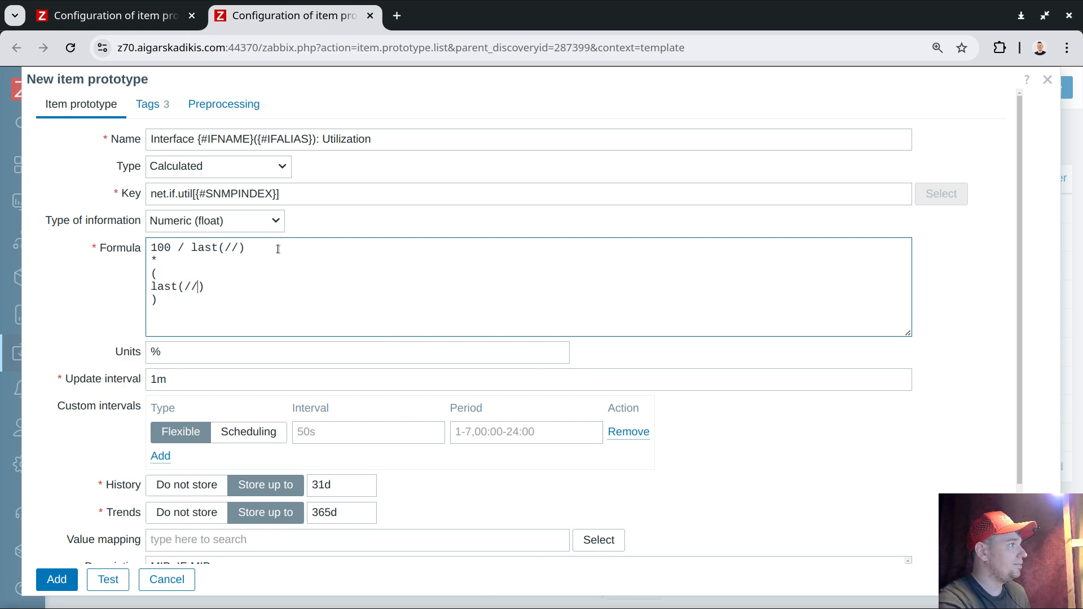
text(+)
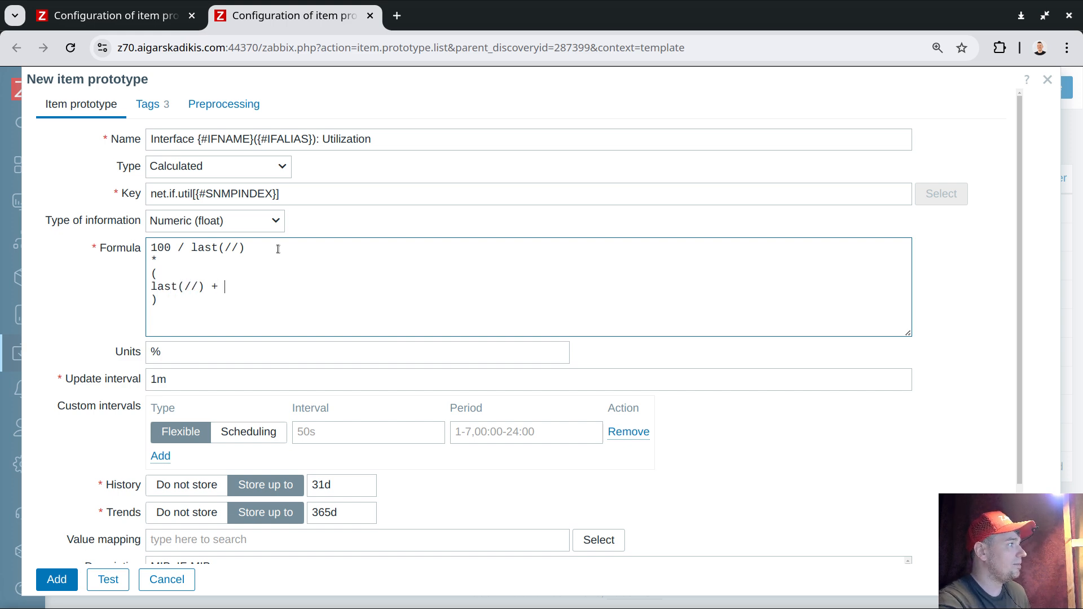
text(last()
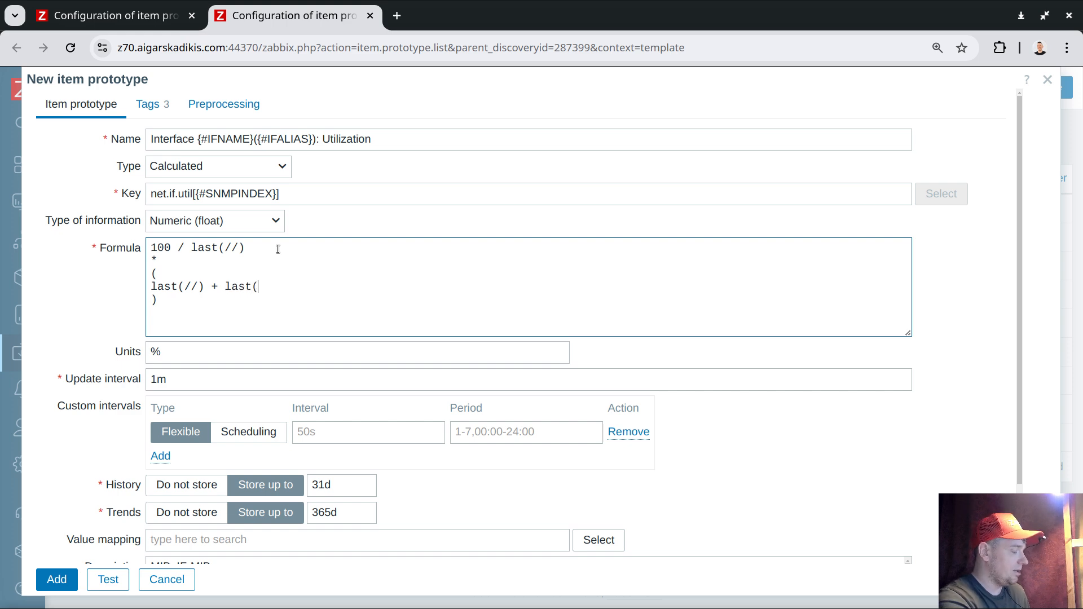
text(//))
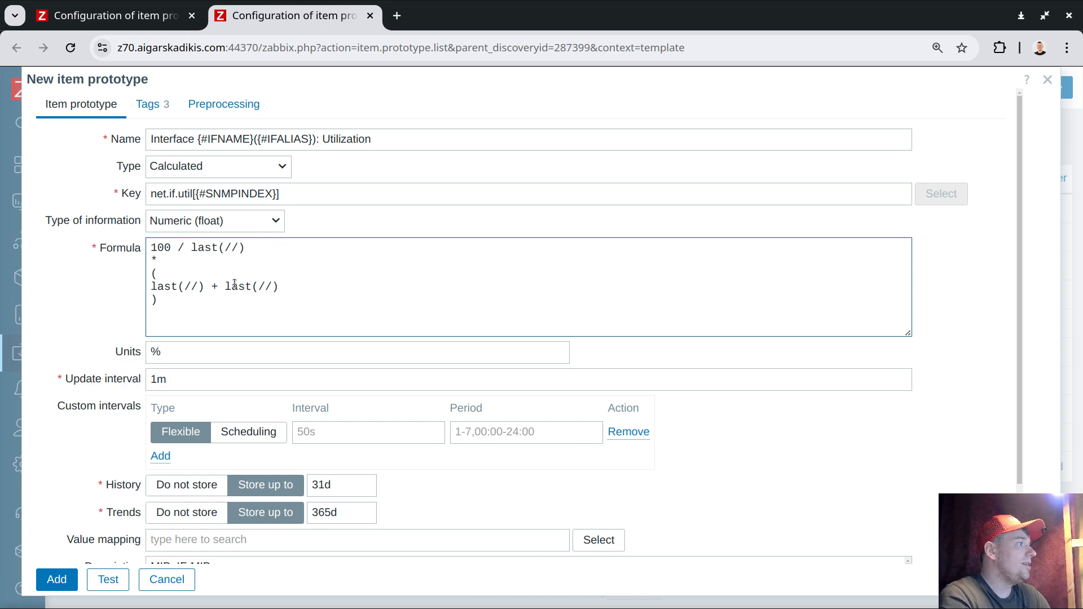
Fill the formula's last() terms, adding net.if.out[ifHCOutOctets.{#SNMPINDEX}] after the inbound octets key.
double_click(221, 247)
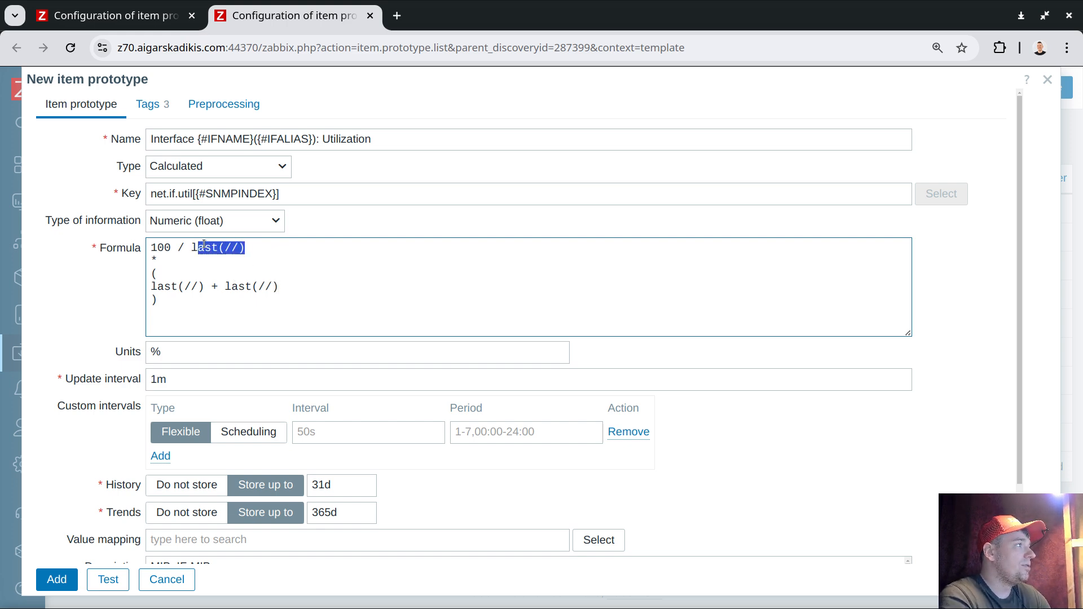
double_click(177, 286)
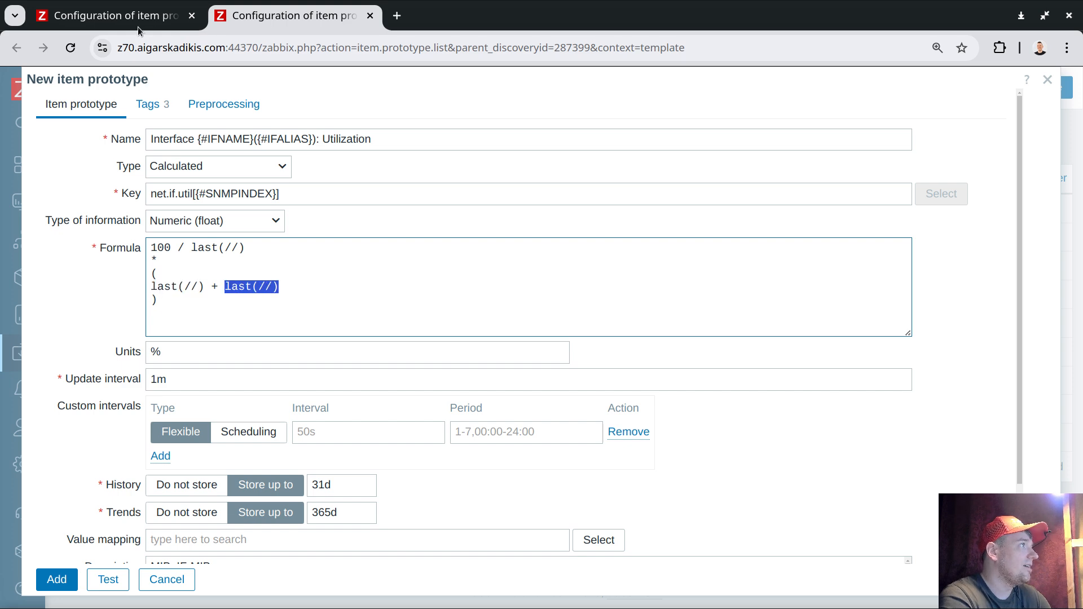
click(166, 579)
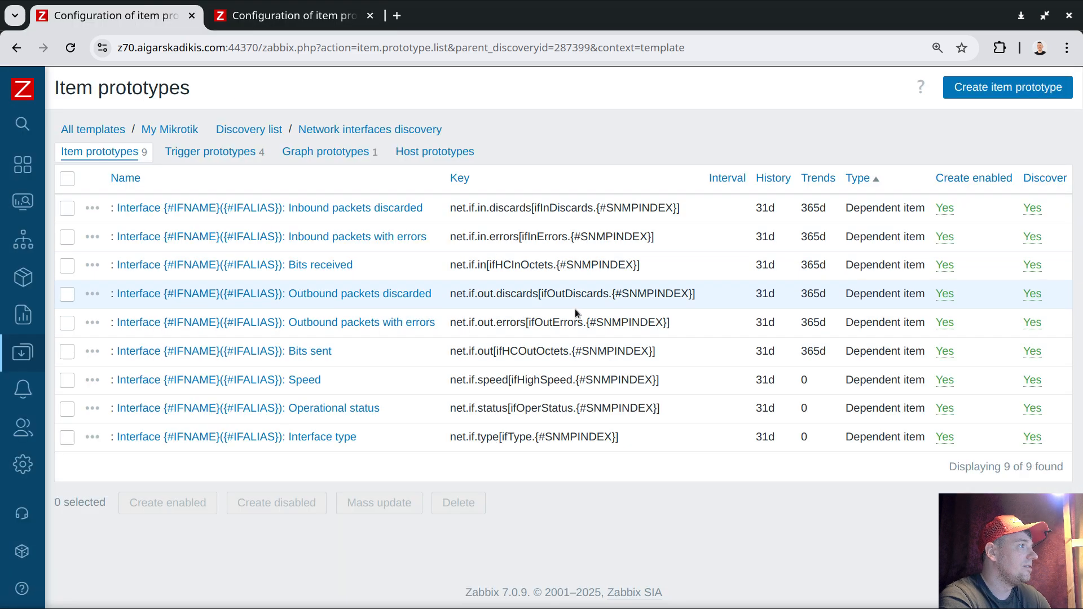
double_click(552, 379)
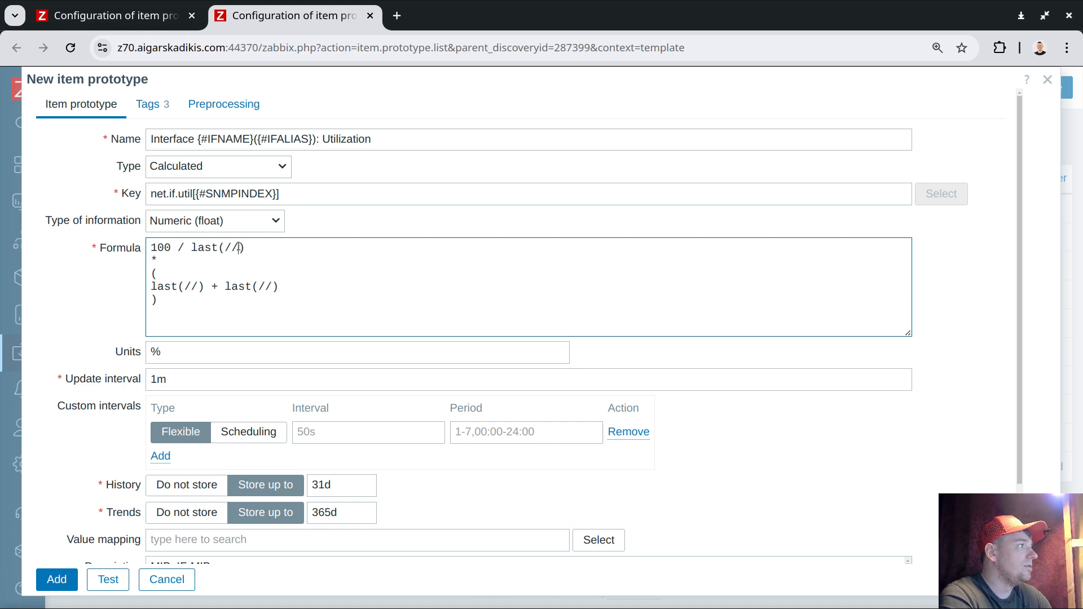
click(114, 16)
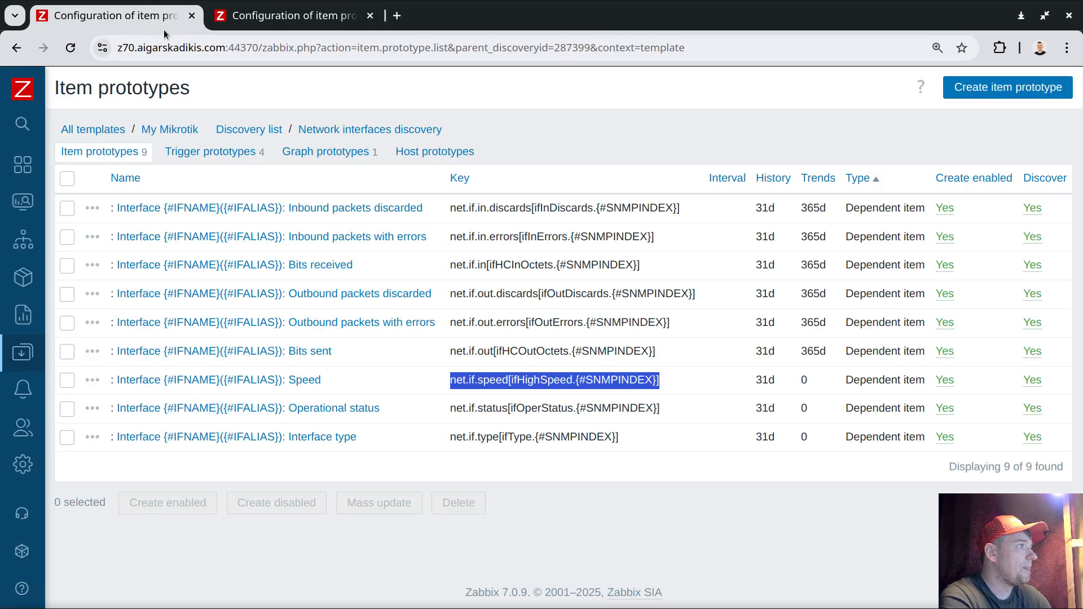
mouse_move(365, 293)
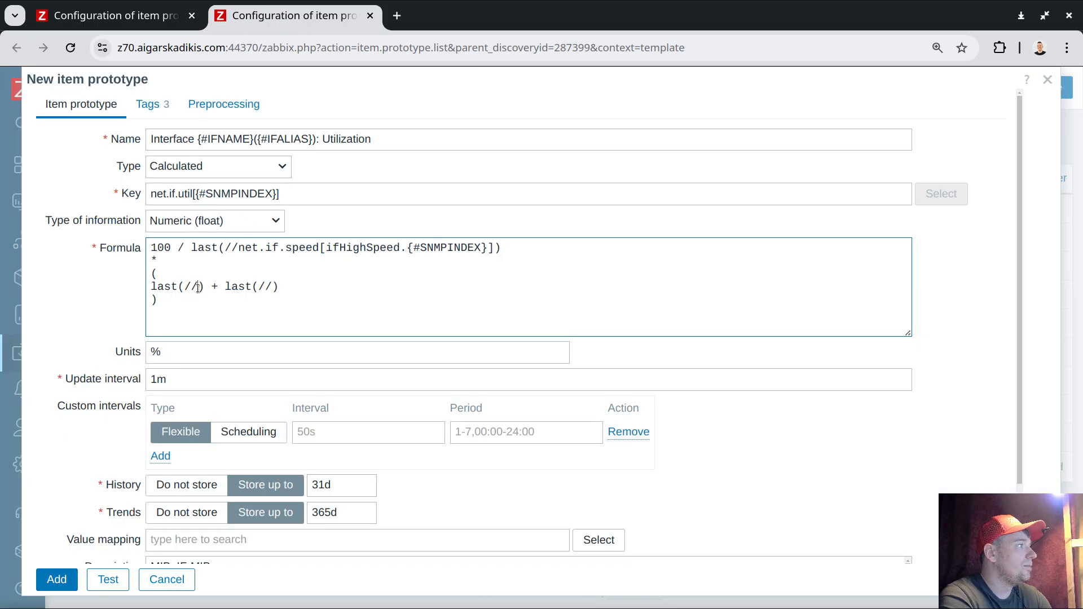
click(166, 580)
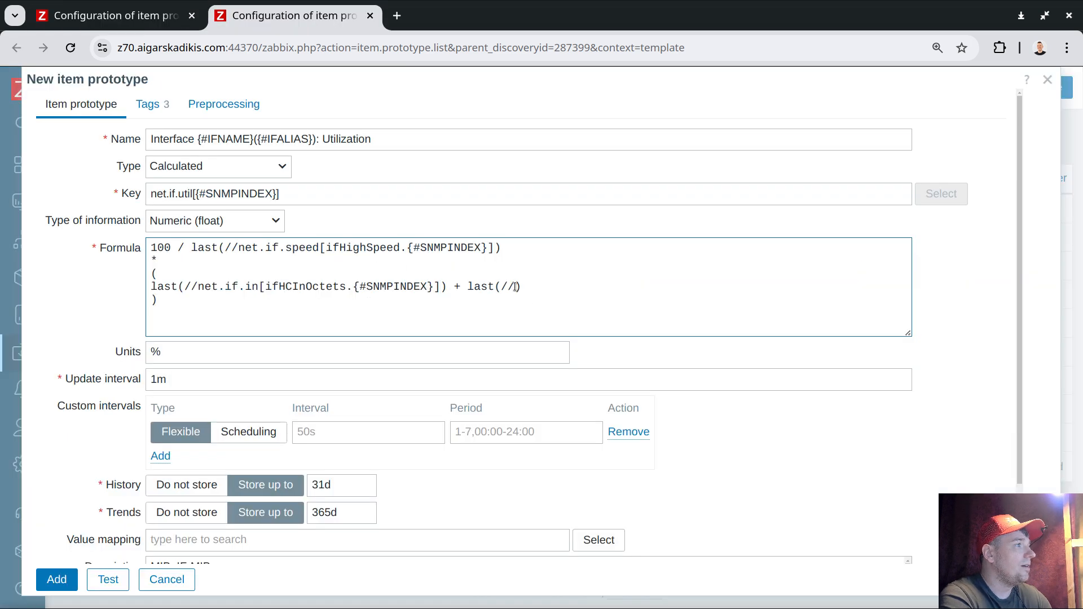
text(net.if.out[ifHCOutOctets.{#SNMPINDEX}])
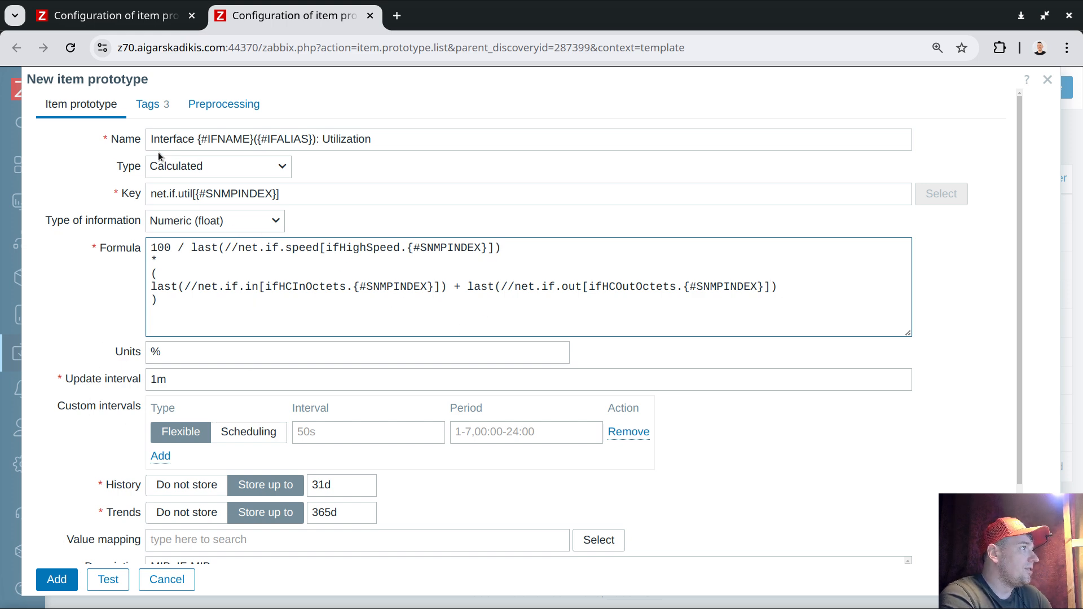
Show the host list filtered to the 'mikrotik router' host.
click(57, 579)
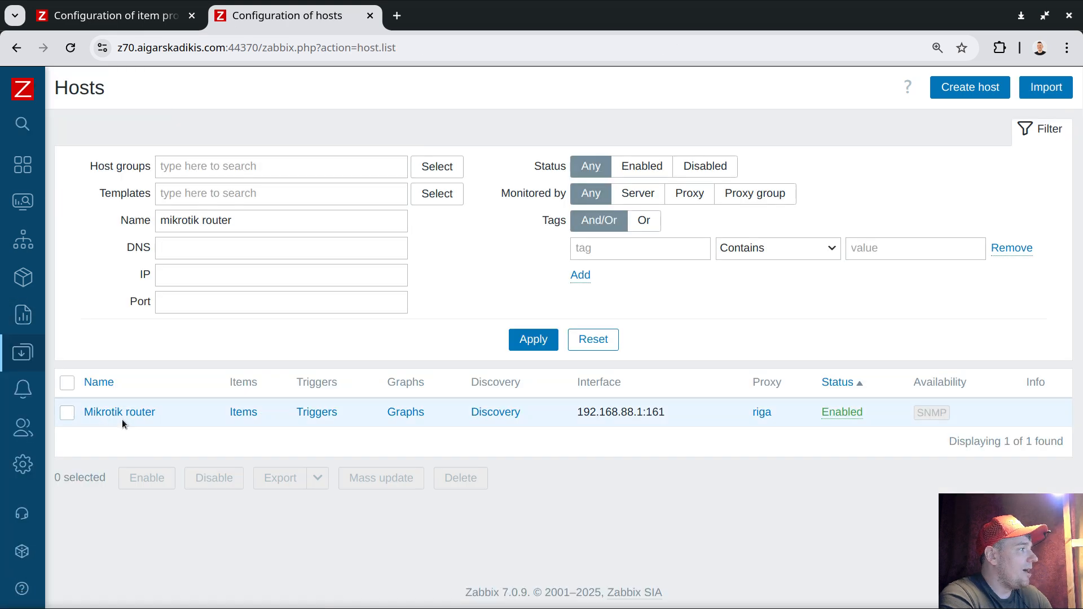
Add the My Mikrotik template to the Mikrotik router host and update it.
click(117, 411)
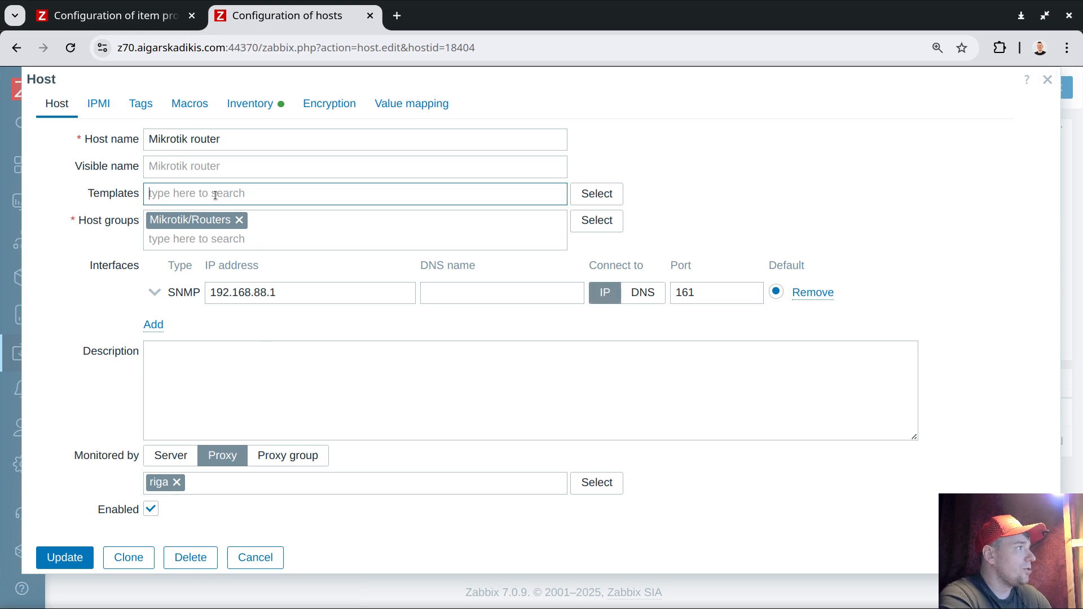
text(my mi)
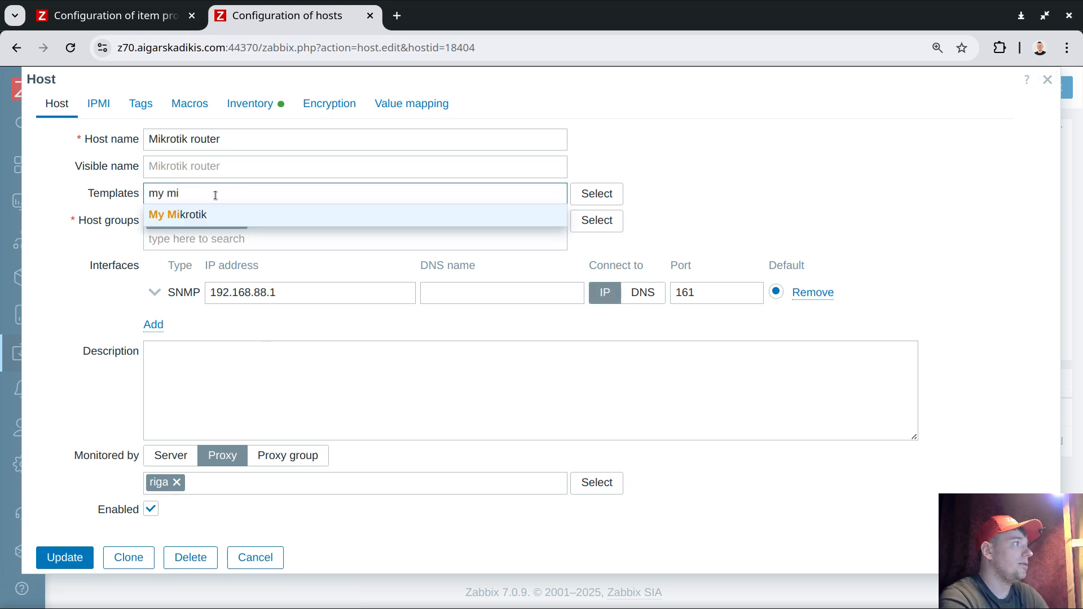
click(178, 215)
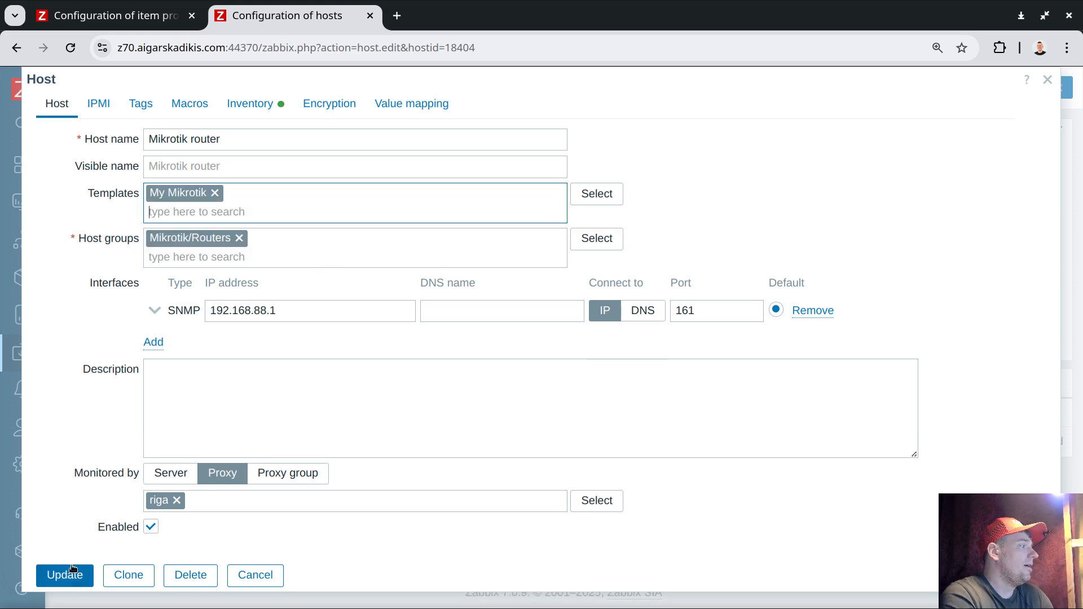
click(64, 575)
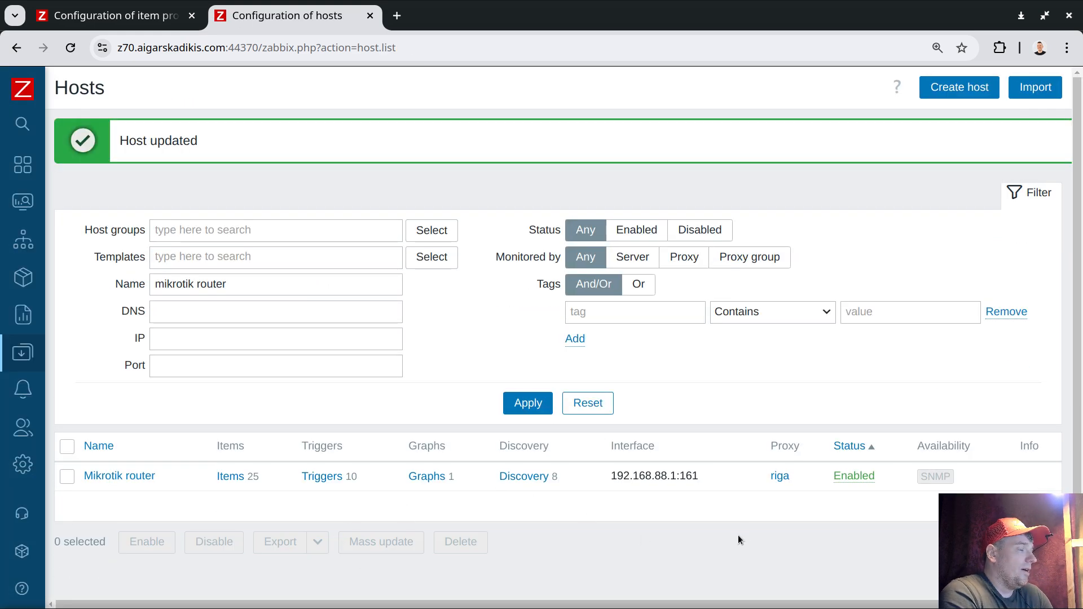
mouse_move(366, 517)
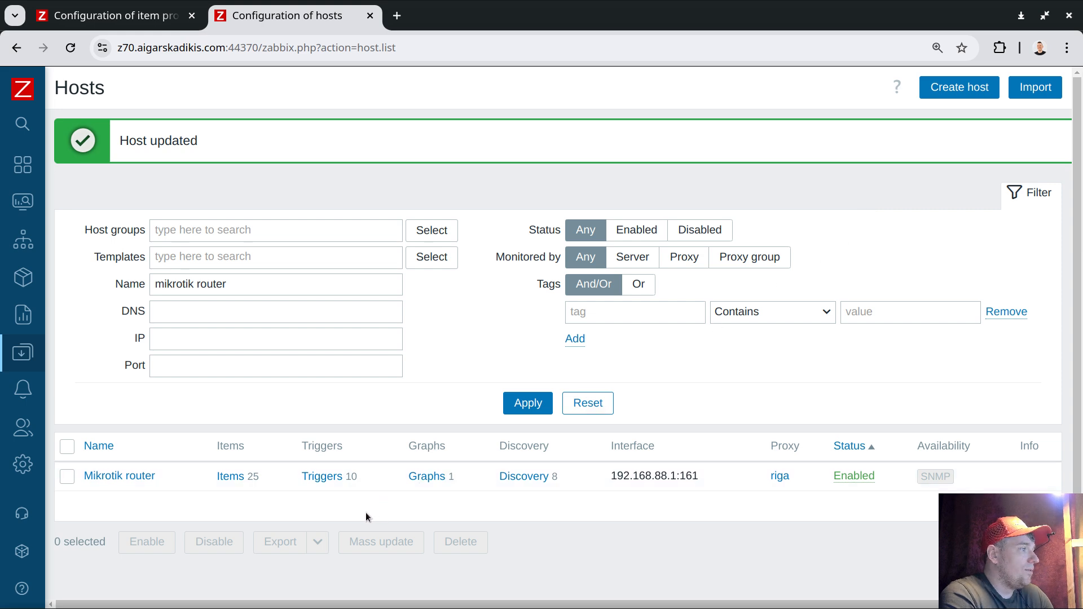
scroll(down, 3)
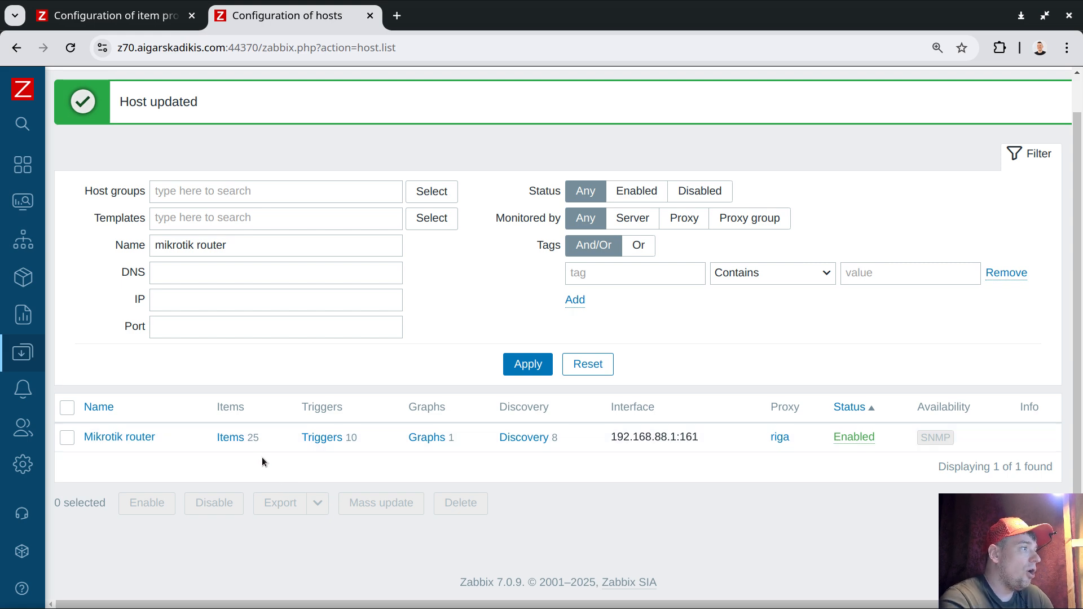
mouse_move(504, 449)
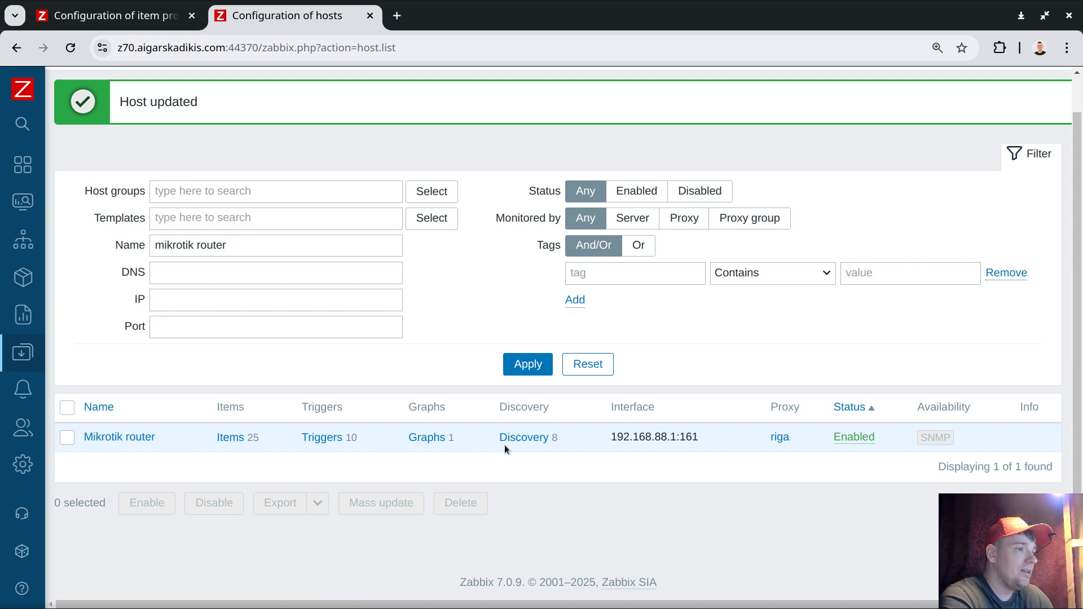
mouse_move(556, 470)
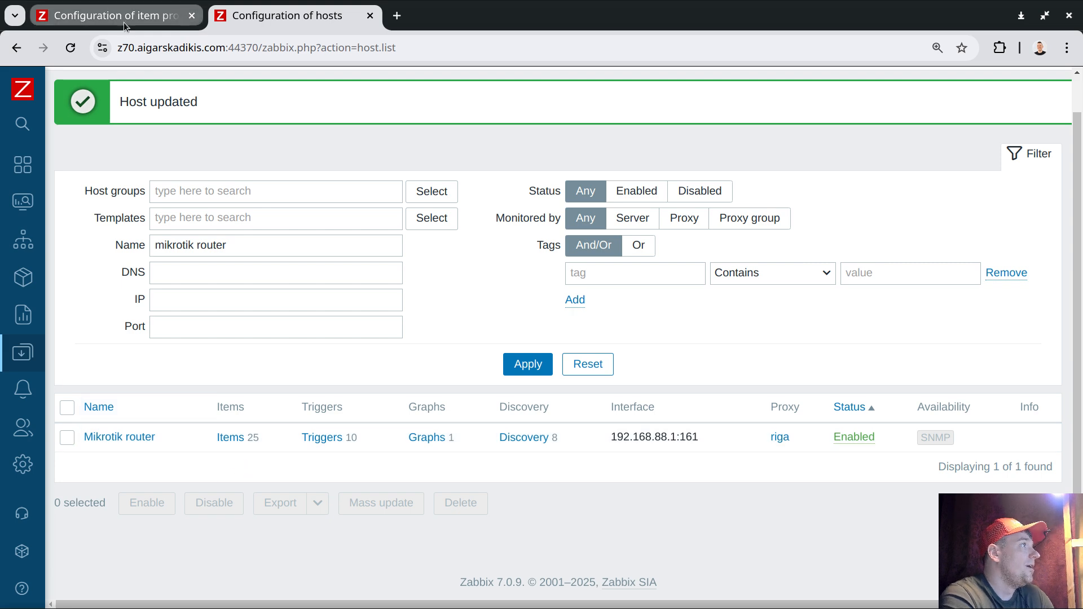
Back in the first tab, reopen the Speed item prototype and confirm its bps units.
click(110, 16)
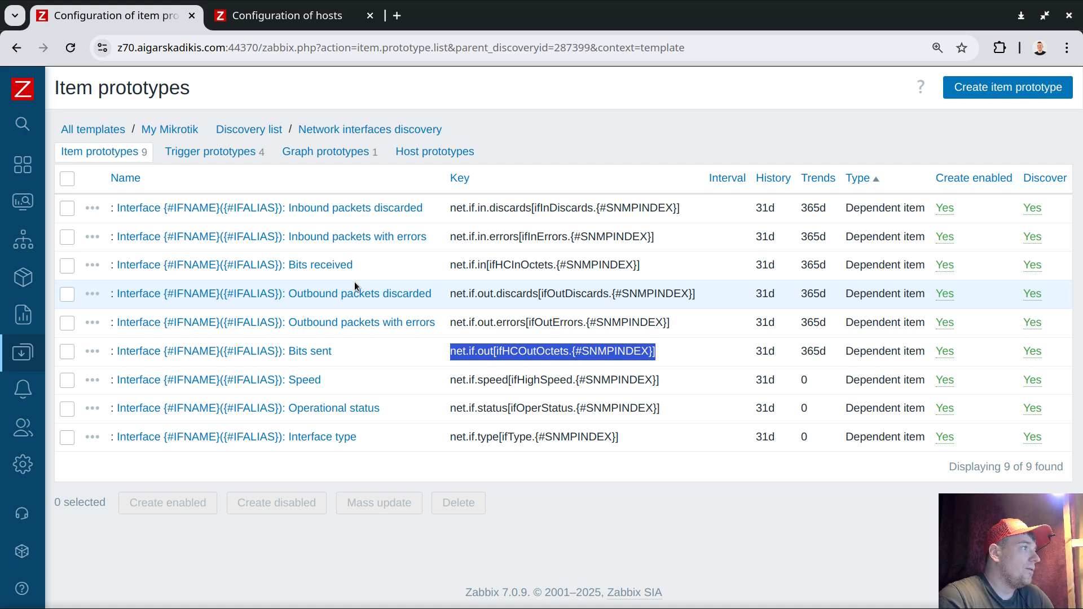
mouse_move(328, 387)
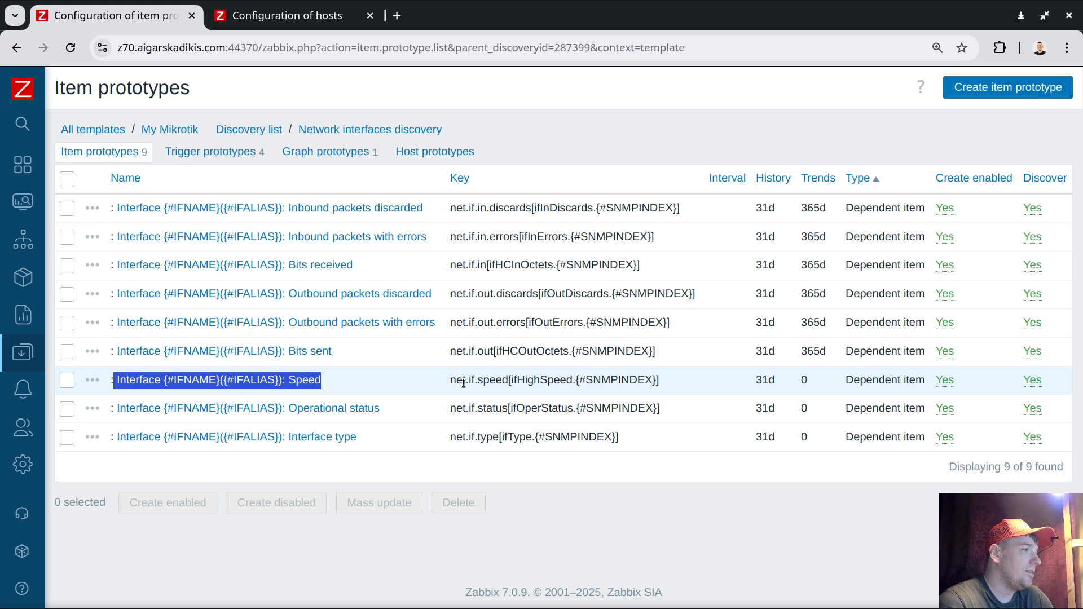
click(218, 379)
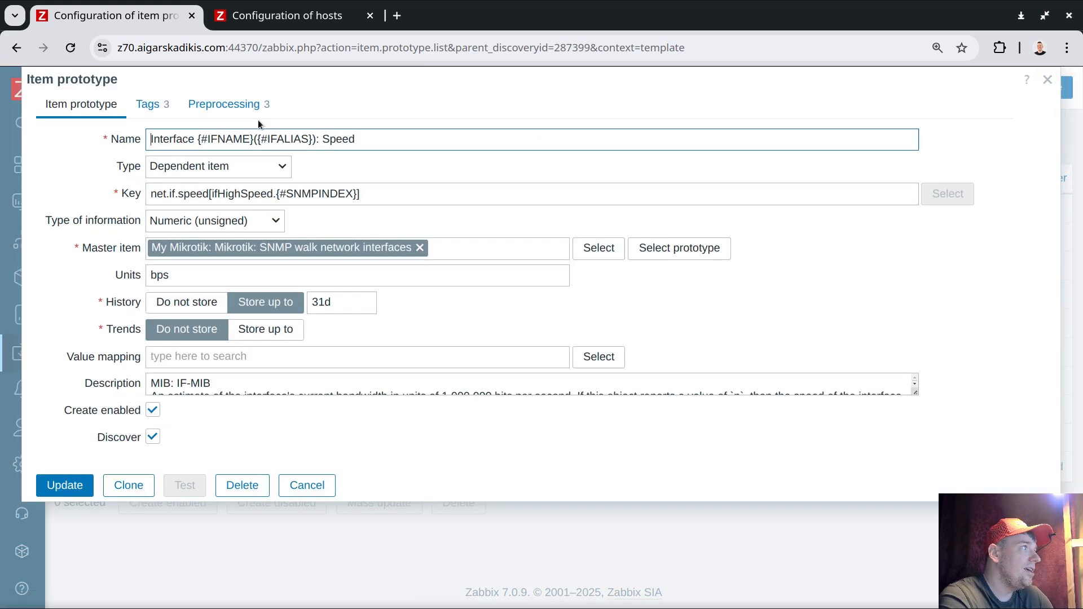
click(223, 104)
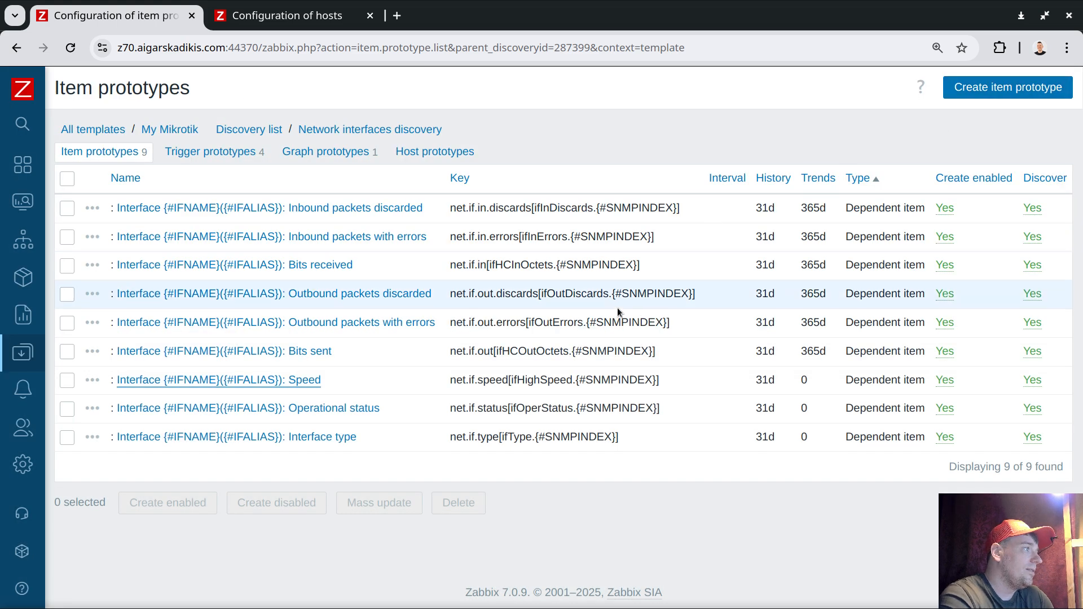
mouse_move(339, 379)
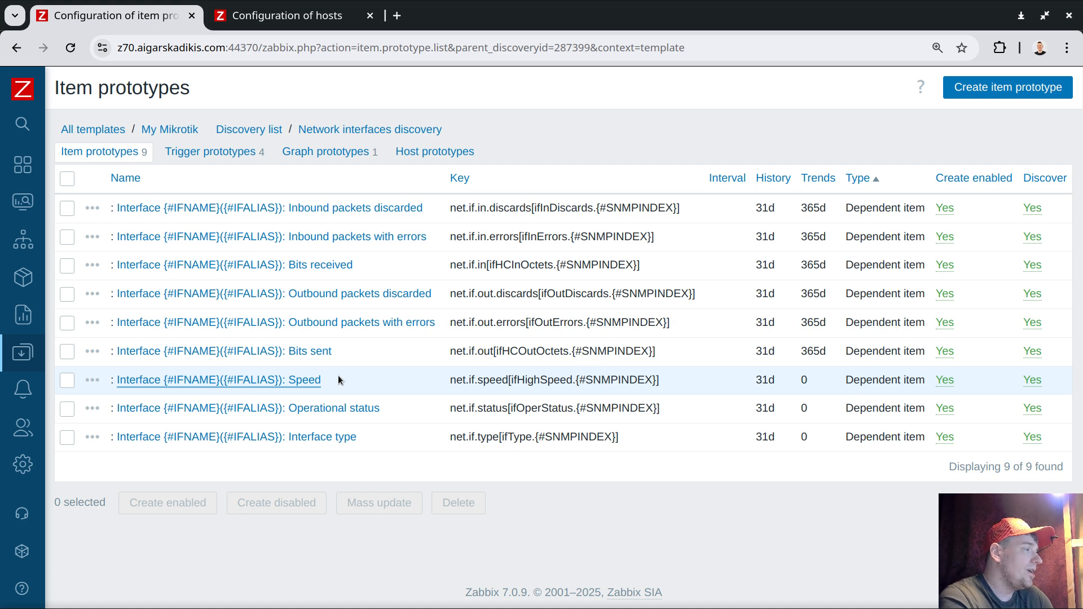
mouse_move(351, 380)
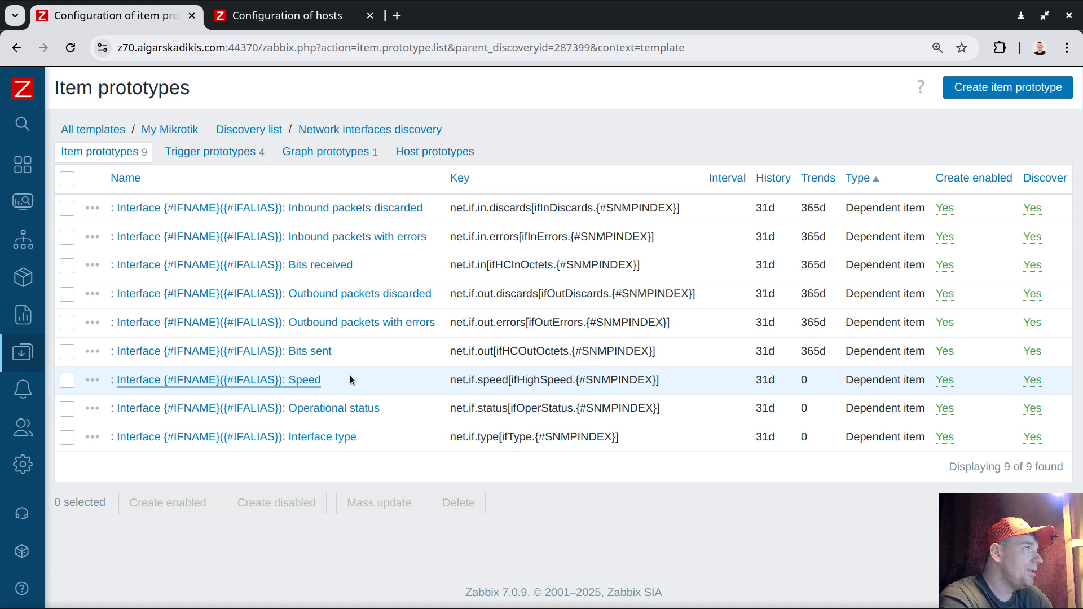
Open the My Mikrotik template's Macros tab and scroll through its 33 macros.
click(218, 379)
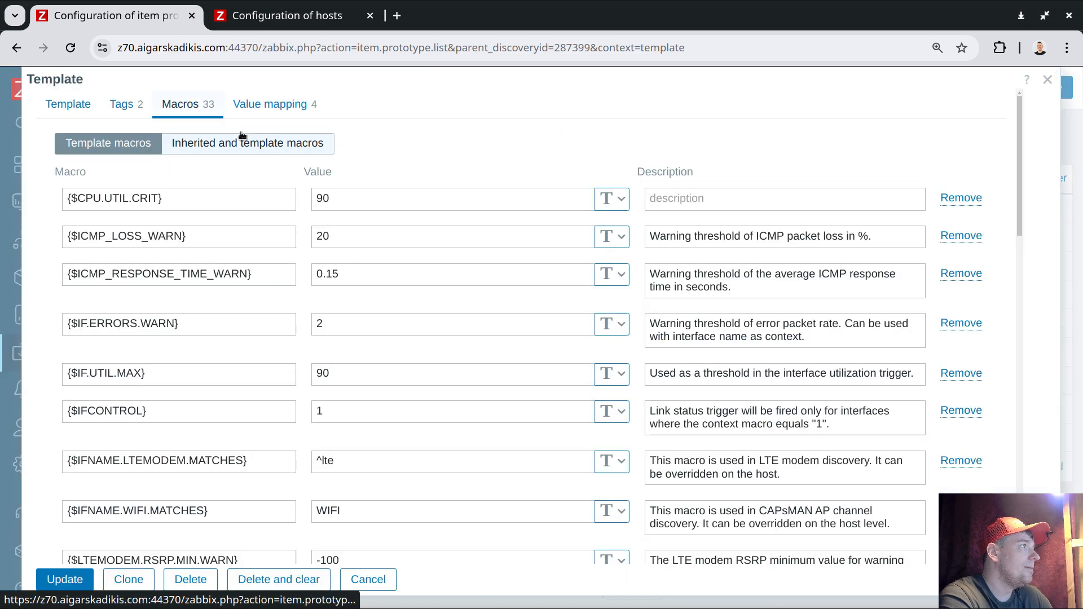
scroll(down, 3)
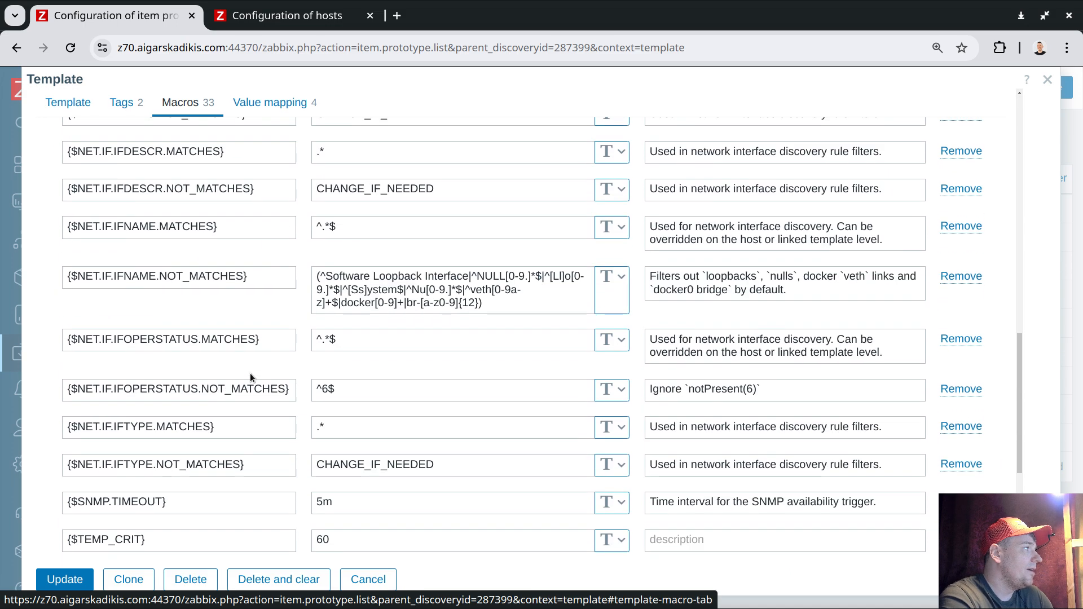
scroll(down, 3)
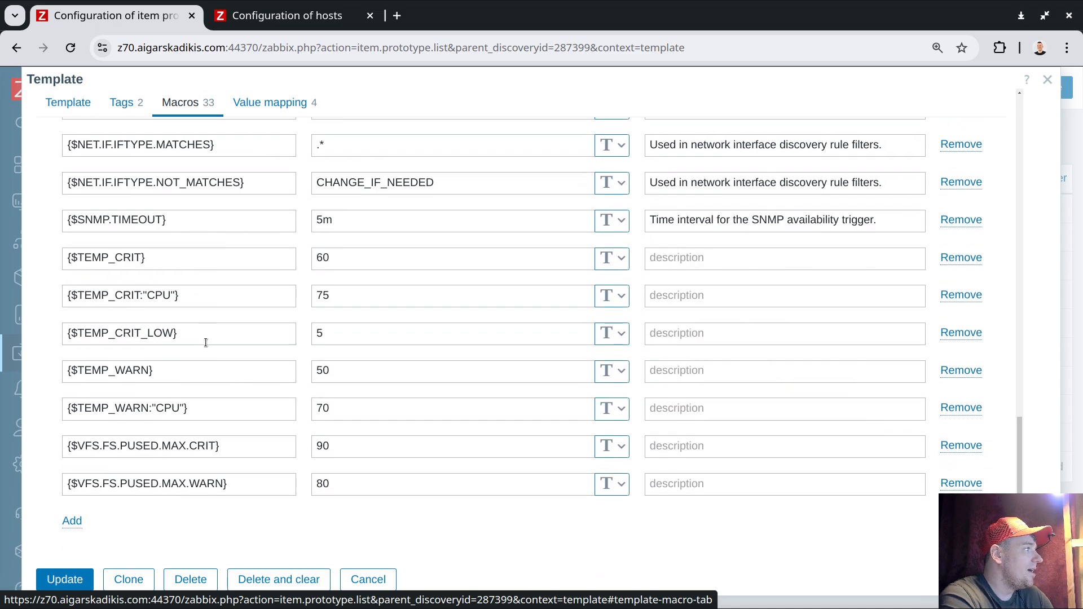
scroll(up, 3)
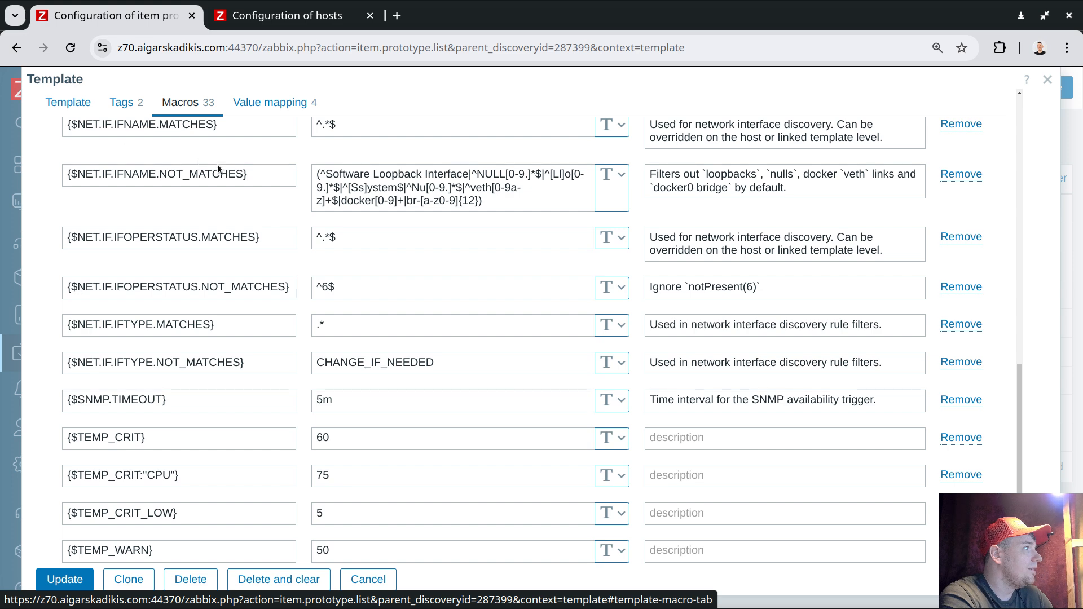
Enter a new template macro {$NET.IF.IFSPEED} with value 0.
double_click(107, 175)
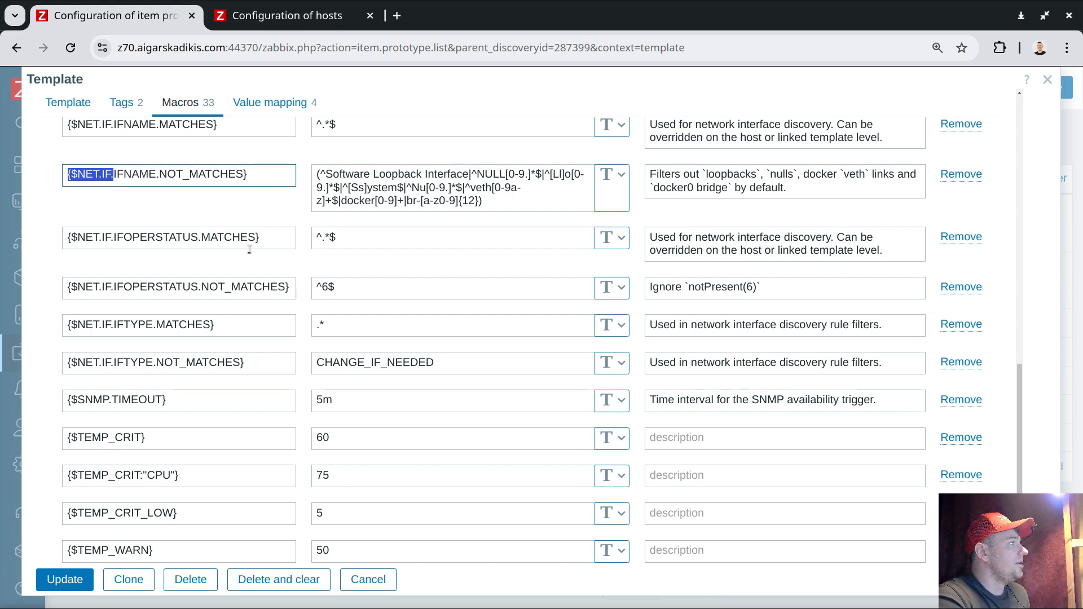
scroll(down, 3)
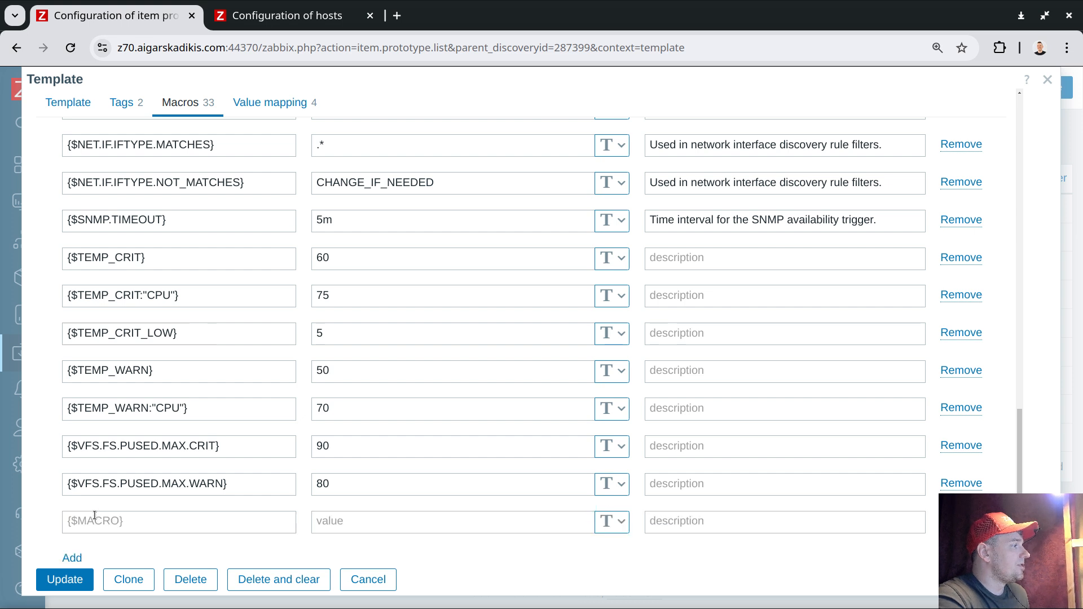
text({$NET.IF.I)
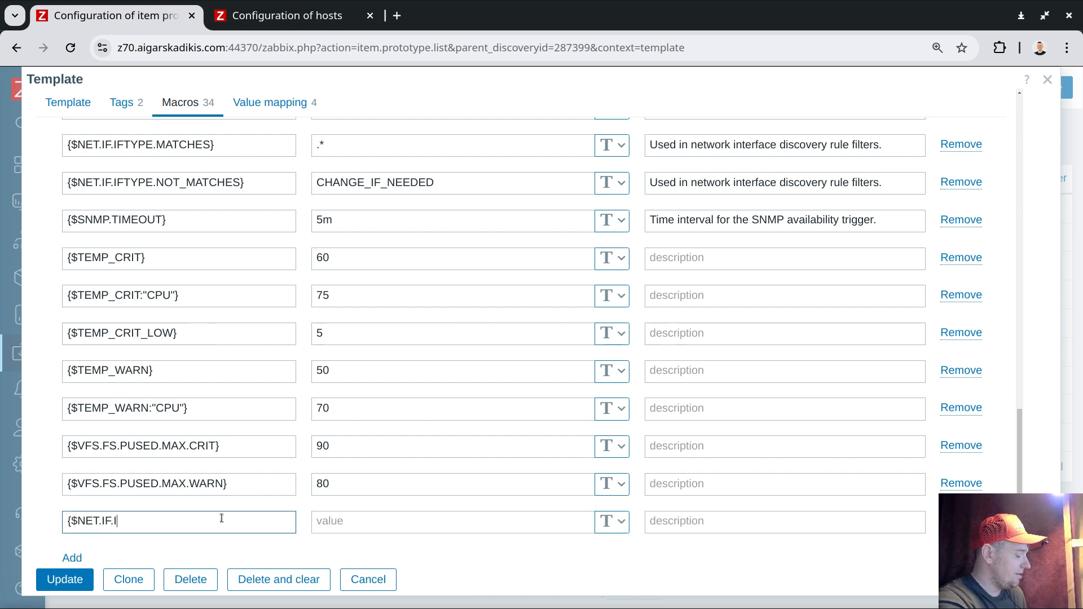
text(F)
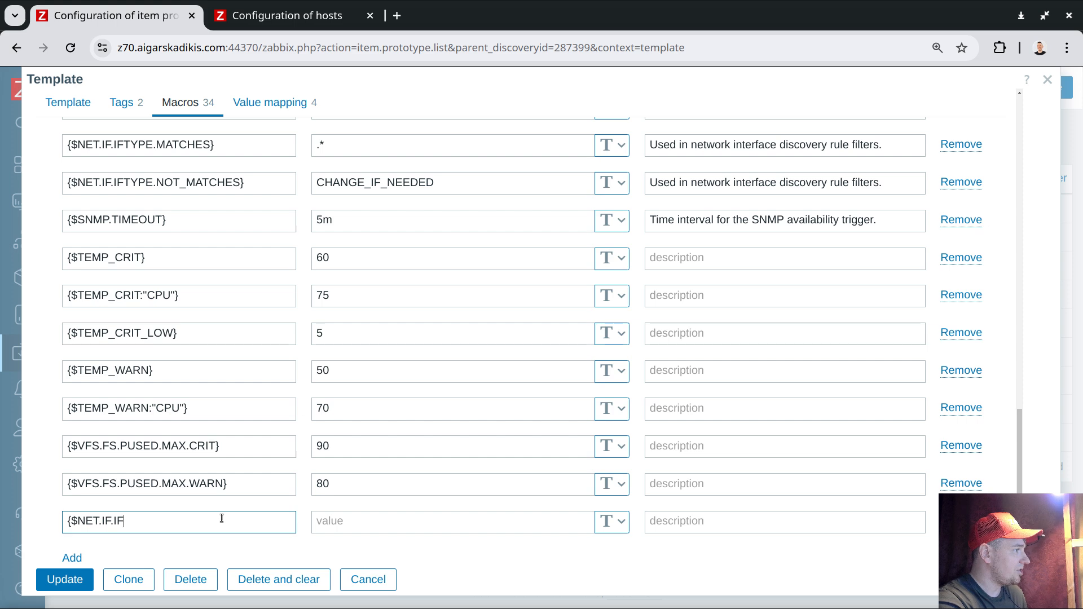
text(SPEED})
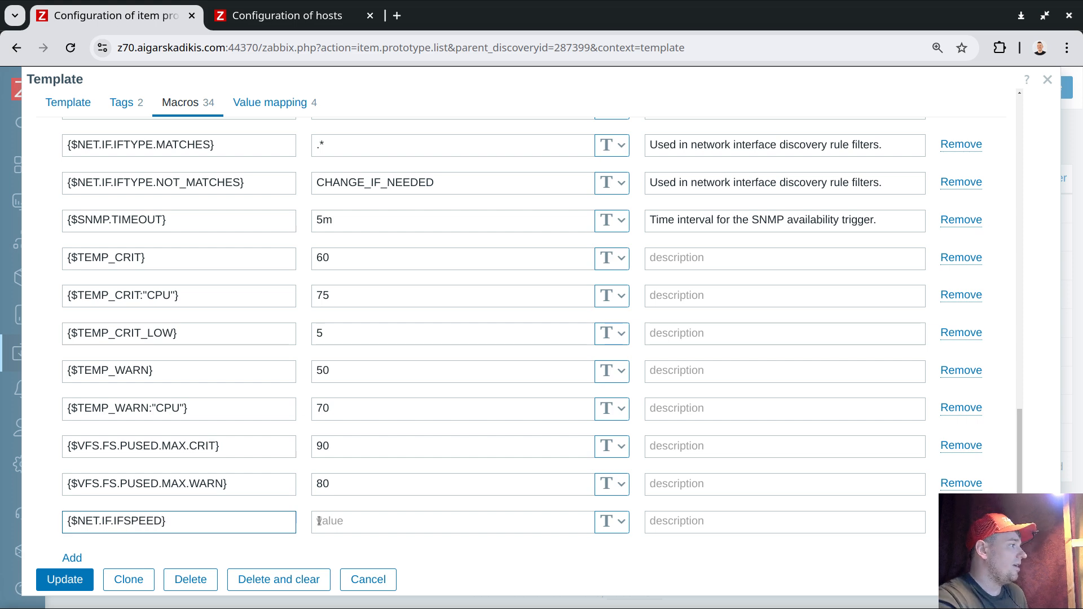
text(0)
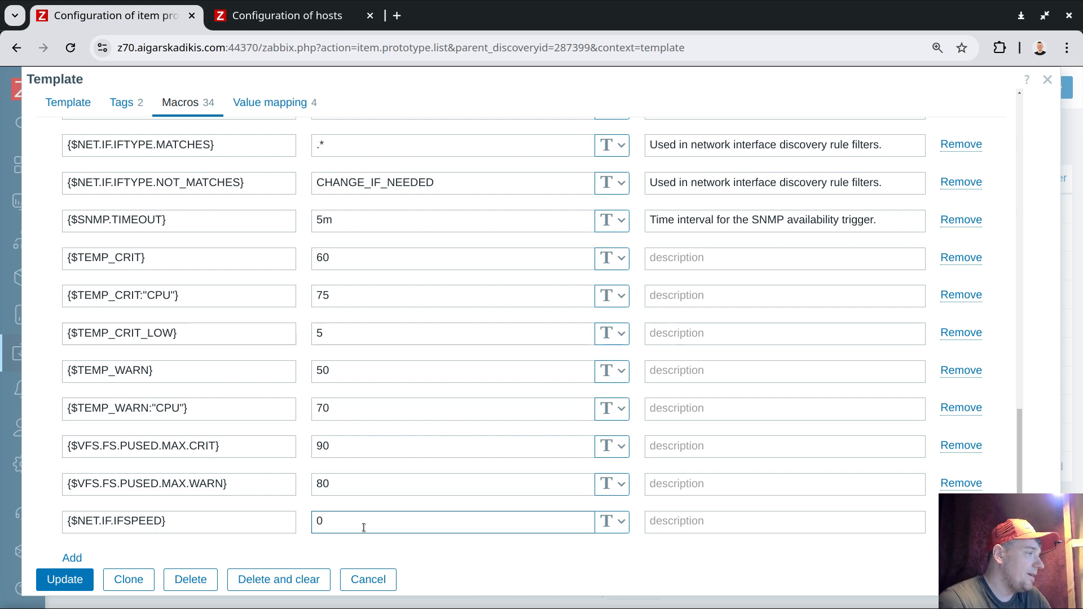
click(448, 521)
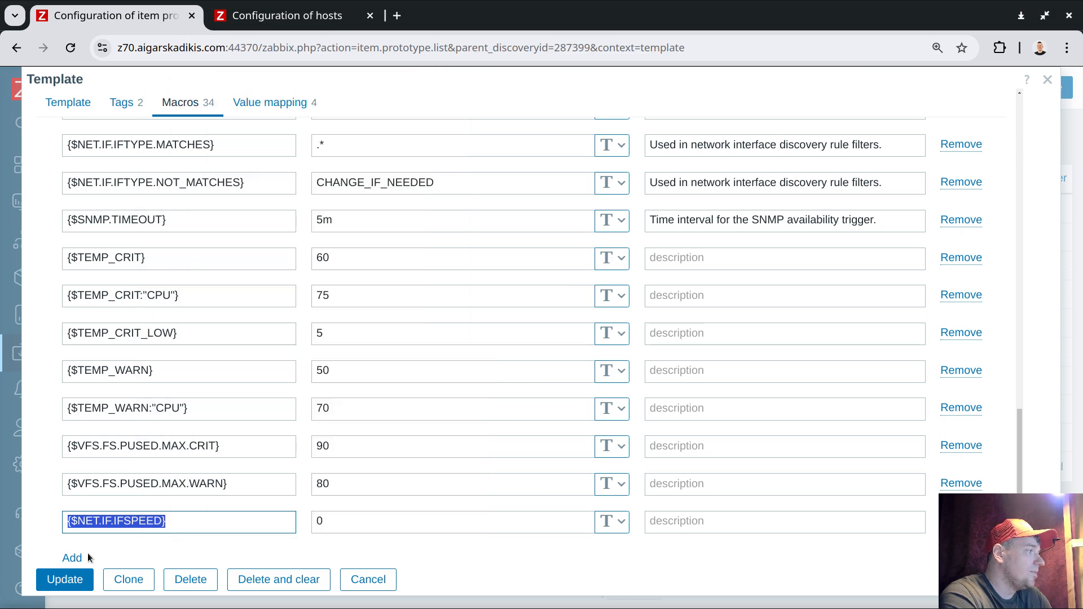
click(64, 579)
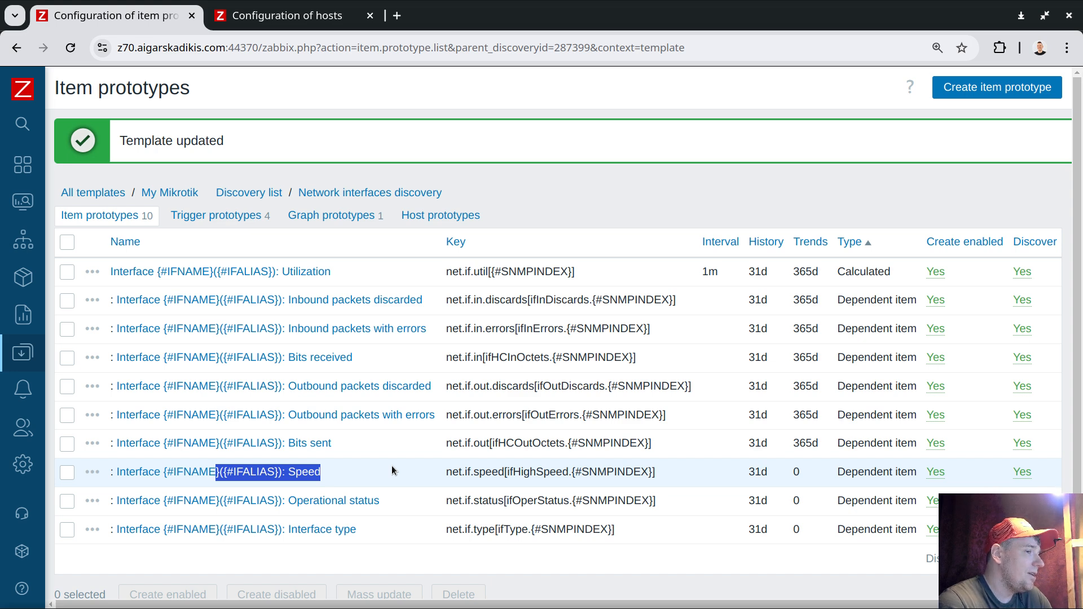
mouse_move(326, 475)
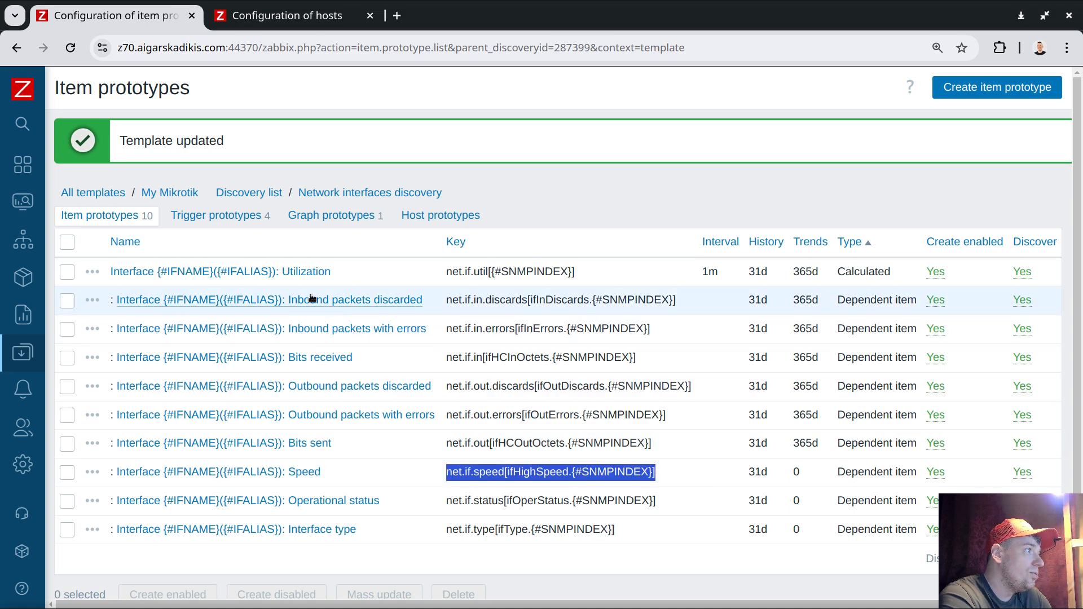
click(221, 271)
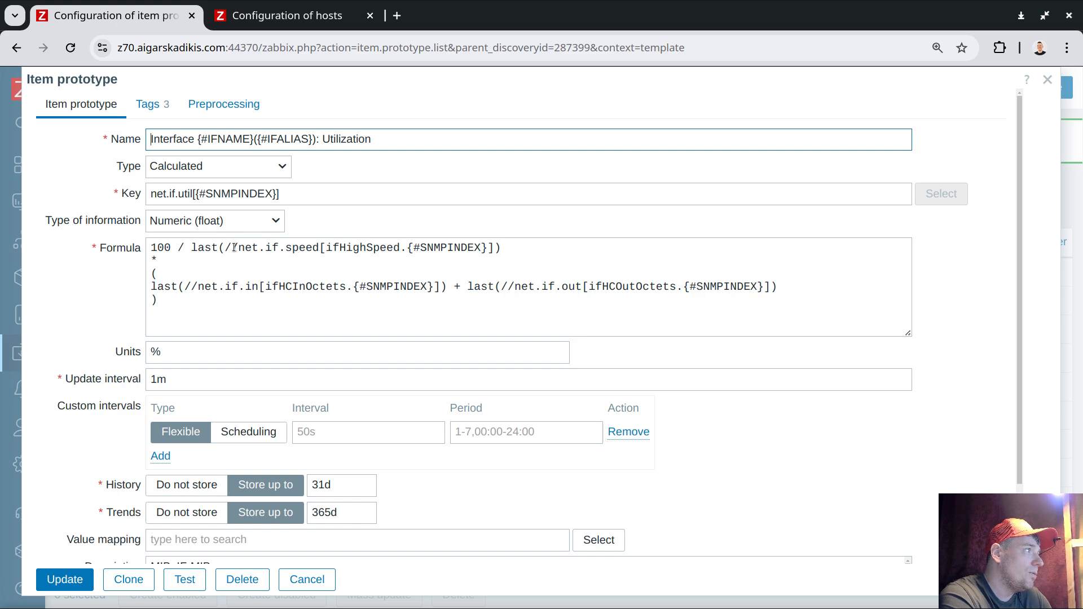
click(64, 579)
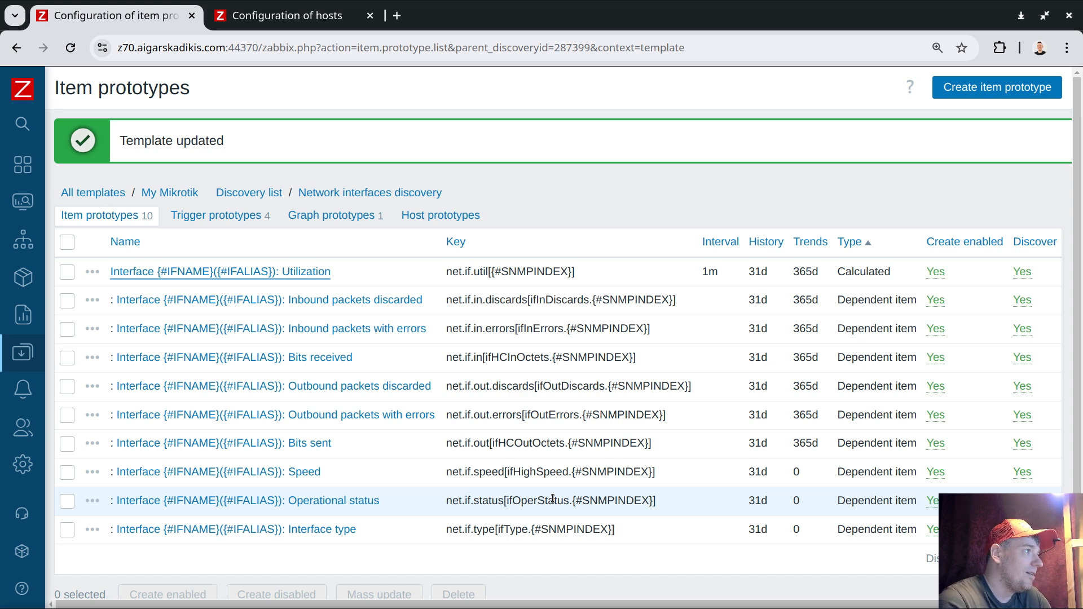
mouse_move(335, 275)
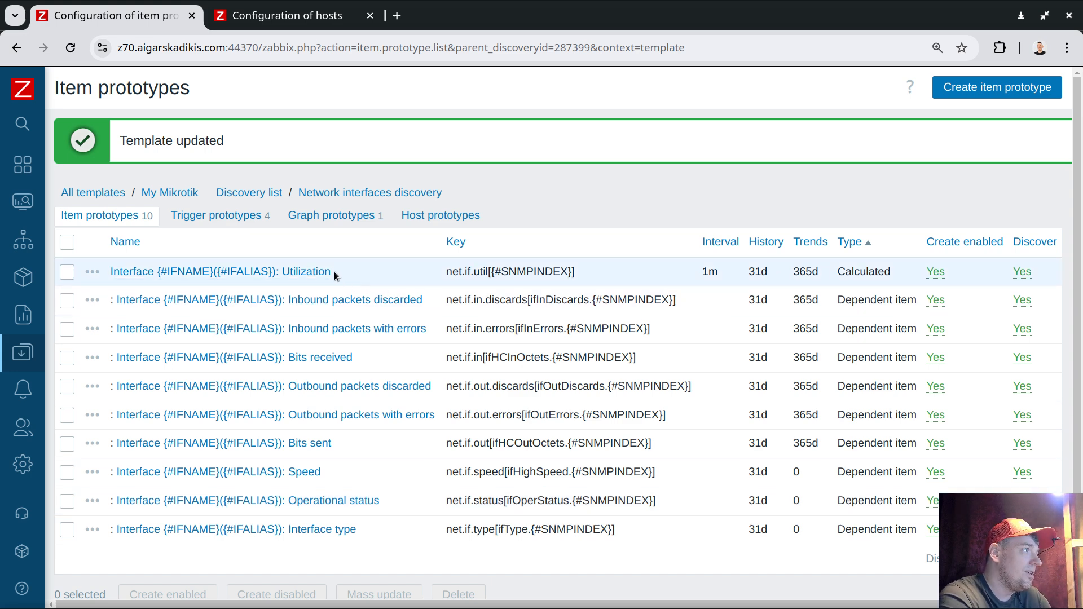
double_click(298, 271)
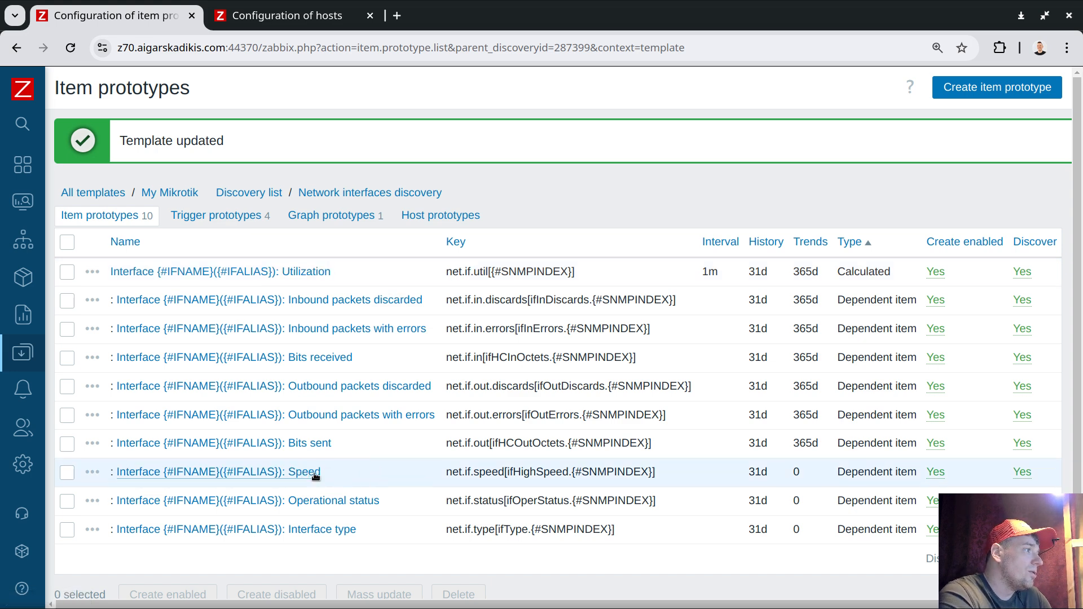
Add a JavaScript step returning {$NET.IF.IFSPEED} to Speed preprocessing and remove the heartbeat step.
click(217, 471)
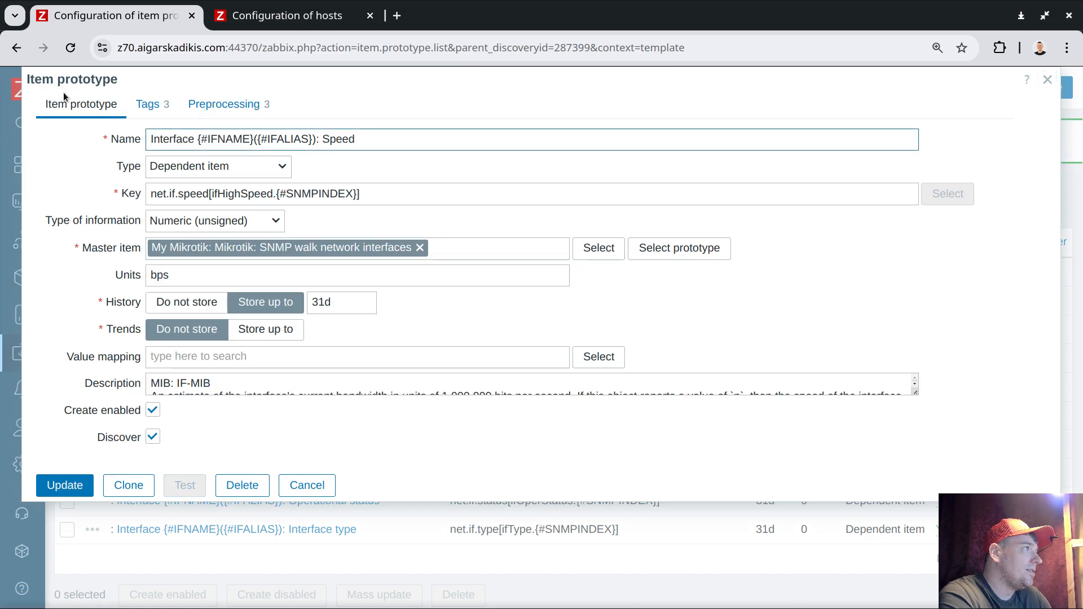
click(222, 104)
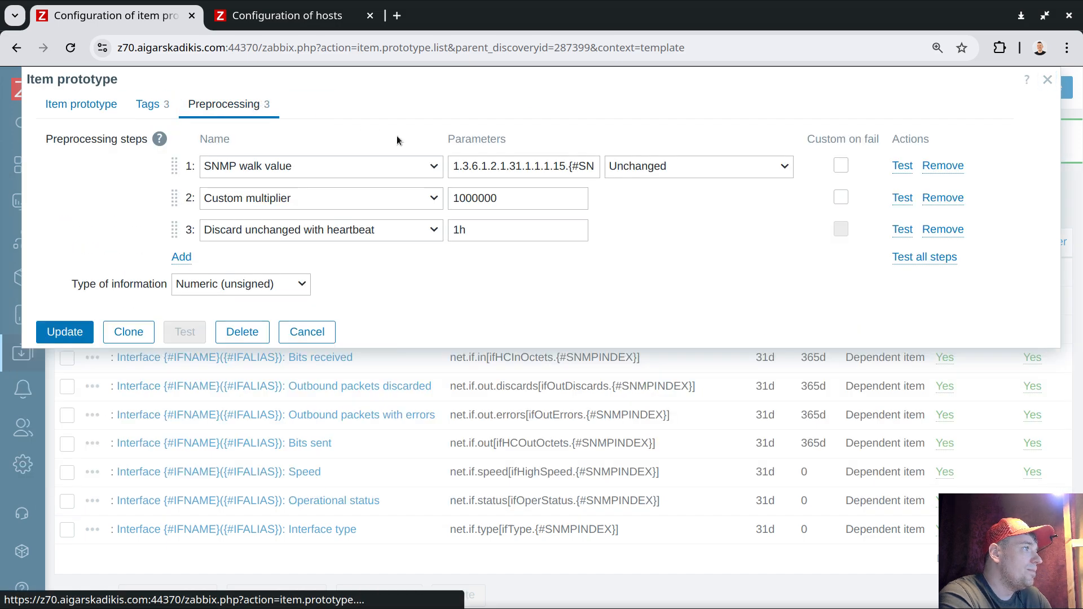
click(181, 256)
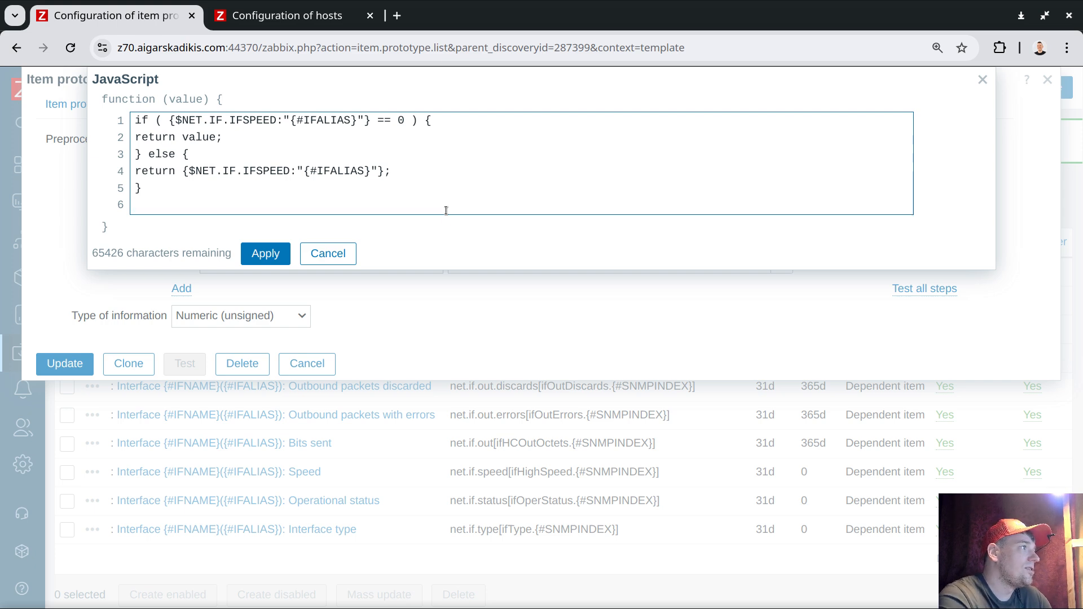
click(265, 253)
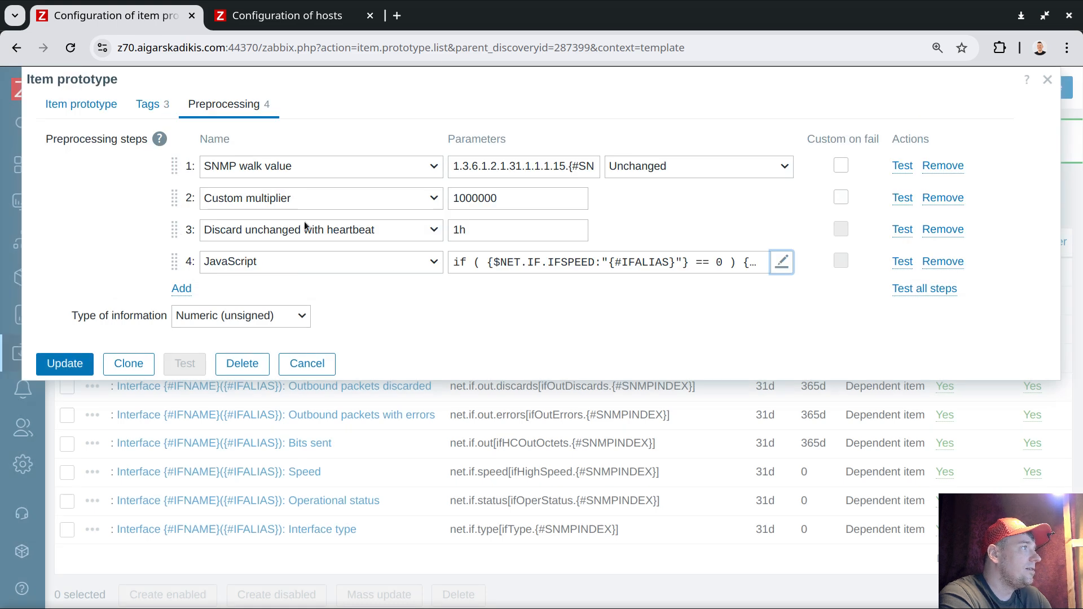
mouse_move(942, 229)
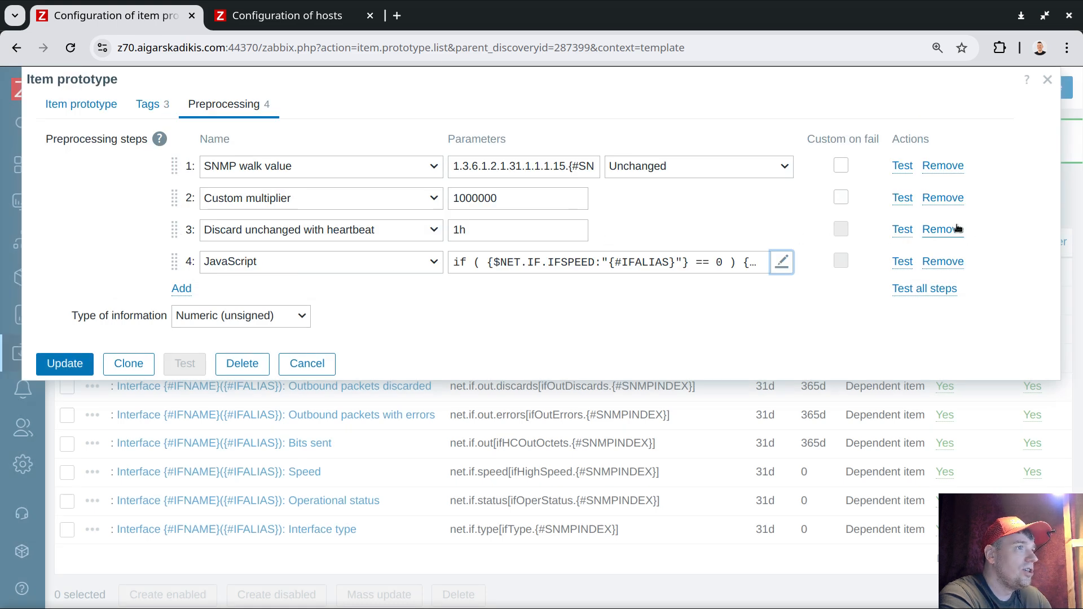
click(942, 229)
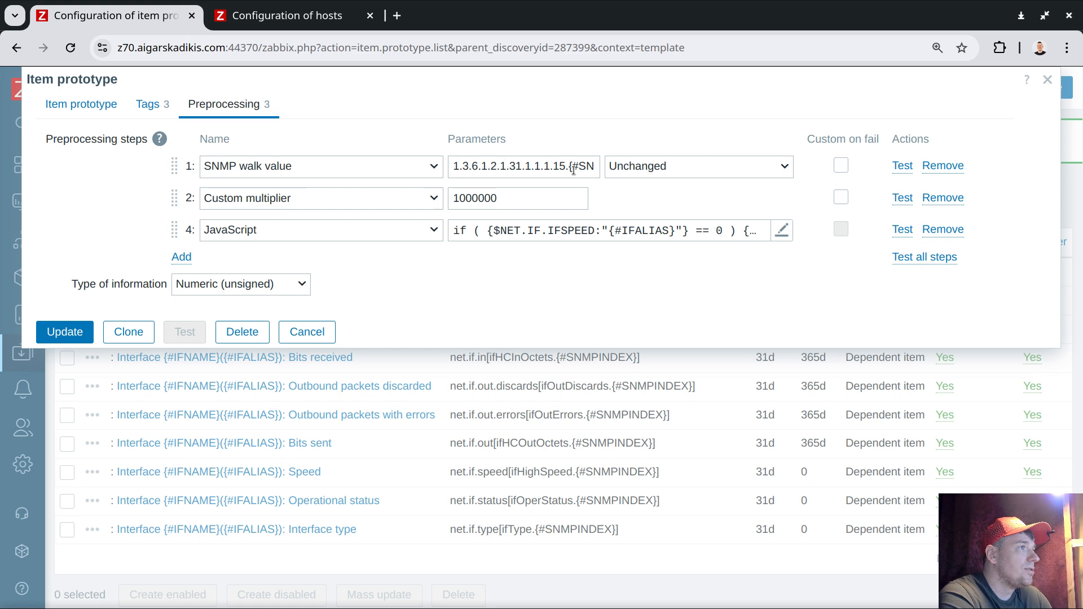
double_click(538, 167)
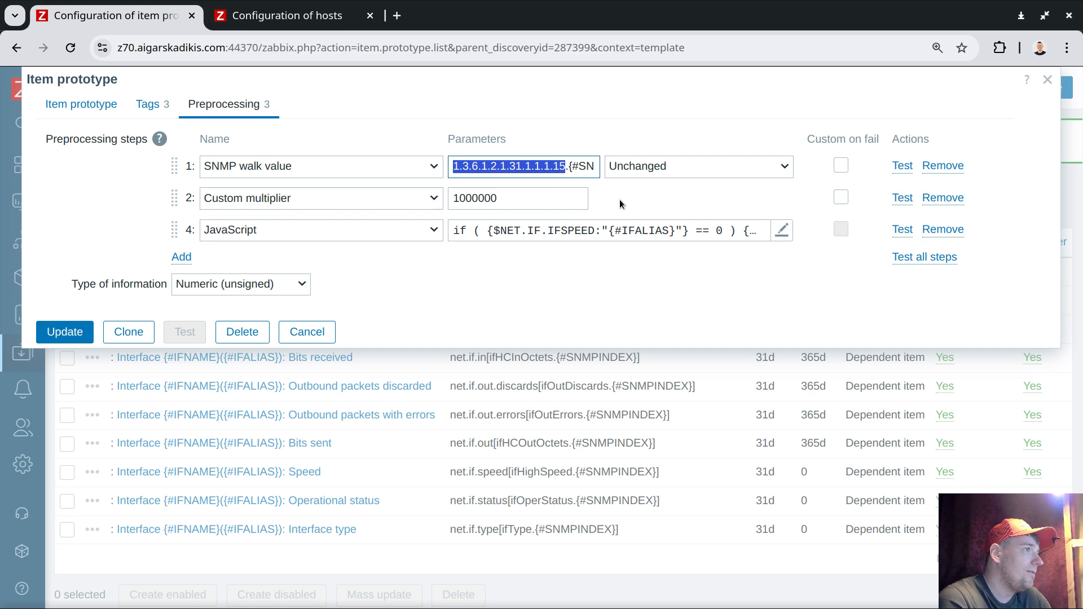
mouse_move(470, 267)
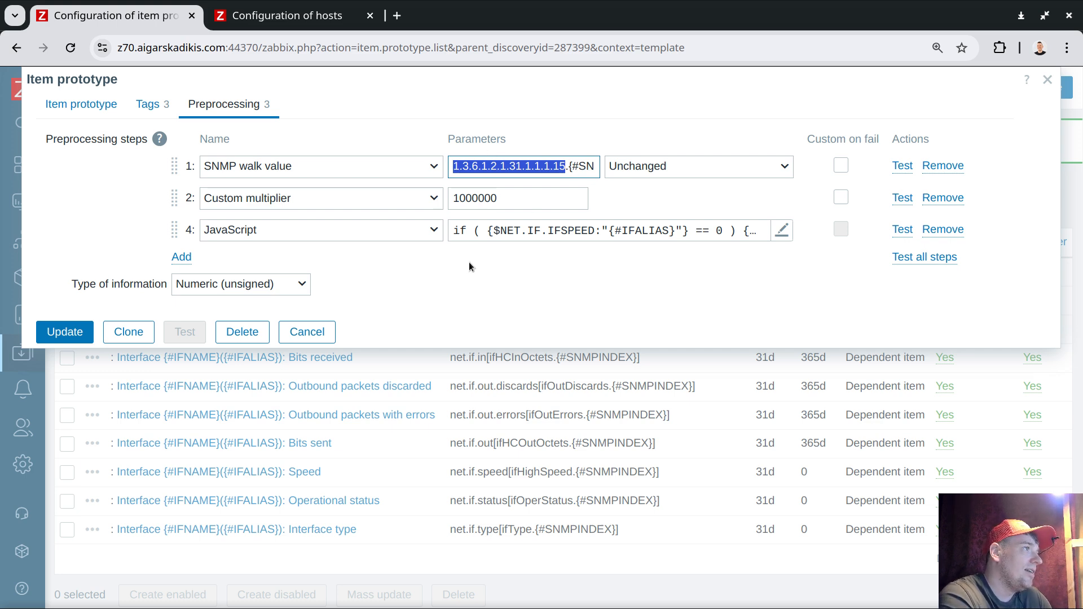
click(781, 230)
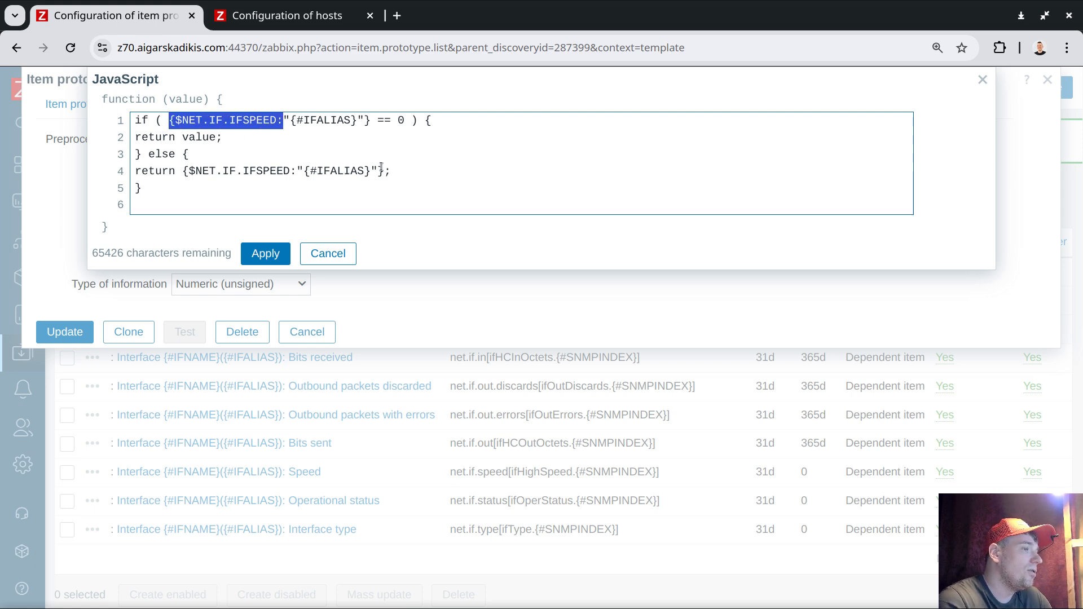
mouse_move(377, 164)
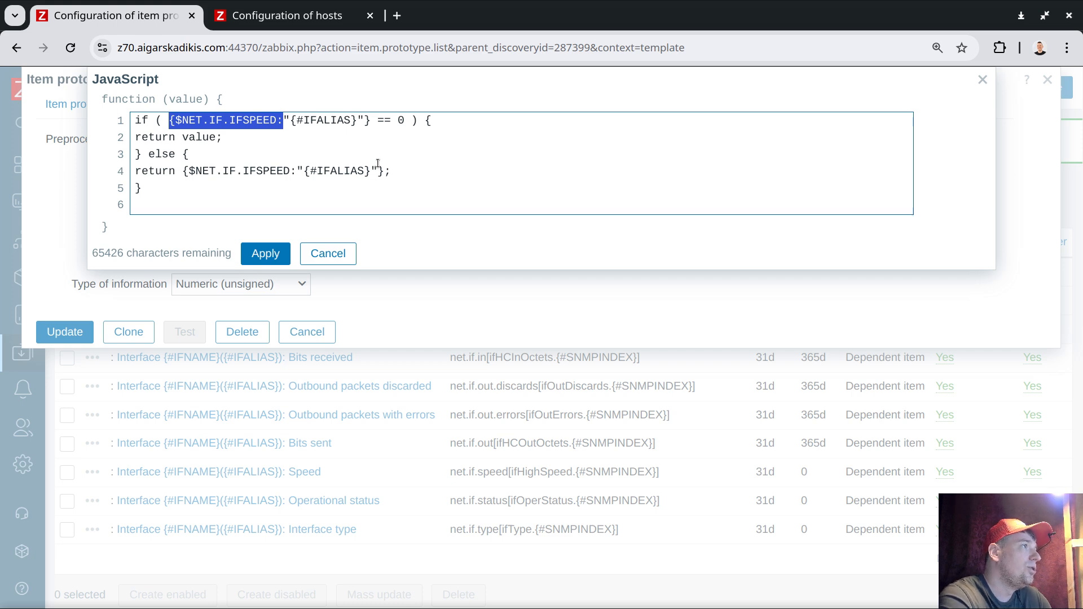
double_click(176, 136)
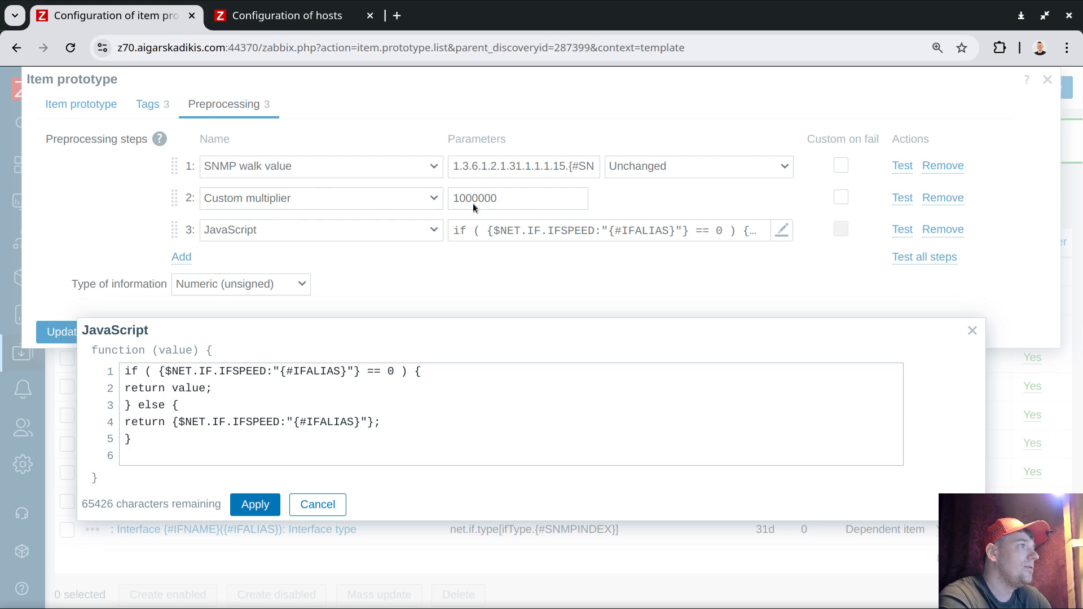
mouse_move(288, 164)
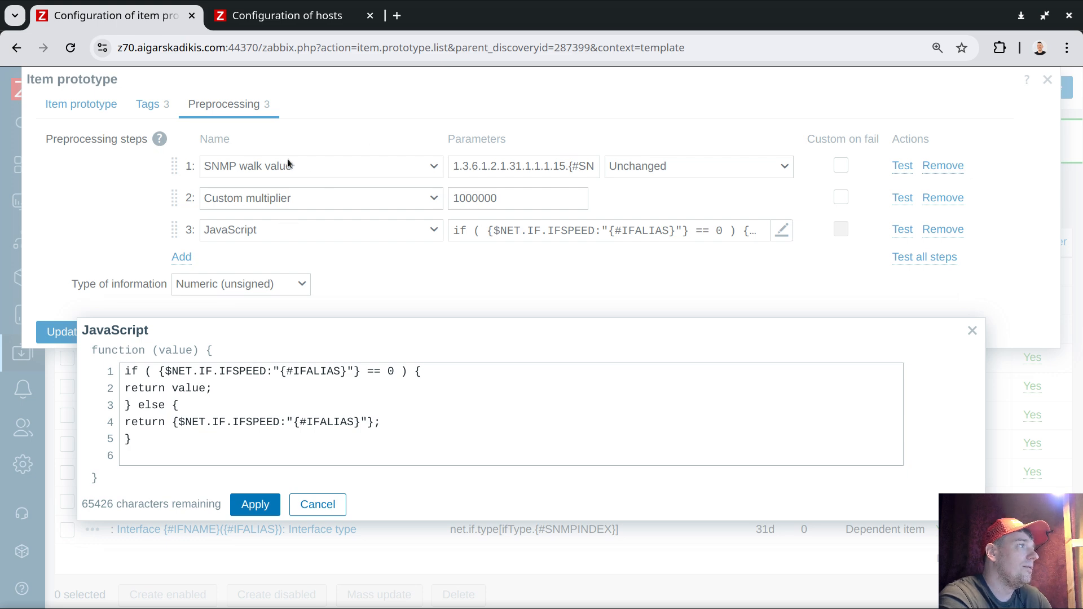
mouse_move(496, 198)
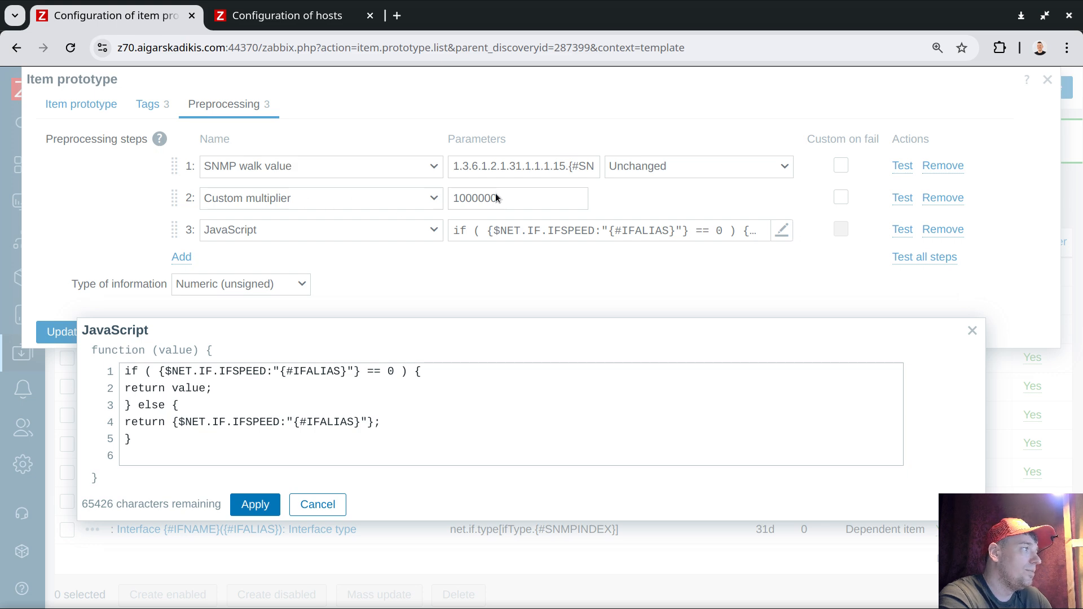
click(214, 387)
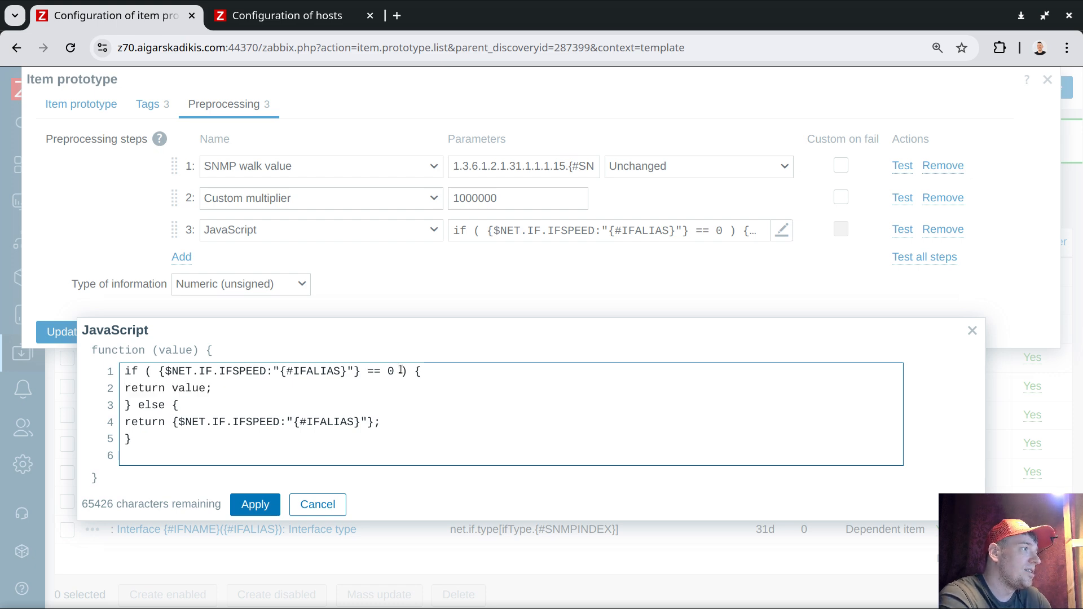
double_click(387, 371)
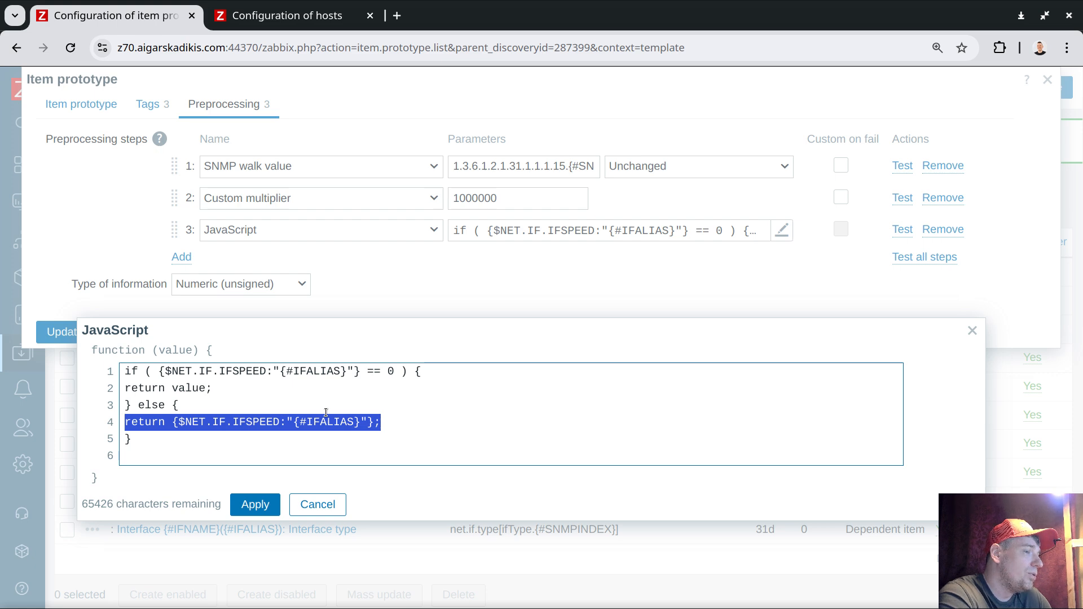
mouse_move(244, 474)
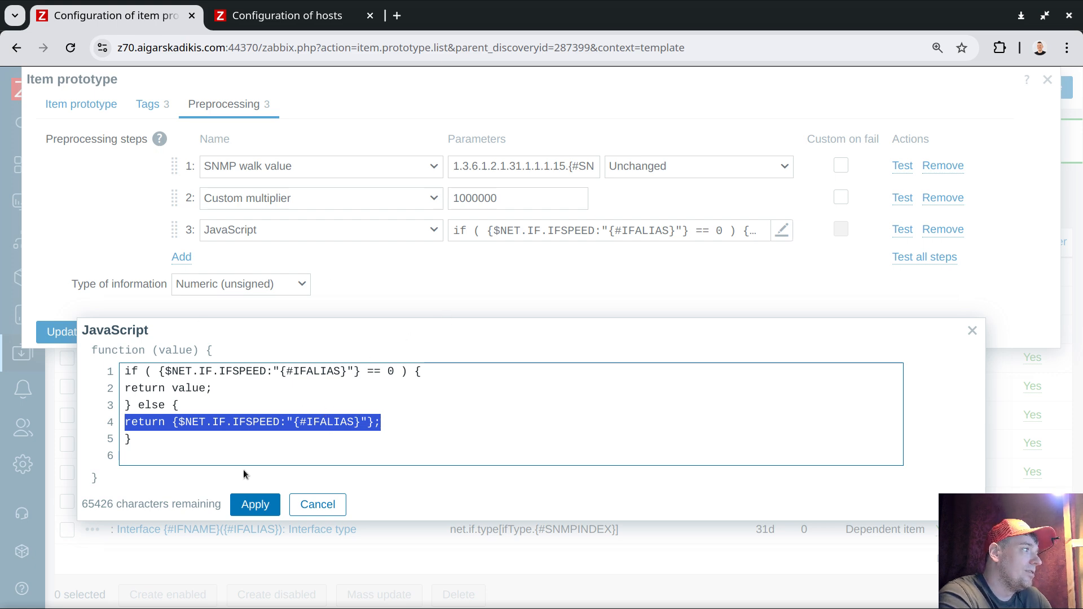
mouse_move(411, 490)
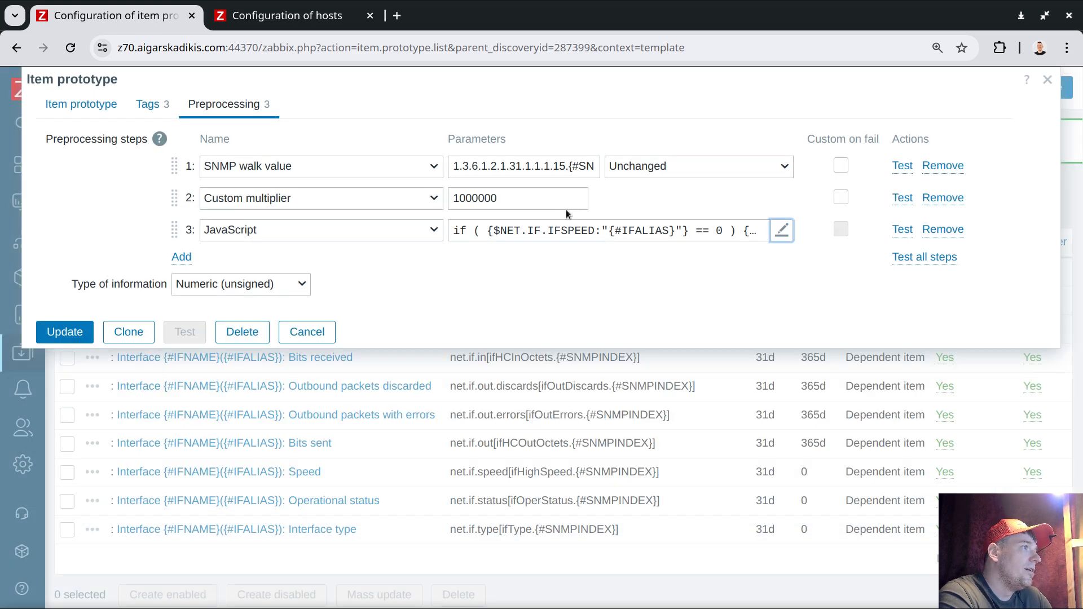
Save the Speed prototype, then open the Mikrotik router host's items.
click(64, 333)
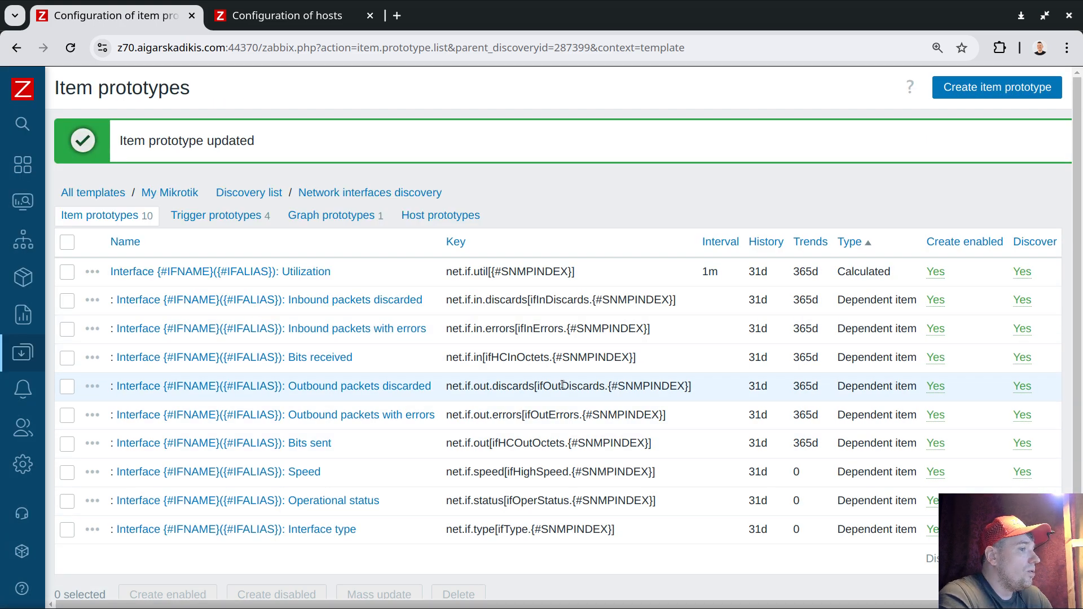
mouse_move(562, 216)
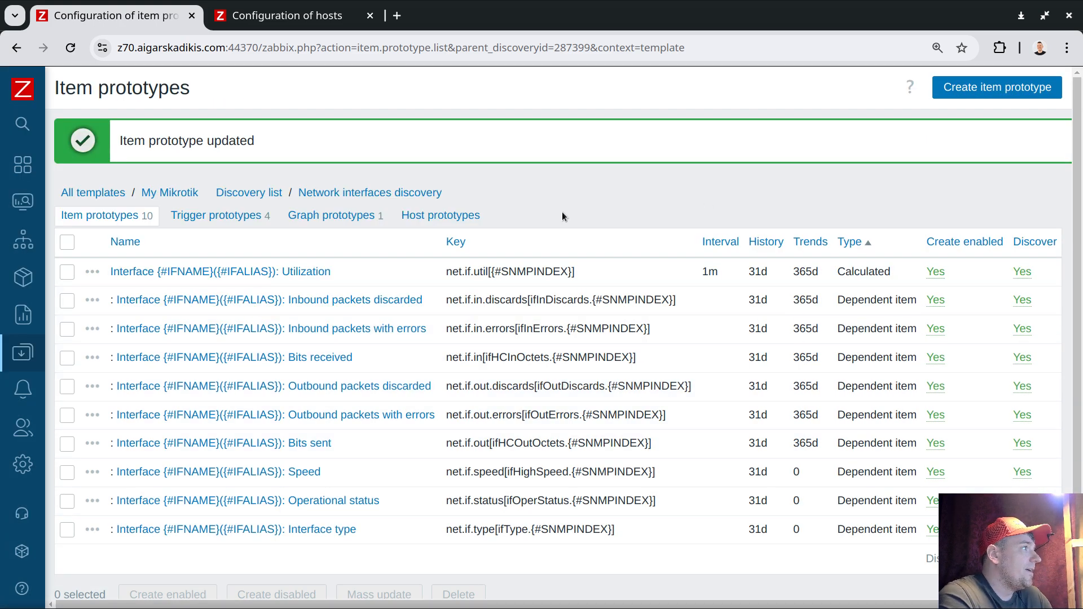
mouse_move(233, 357)
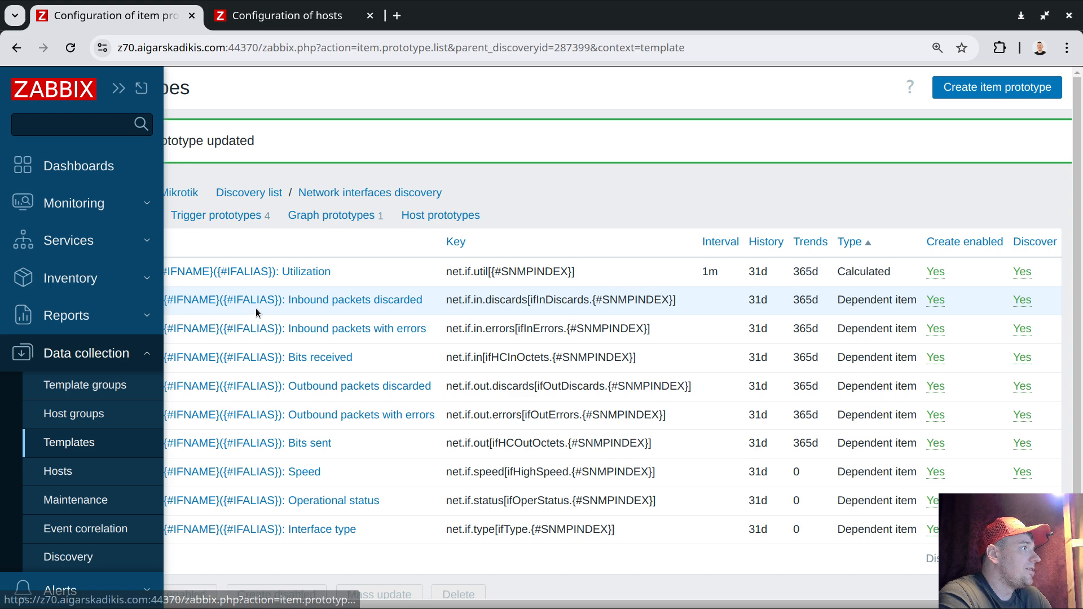
click(117, 88)
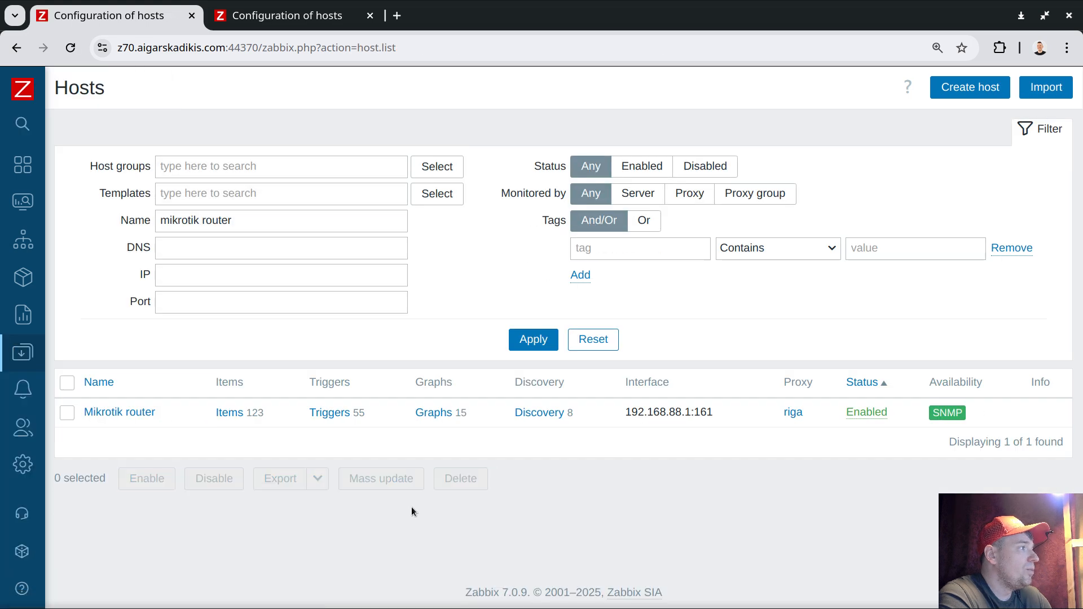
mouse_move(229, 413)
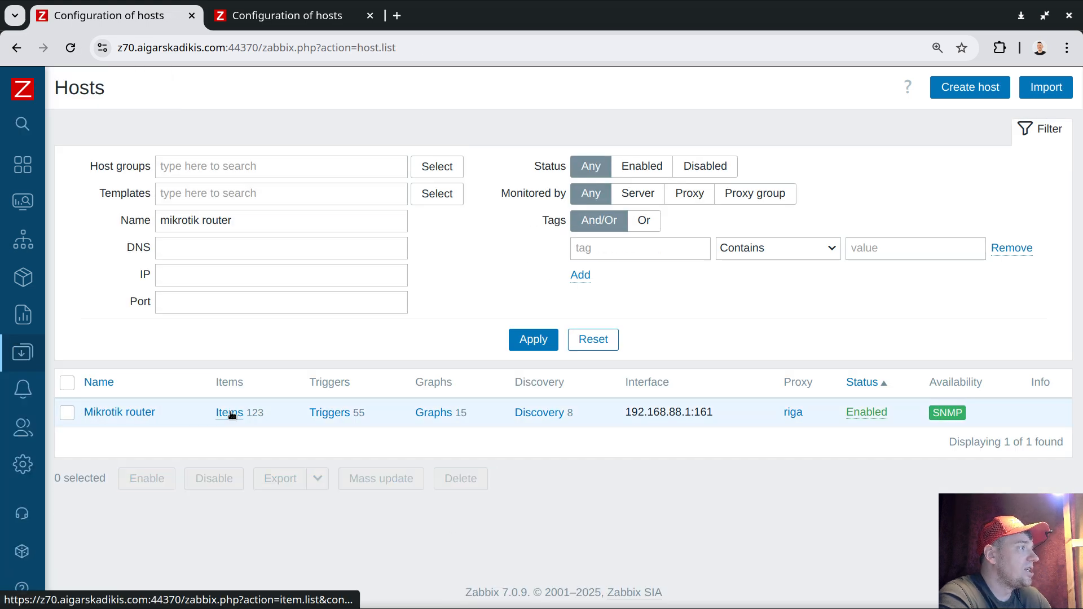
click(229, 412)
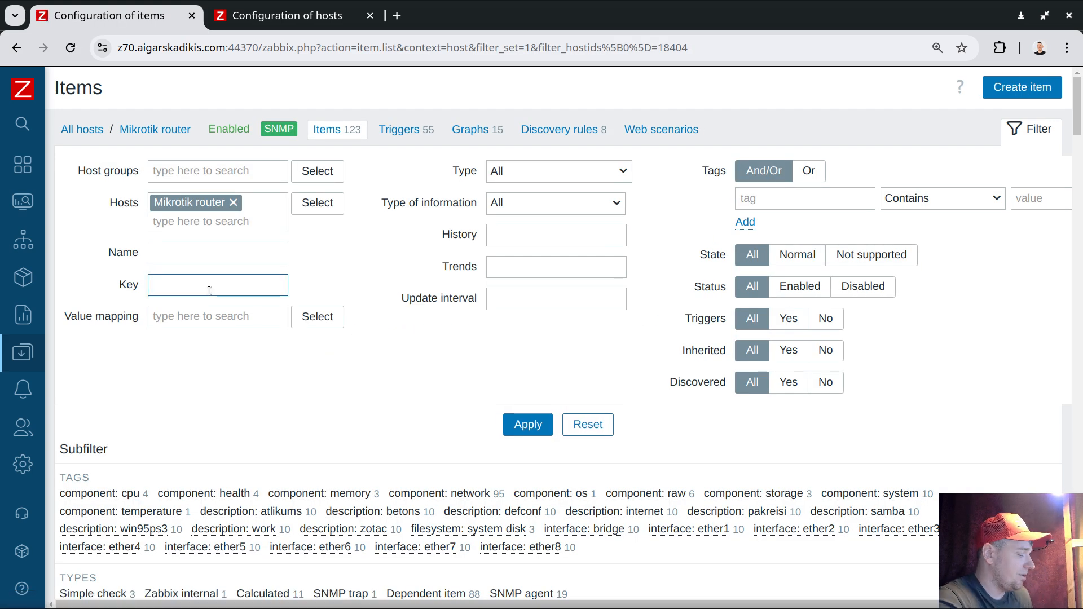
Filter items by 'speed' and inspect ether3(samba) Speed's preprocessing without saving.
text(speed)
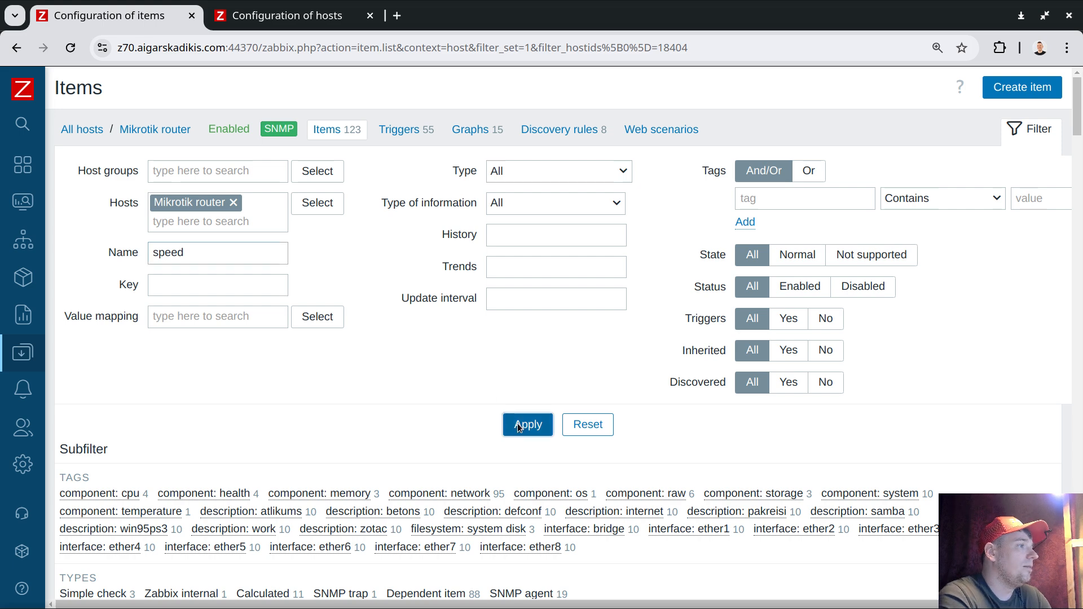
click(526, 424)
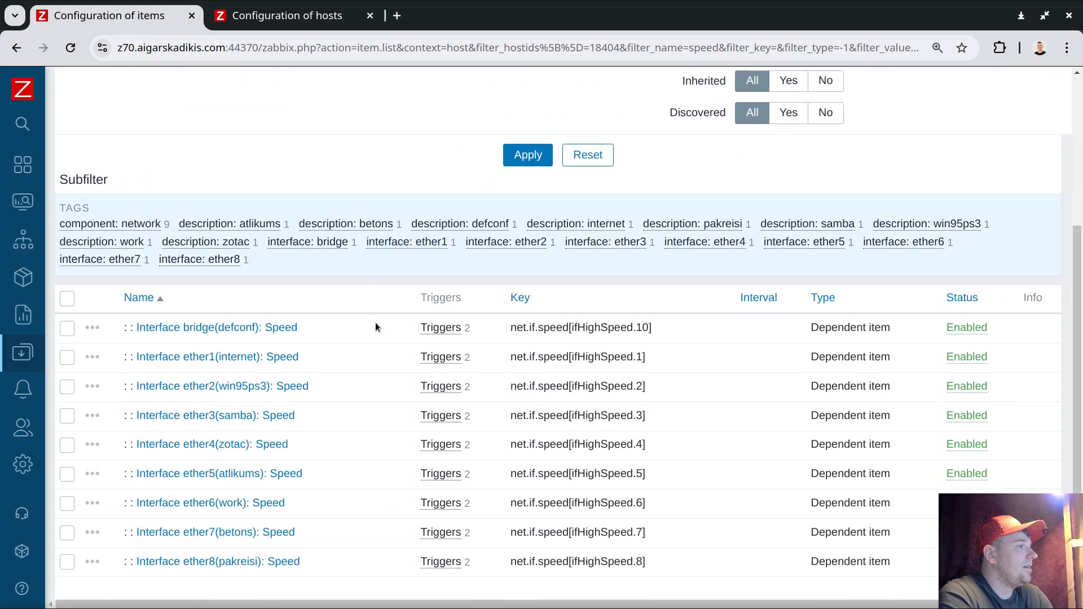
click(215, 415)
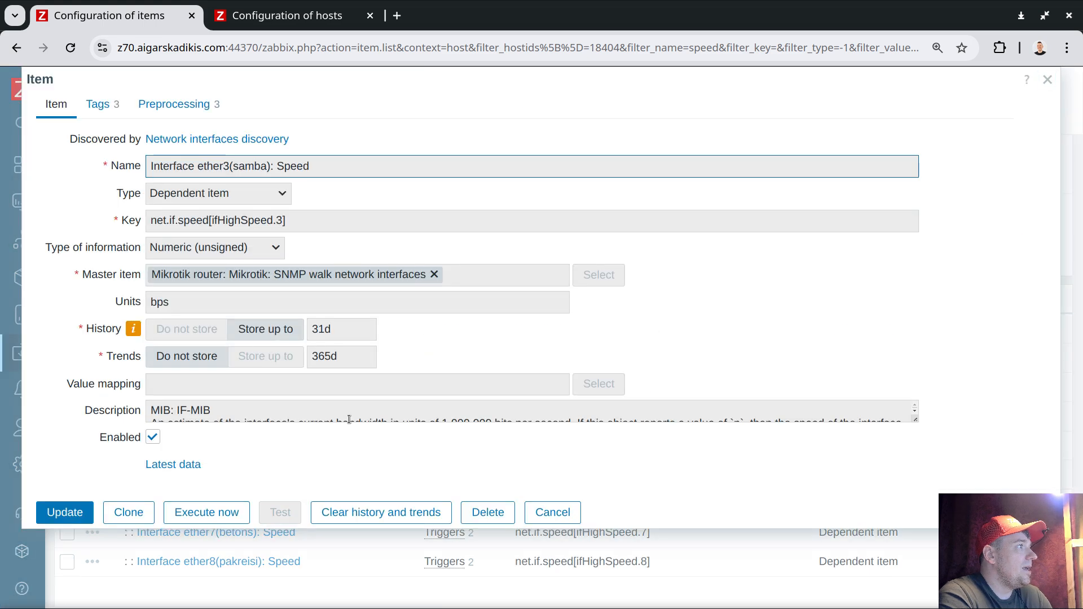
click(175, 105)
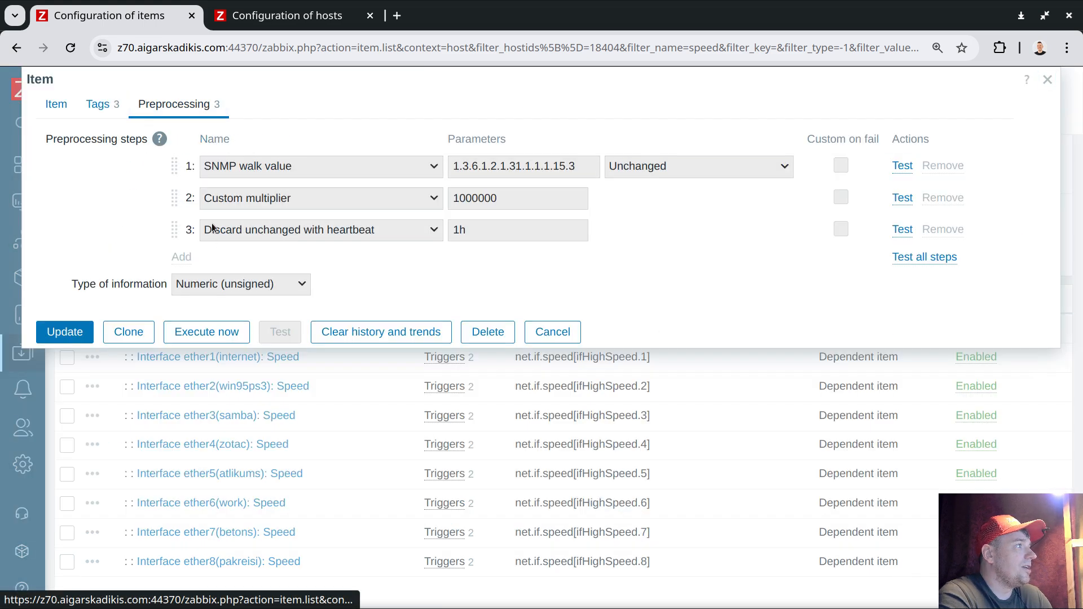
mouse_move(501, 98)
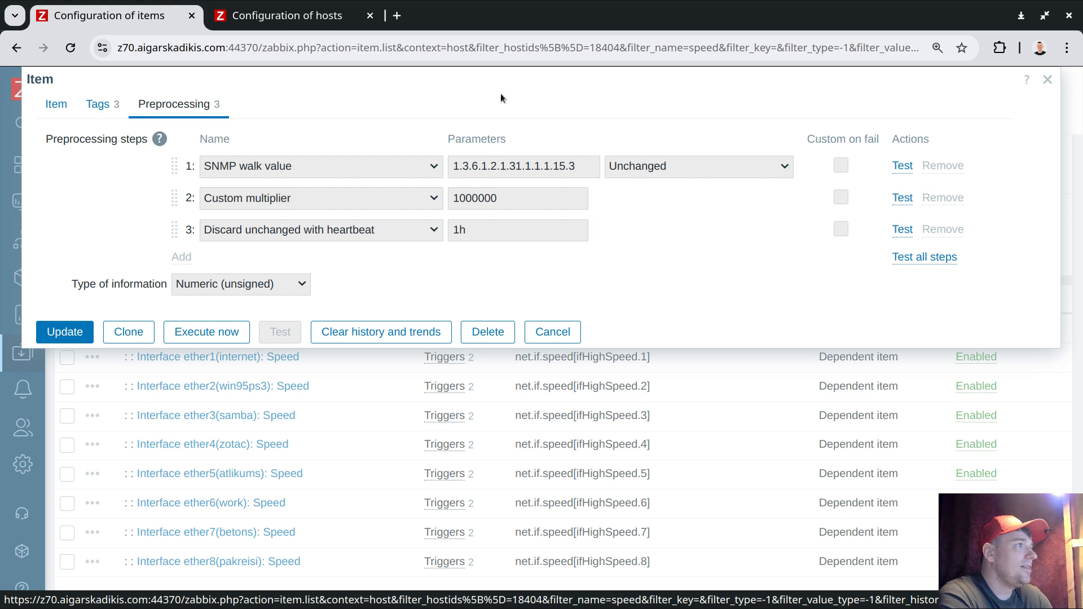
mouse_move(502, 252)
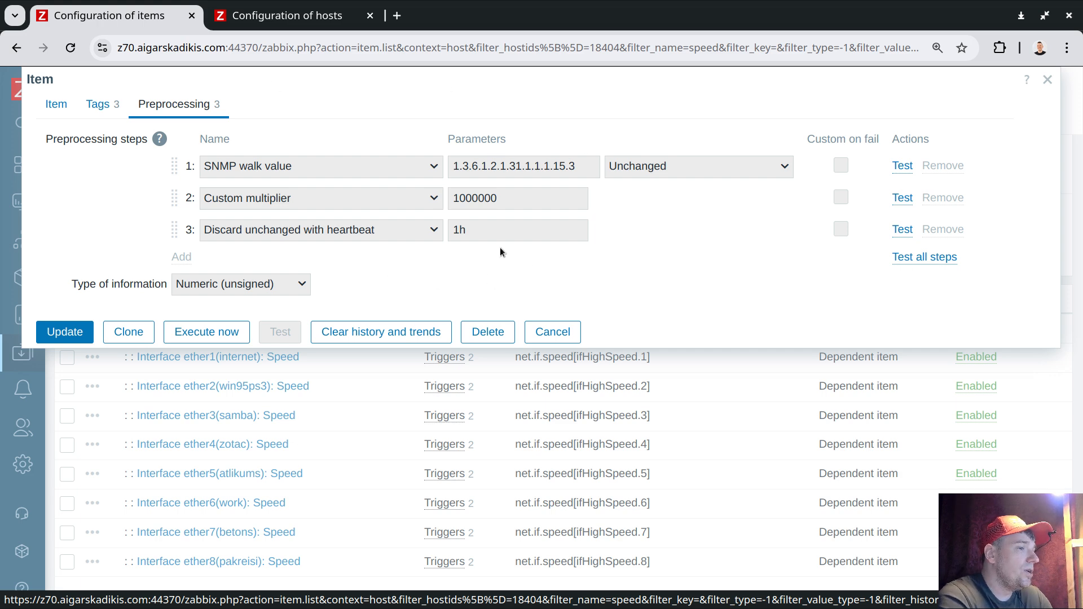
mouse_move(567, 348)
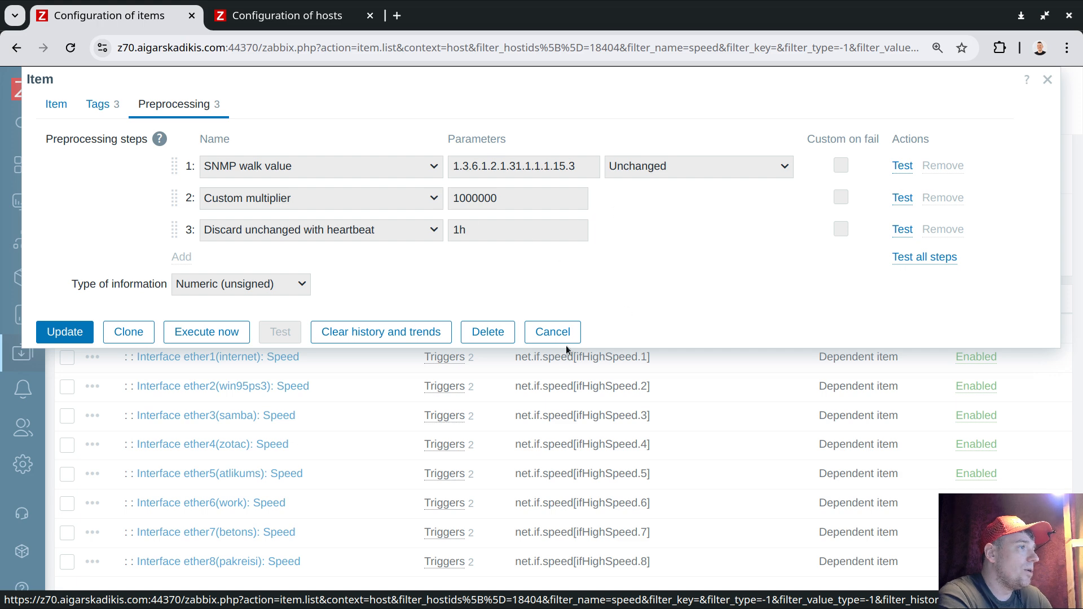
click(552, 331)
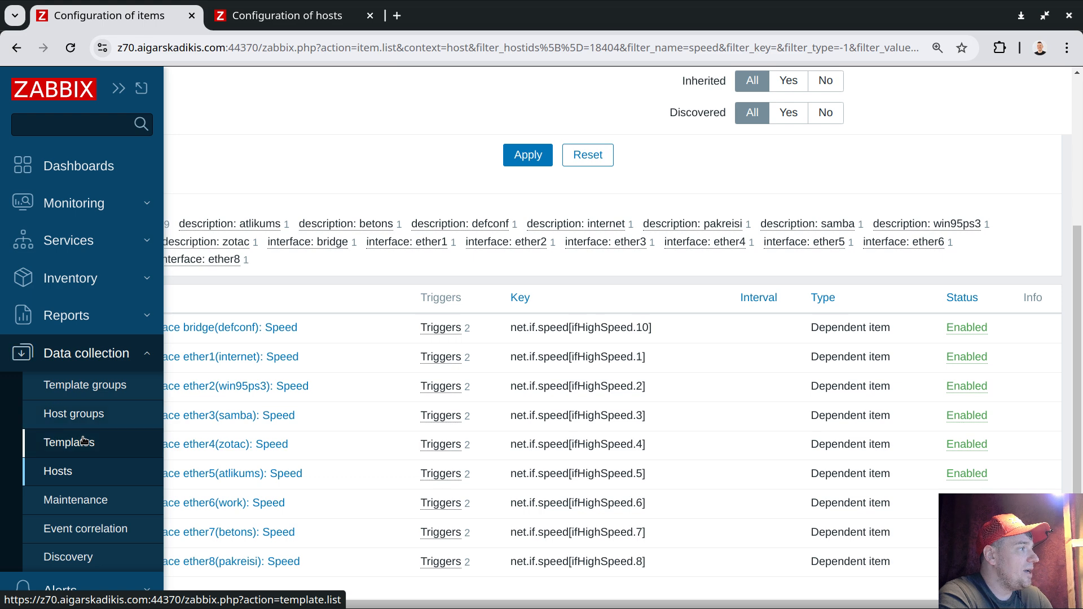
Remove step 2, the heartbeat discard, from My Mikrotik's Network interfaces discovery preprocessing.
click(68, 442)
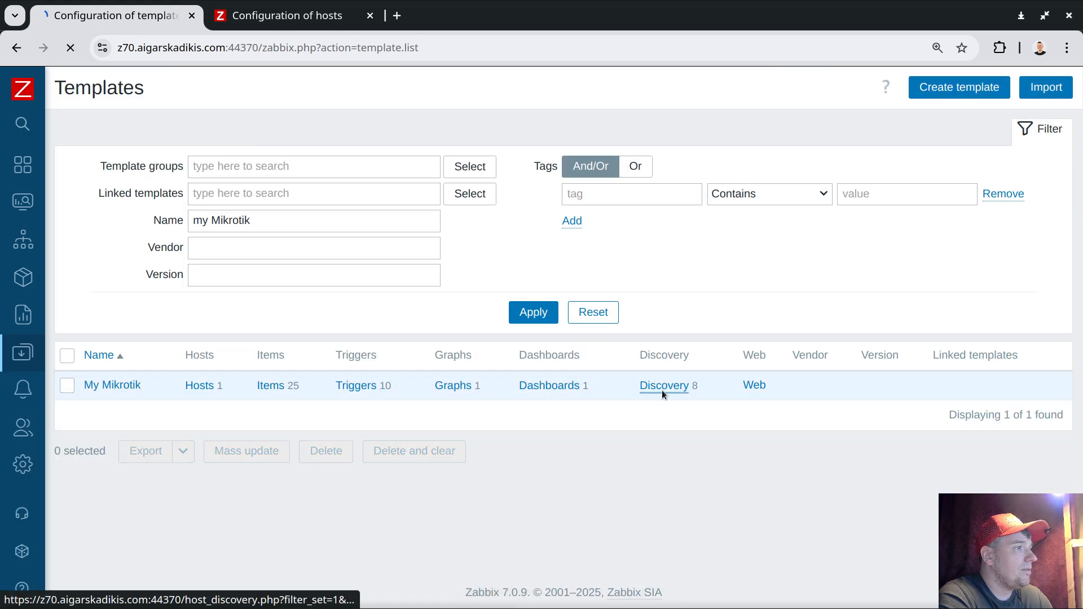
click(662, 384)
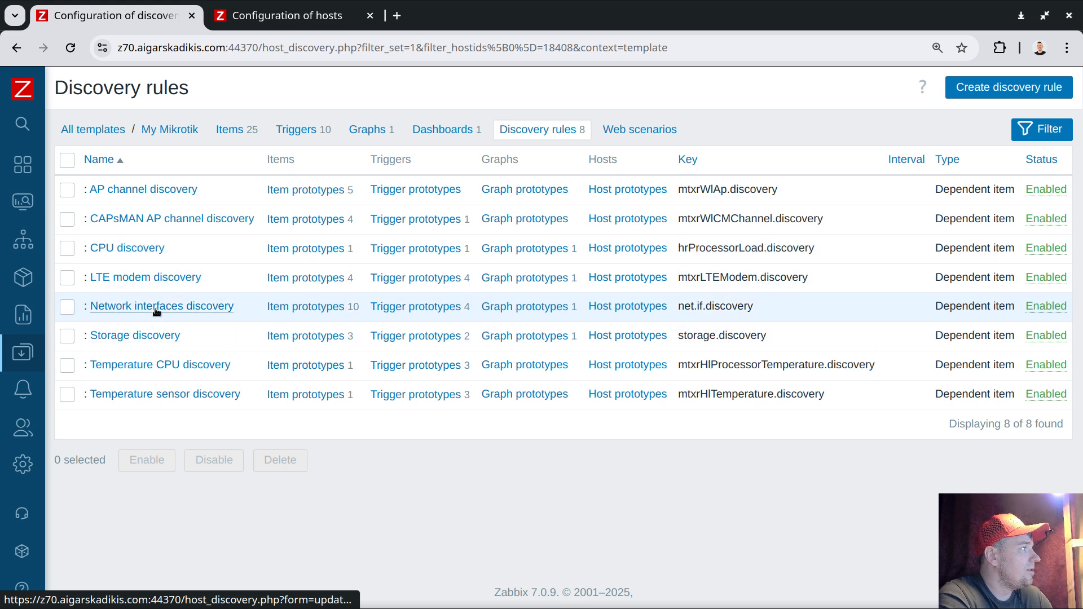
click(160, 306)
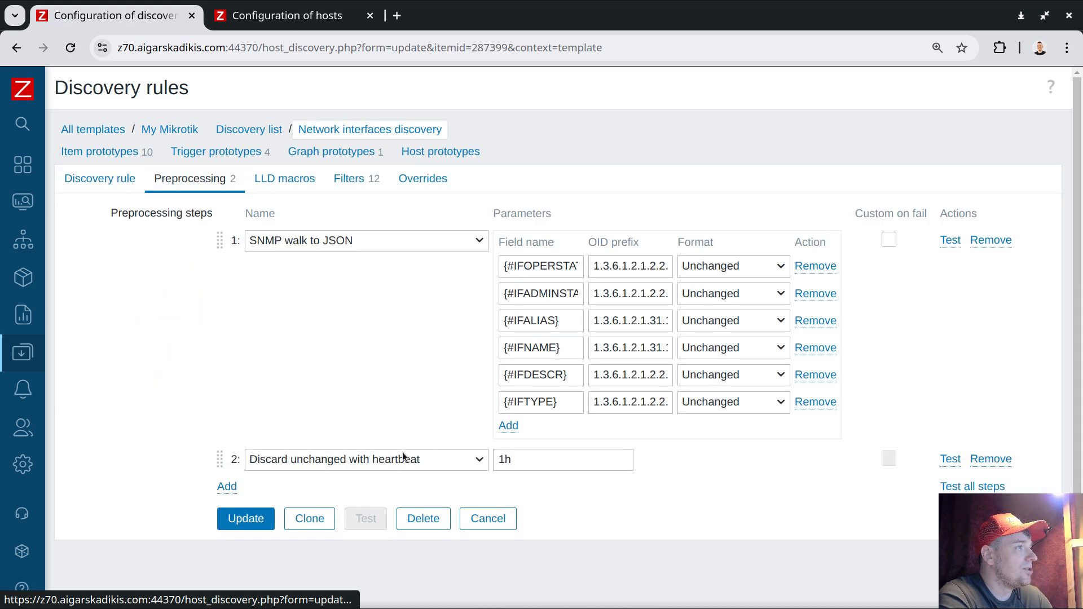
mouse_move(403, 470)
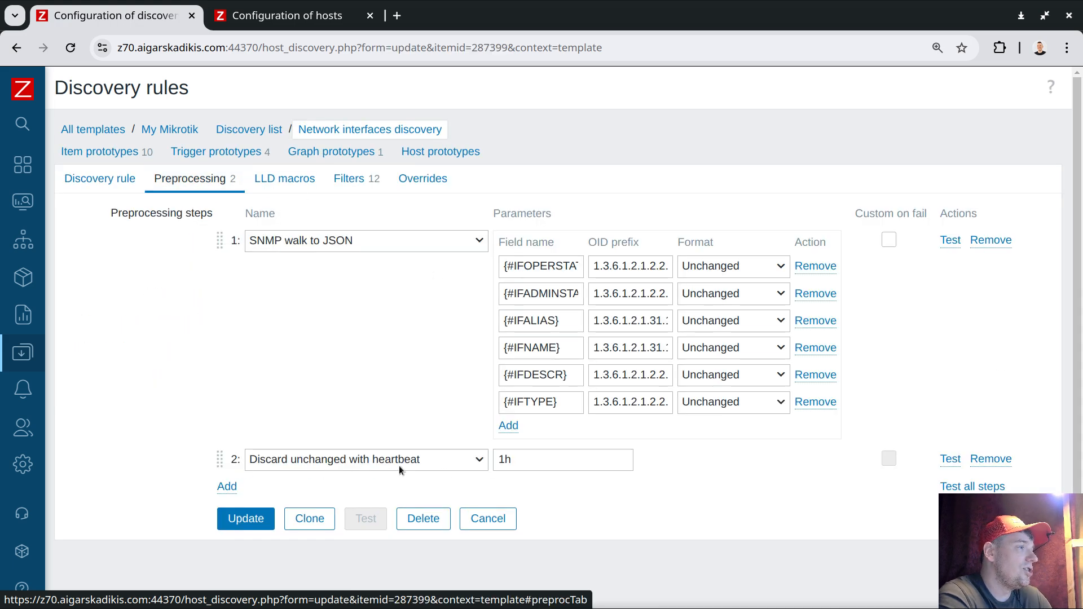
mouse_move(736, 470)
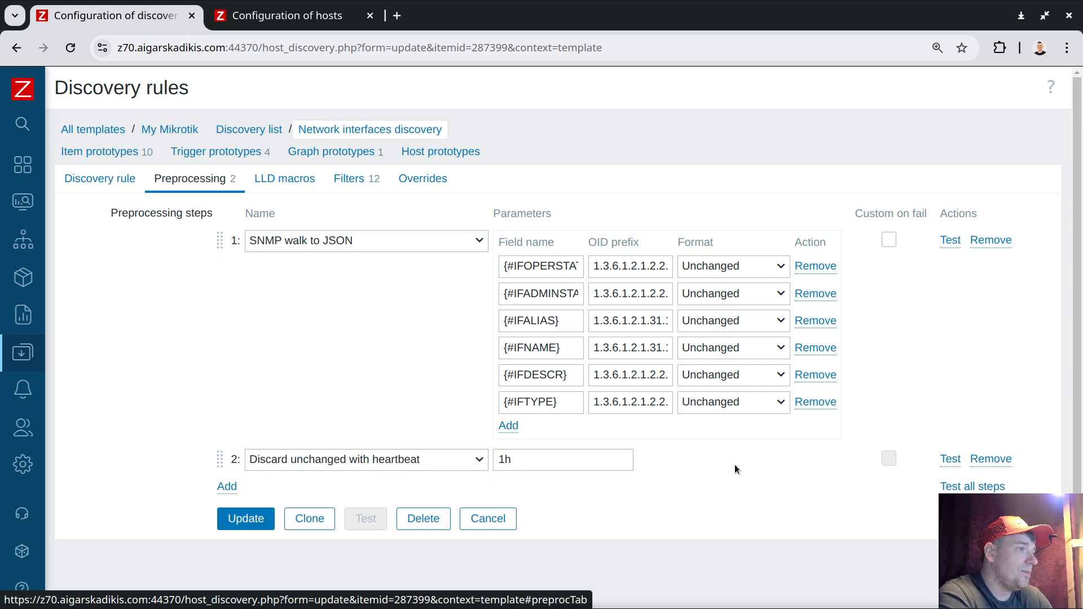
mouse_move(972, 442)
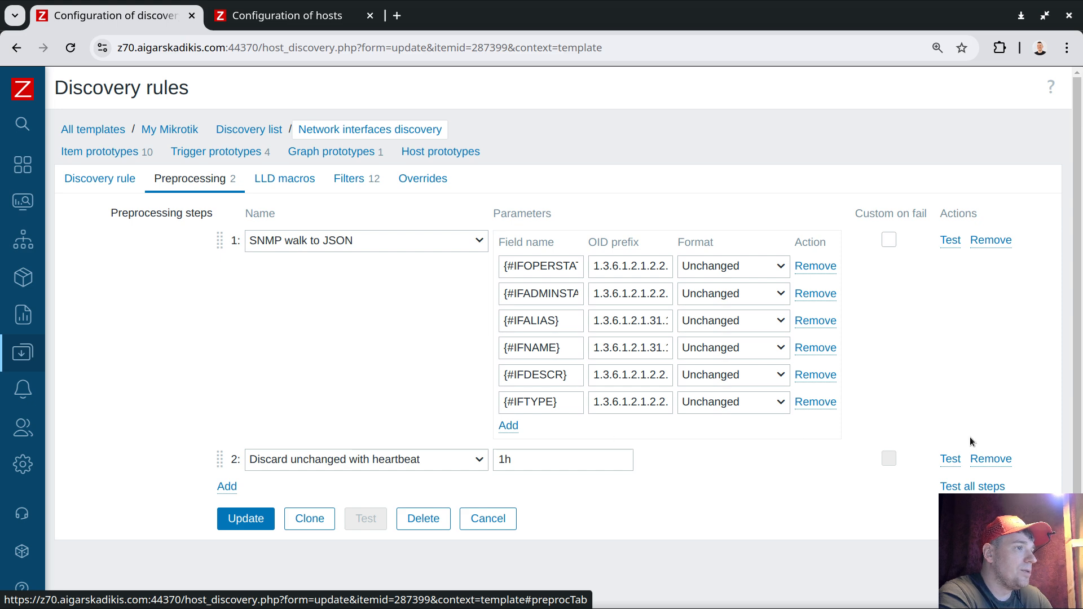
mouse_move(991, 458)
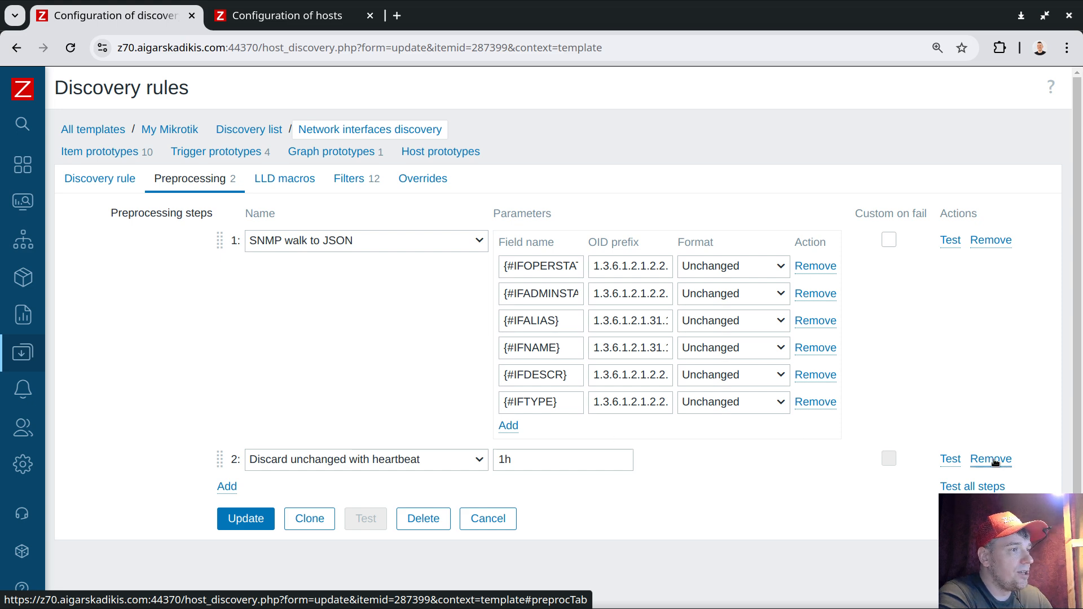
click(989, 459)
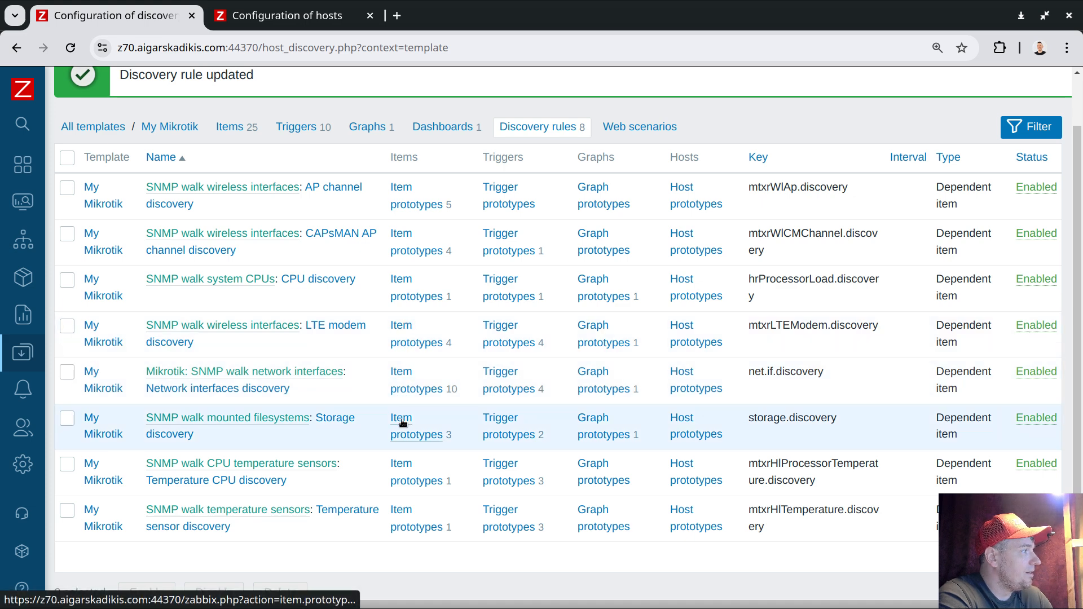
mouse_move(468, 483)
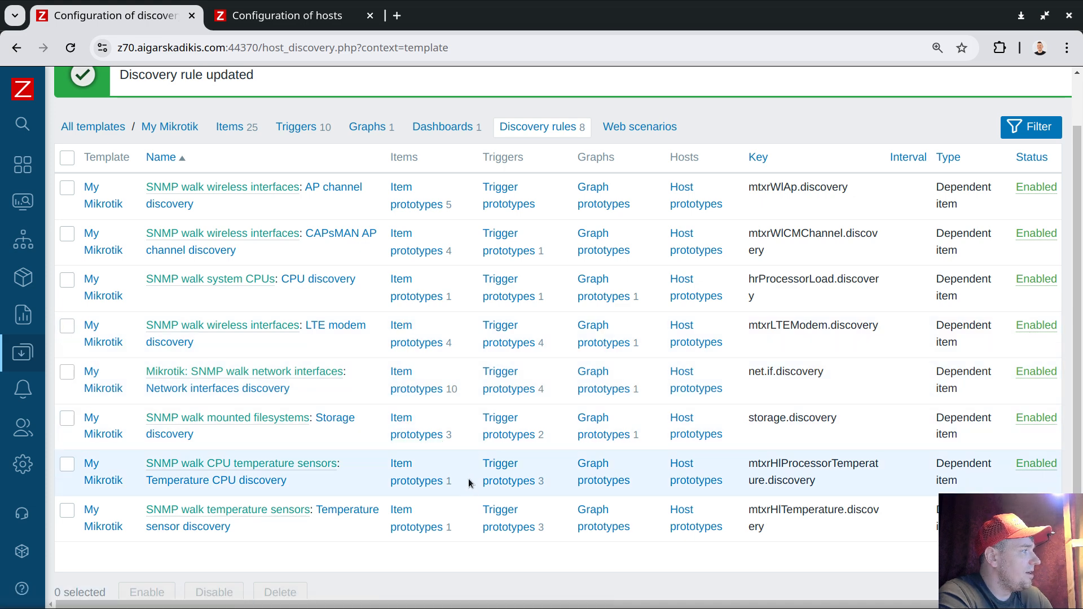
Give the Utilization prototype a 'Check for not supported value' step setting 0 on fail, and save.
click(416, 379)
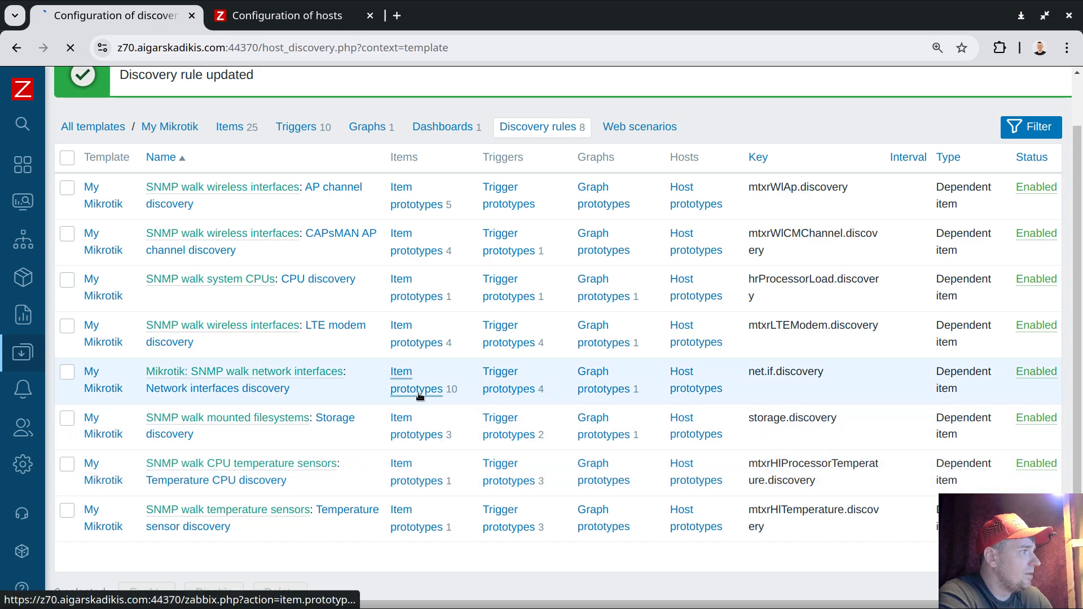
click(416, 380)
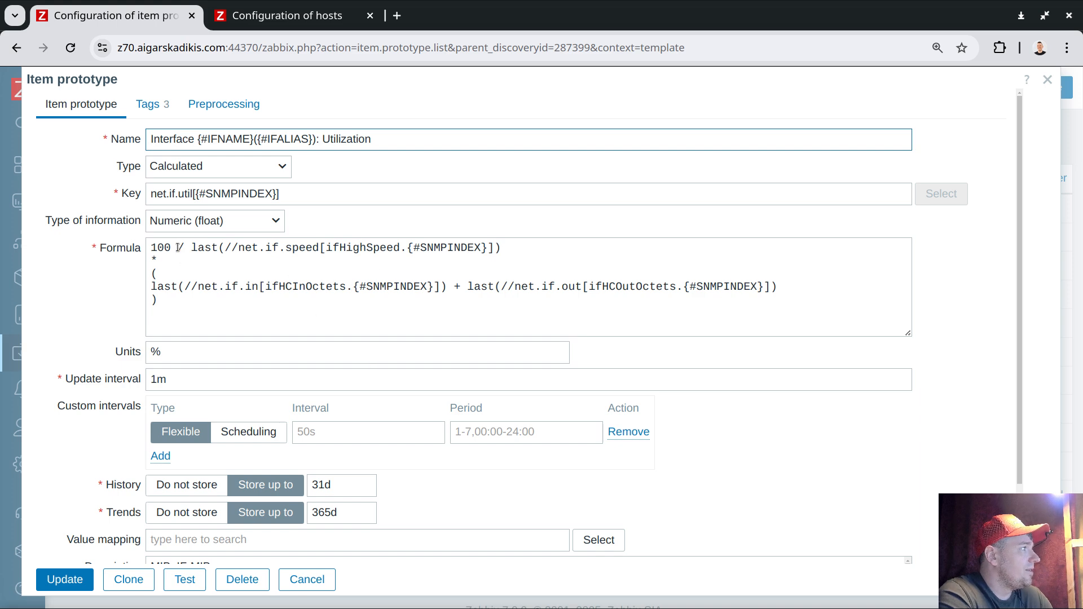
double_click(184, 247)
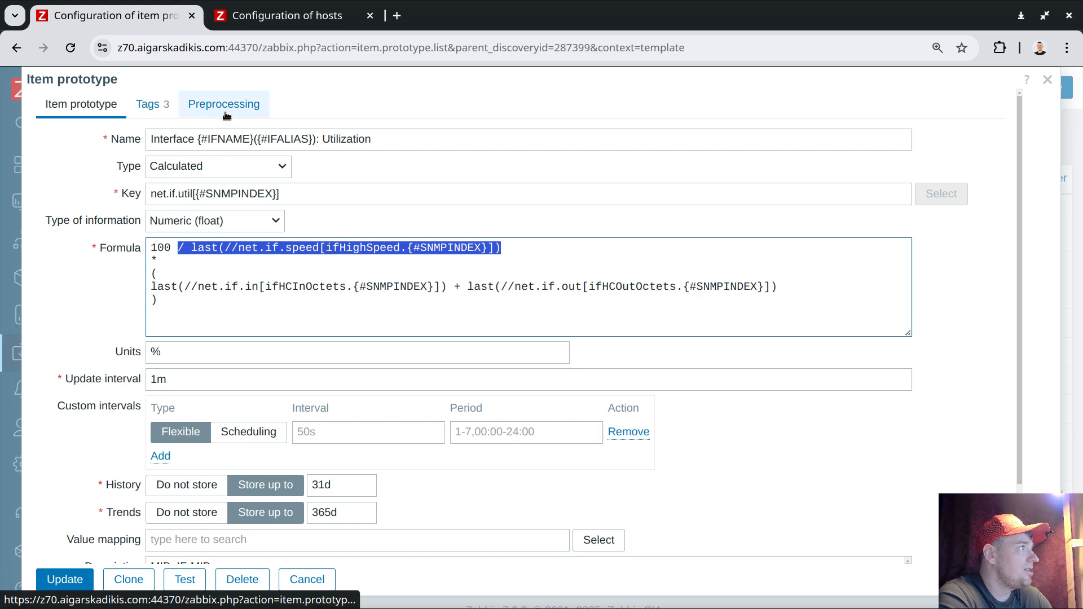
click(223, 103)
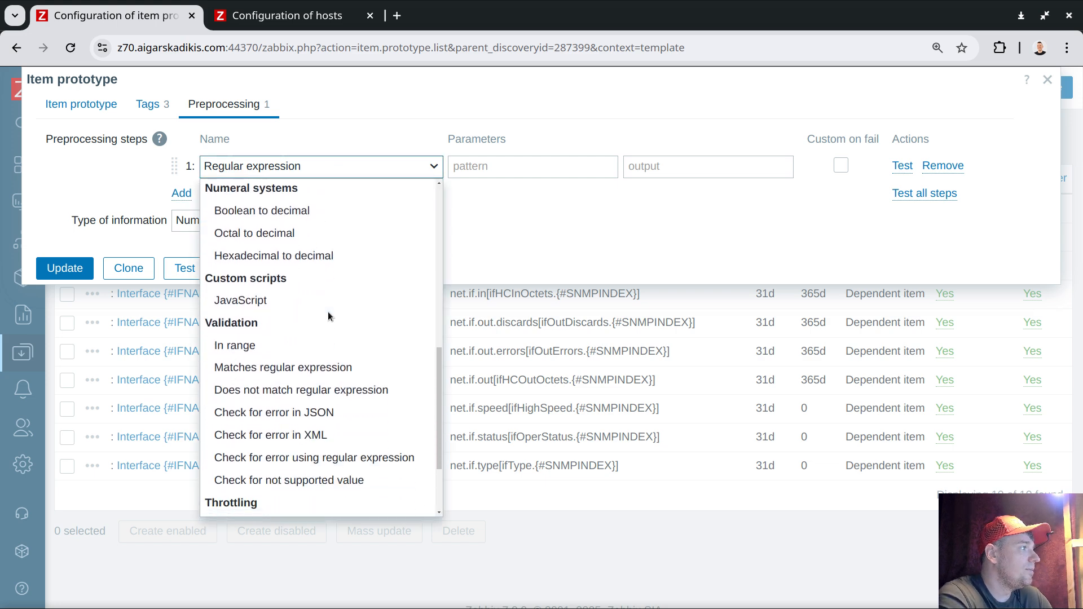
click(289, 480)
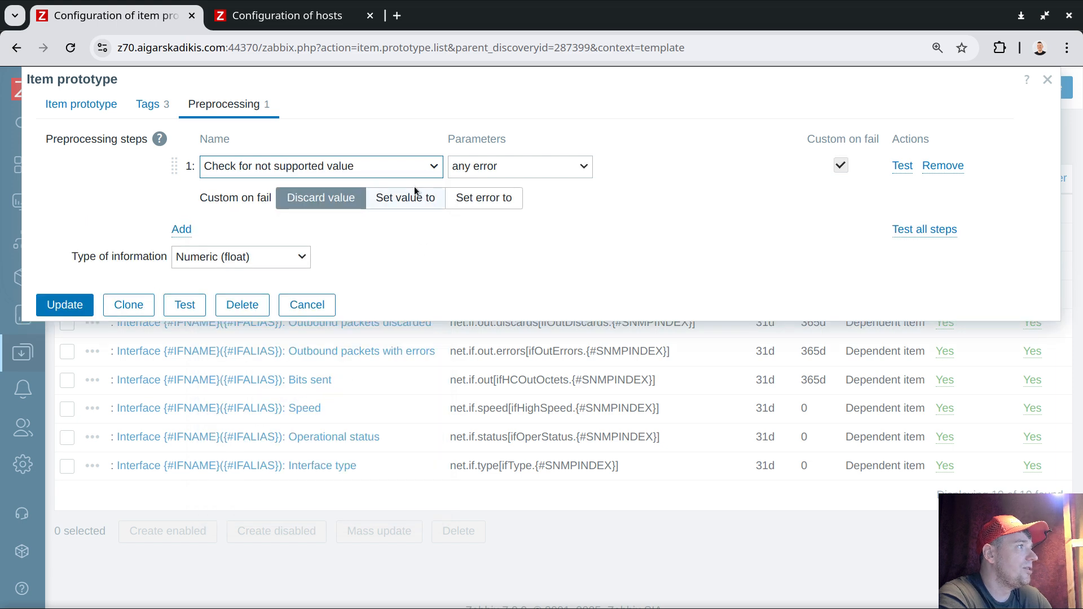
click(405, 198)
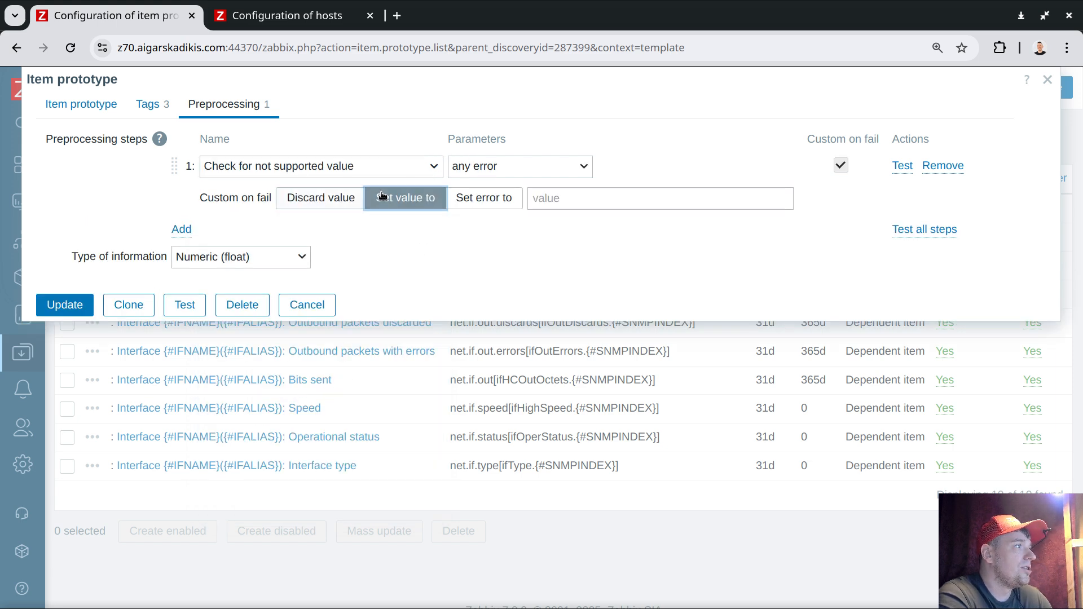
click(81, 105)
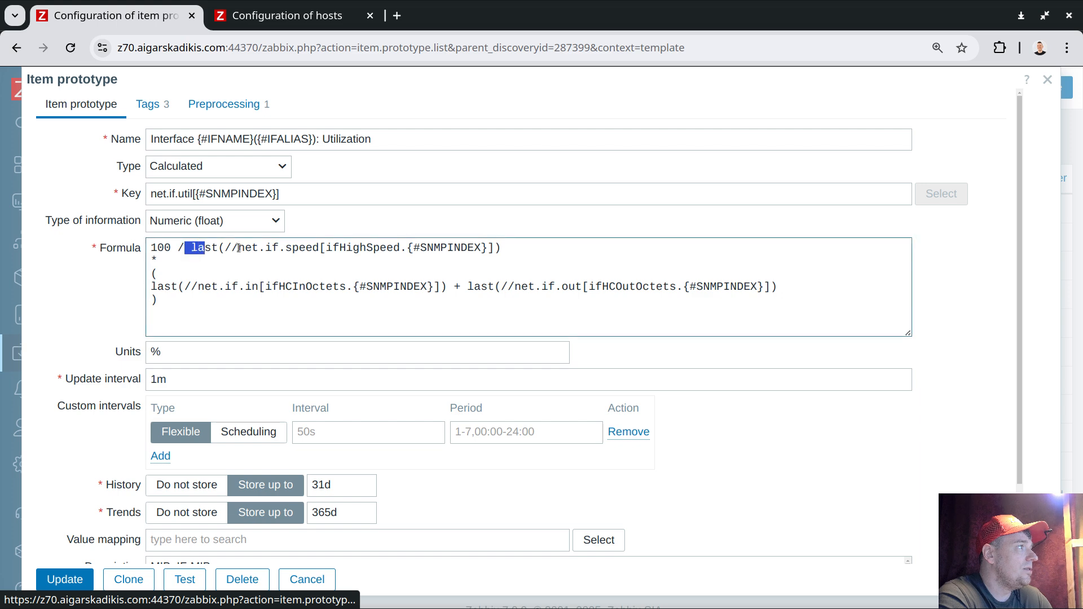
click(224, 104)
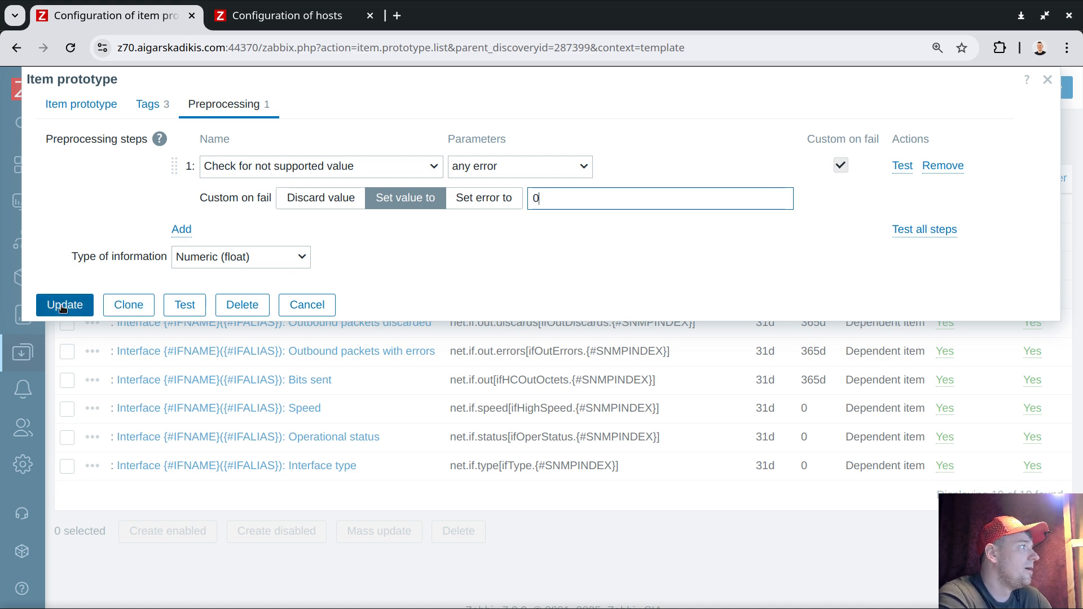
click(65, 305)
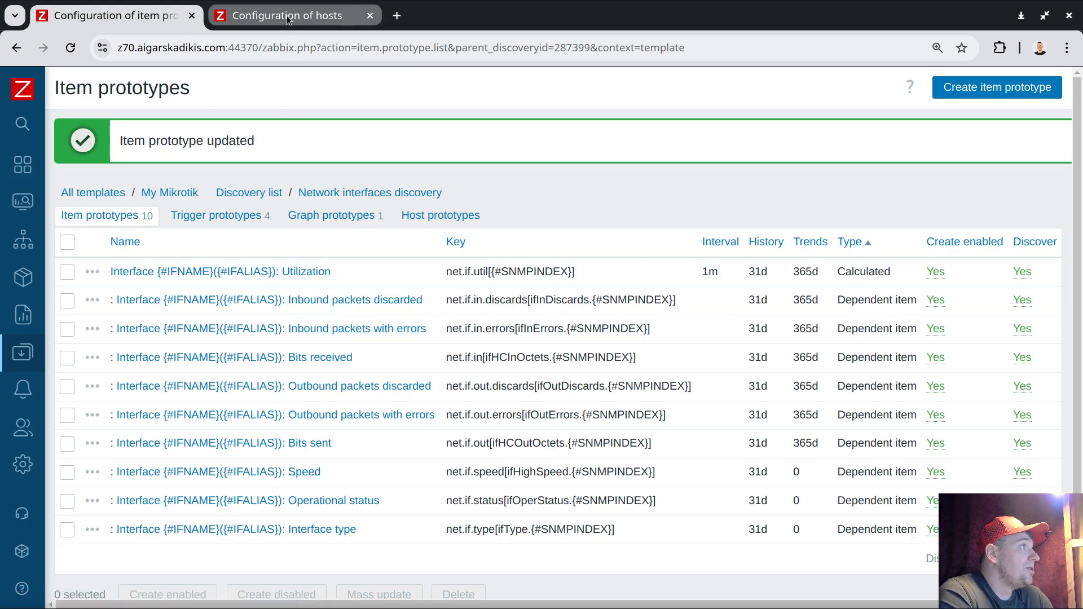
click(287, 15)
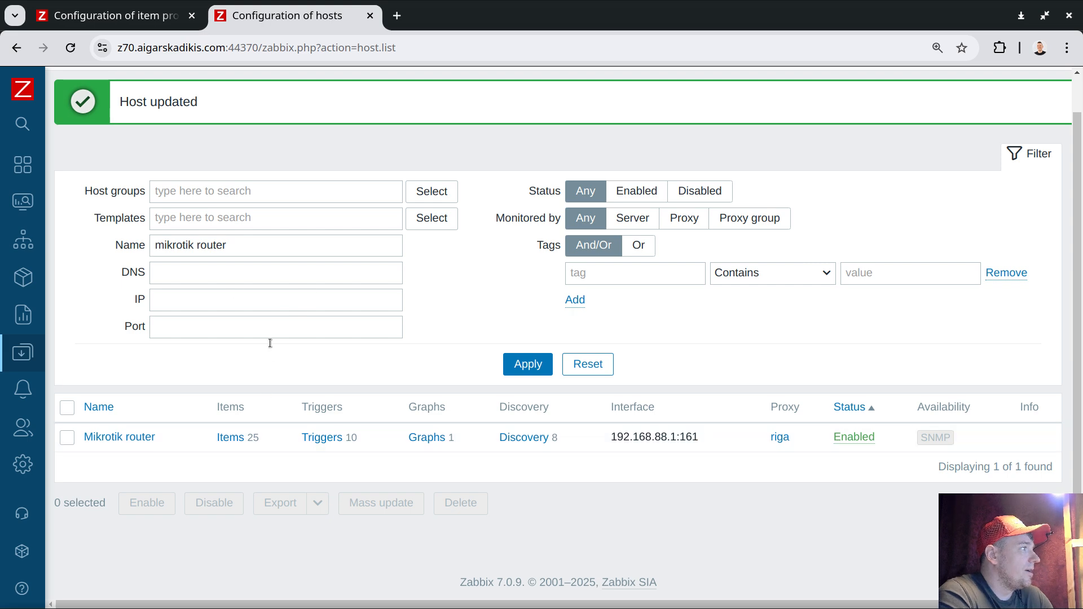
click(230, 437)
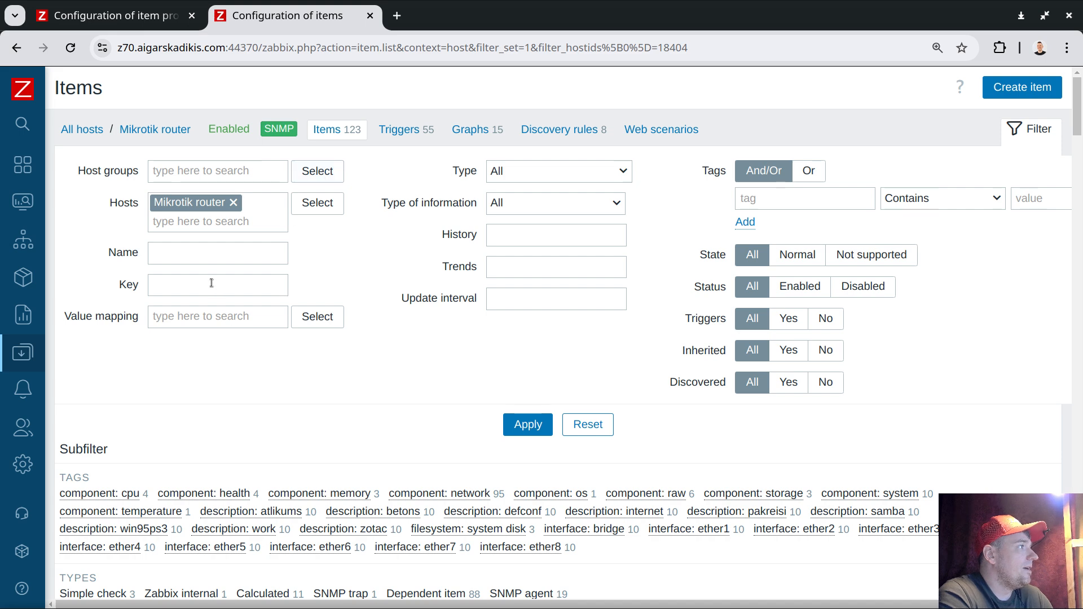
text(s)
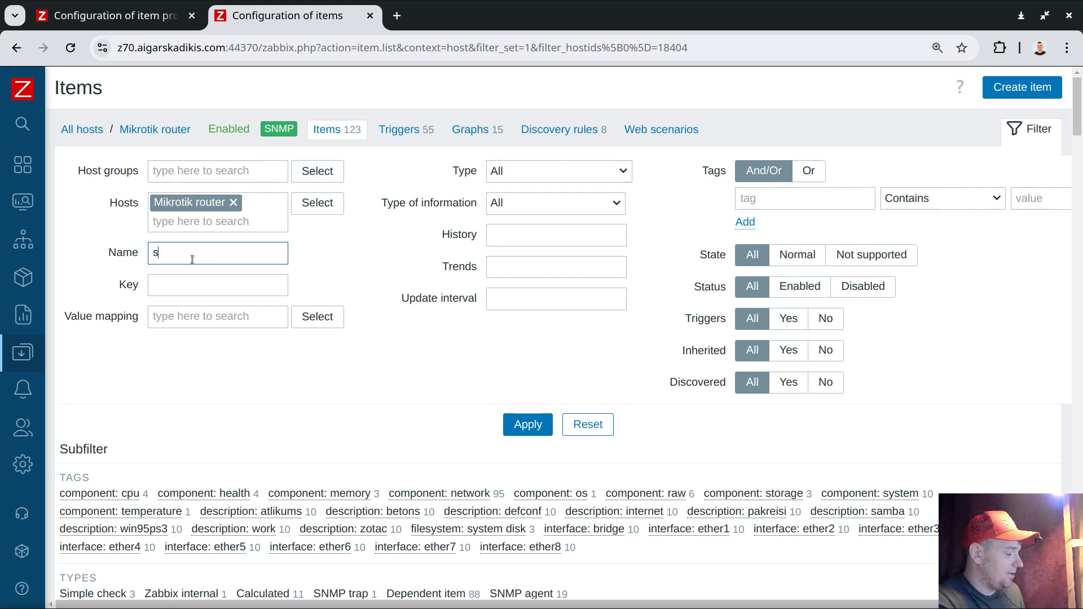
click(527, 424)
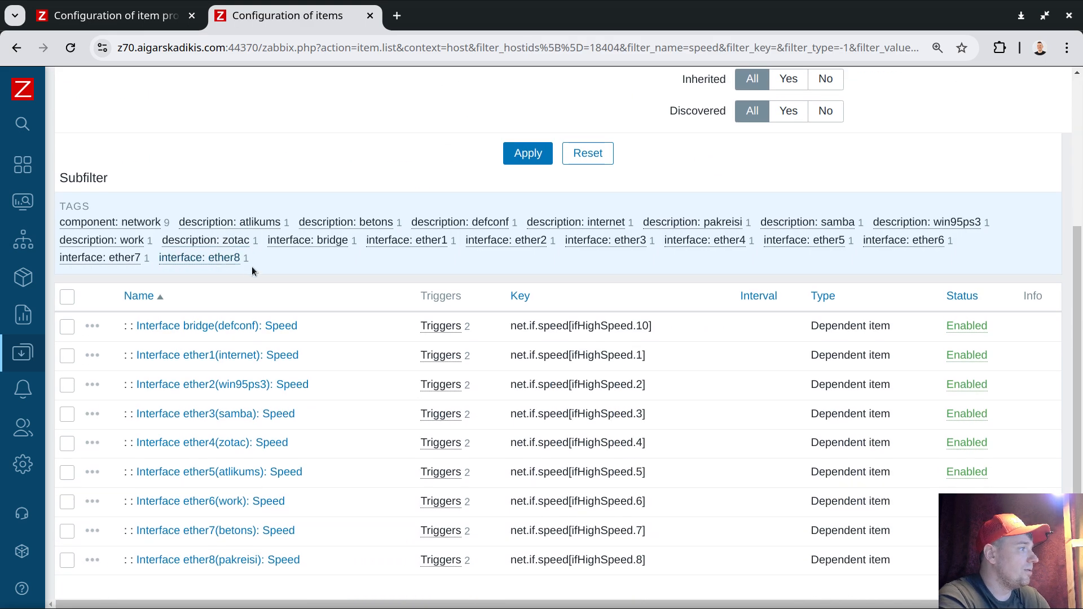
click(212, 442)
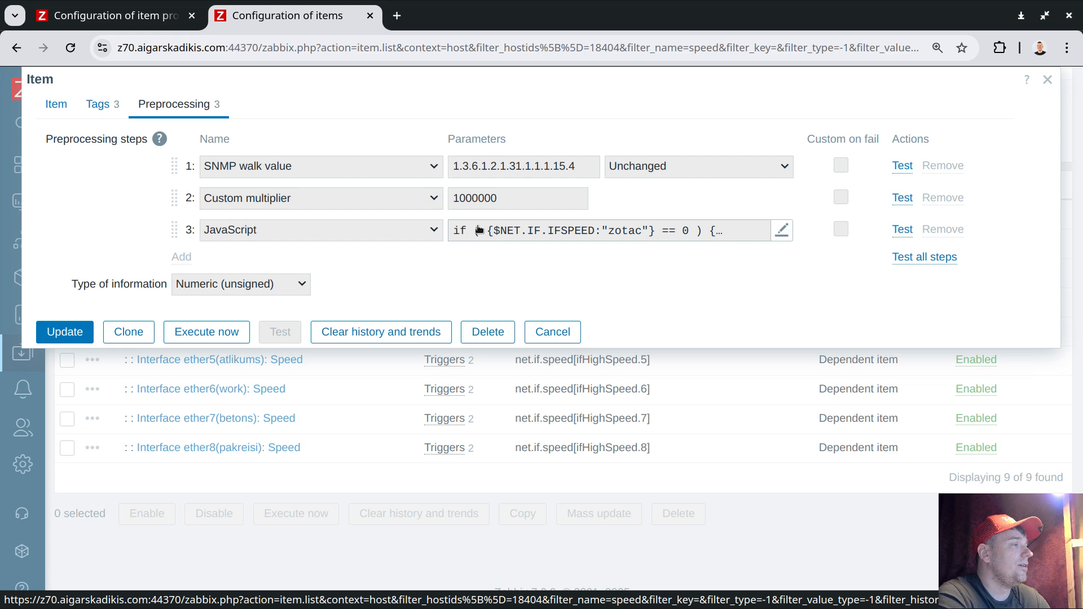
mouse_move(578, 238)
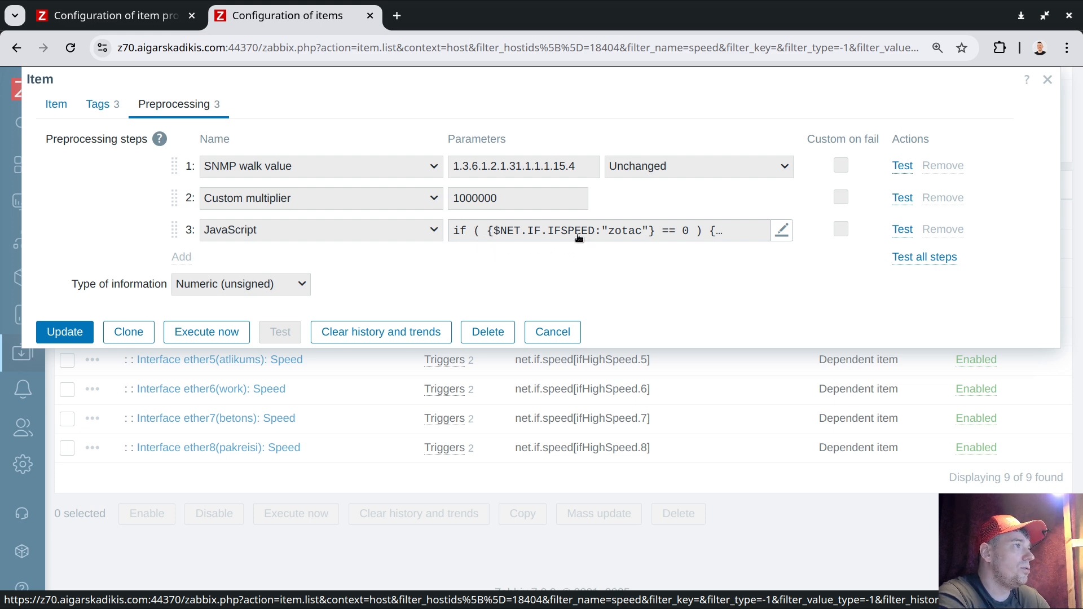
mouse_move(640, 202)
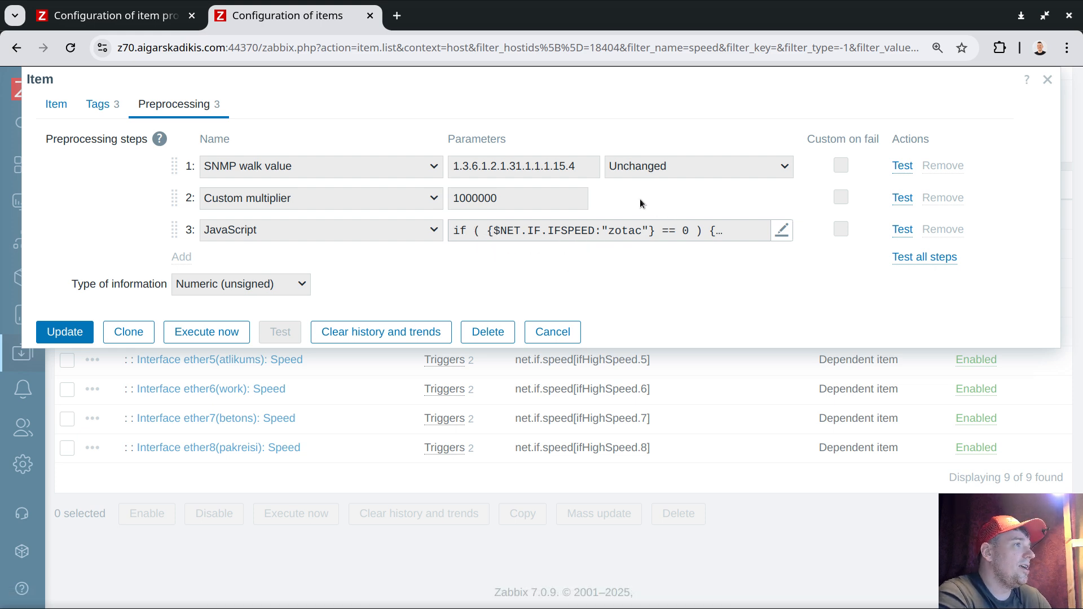
mouse_move(658, 233)
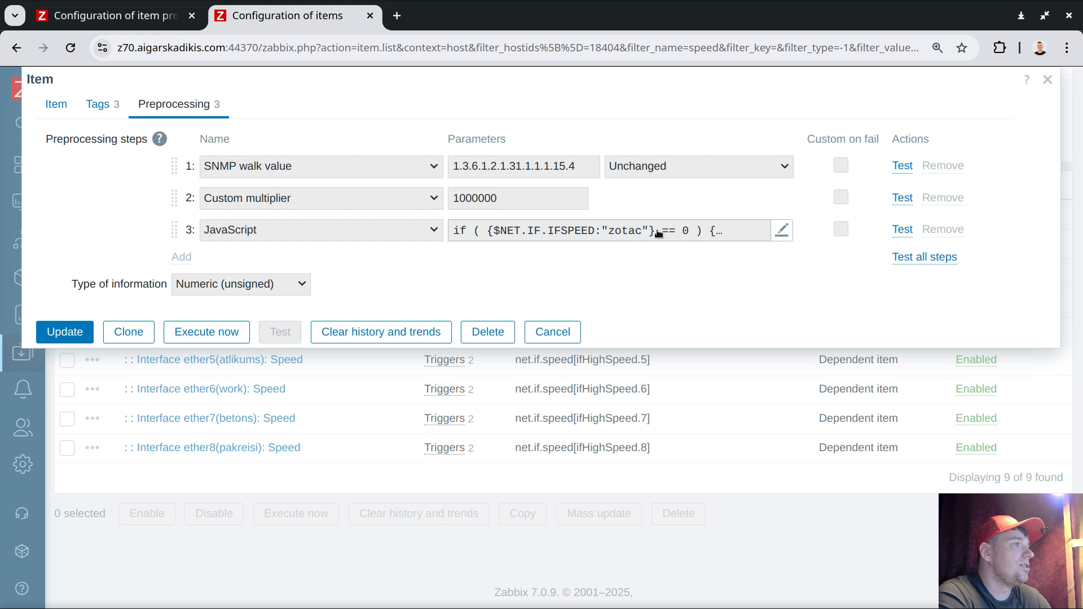
mouse_move(611, 245)
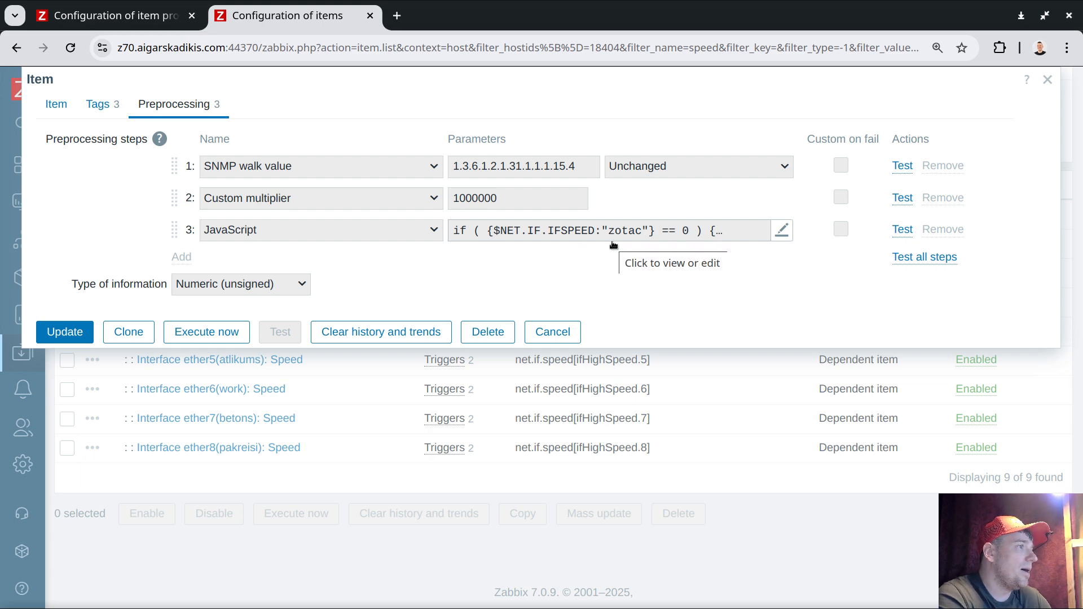
mouse_move(622, 244)
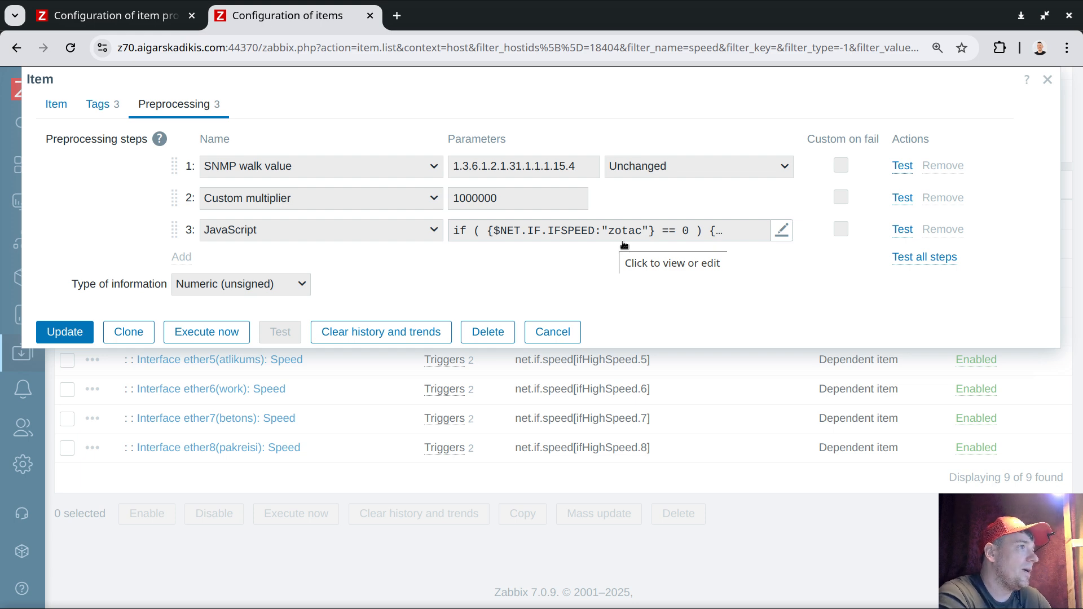
mouse_move(649, 241)
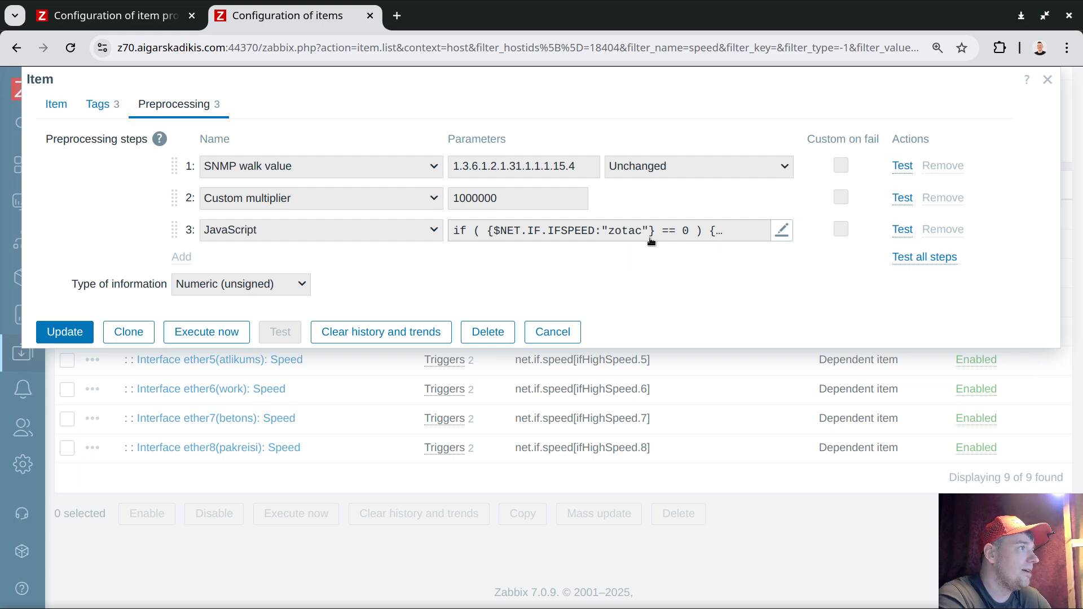
mouse_move(599, 300)
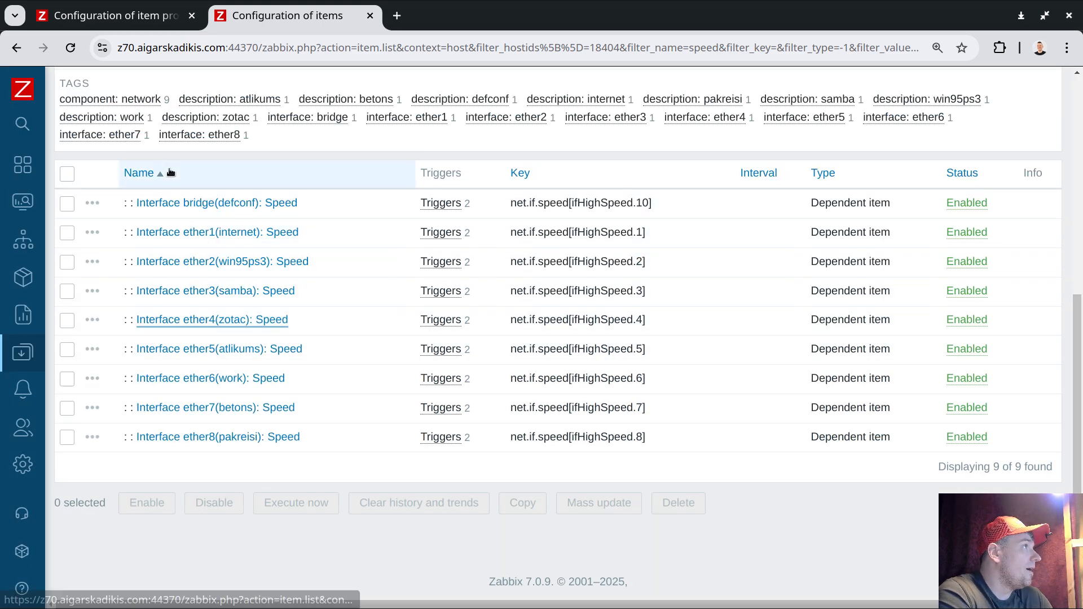
Show Latest data with the saved 'speed' filter, listing the router's nine Speed values.
click(23, 89)
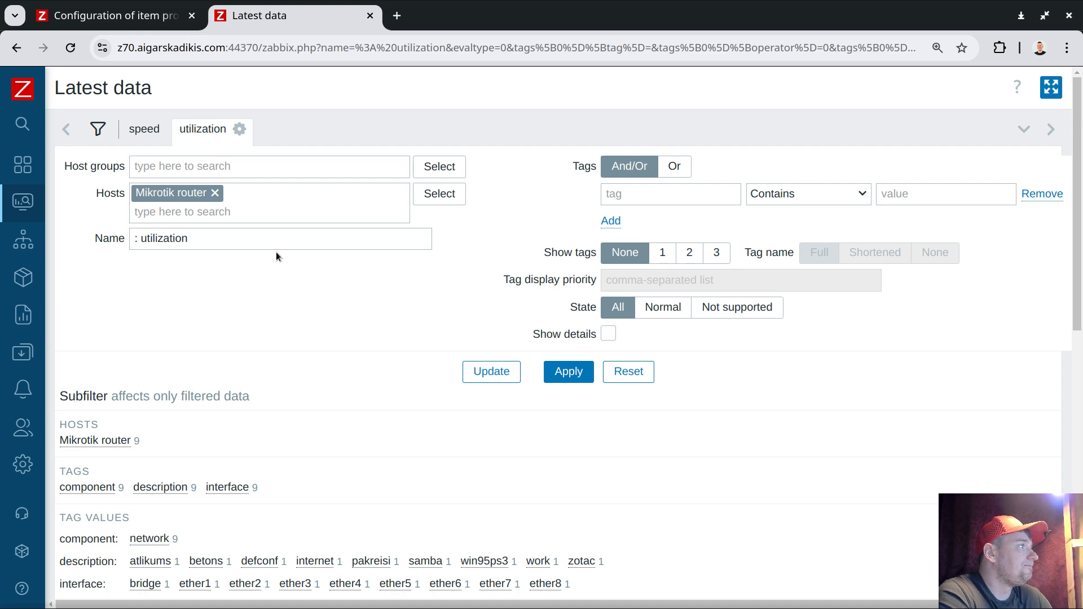
mouse_move(261, 238)
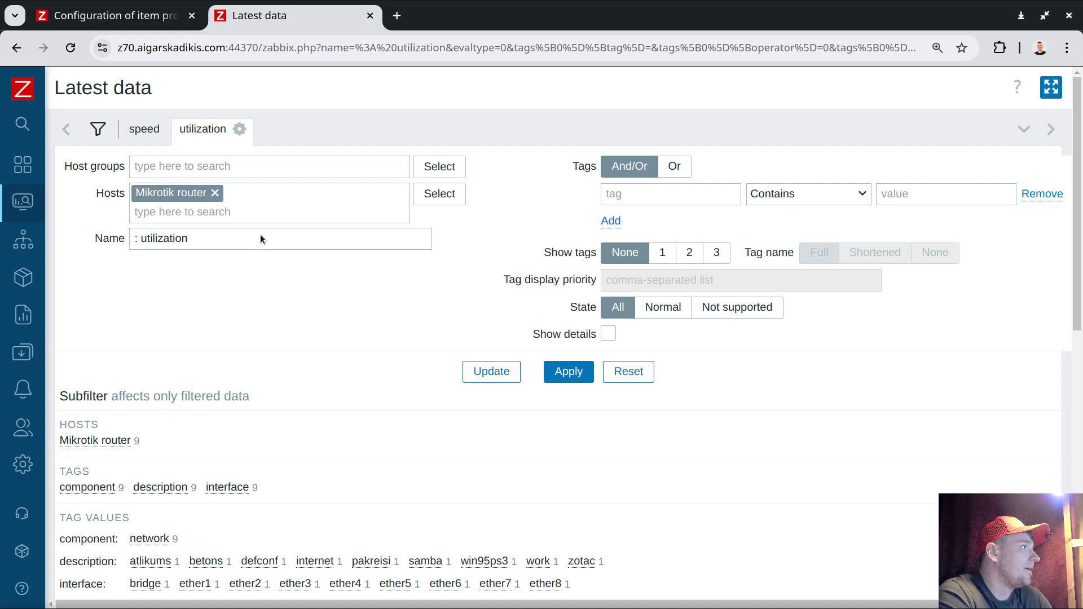
click(144, 129)
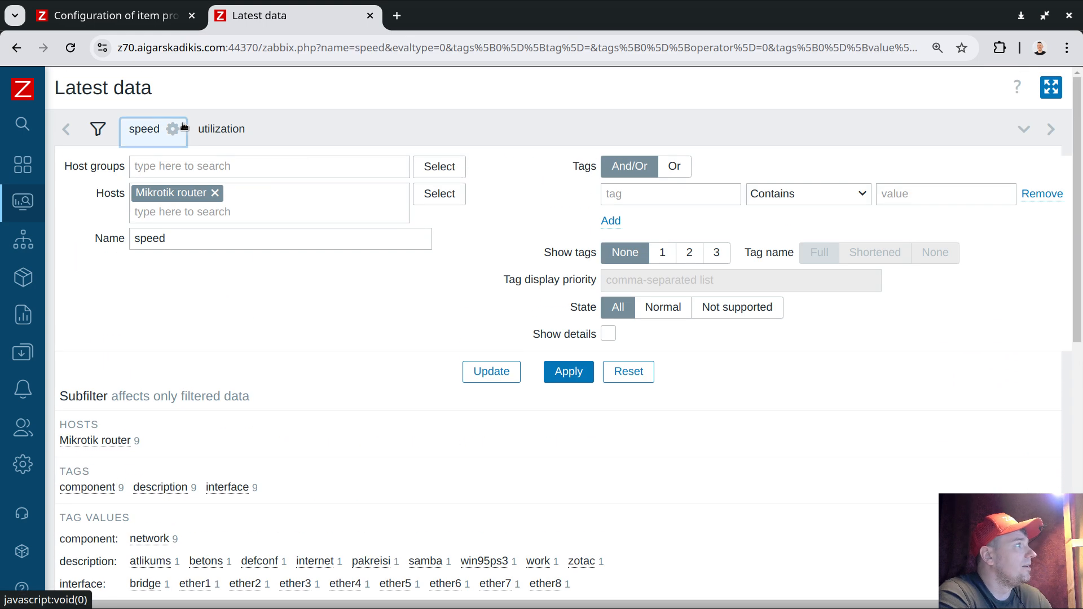
scroll(down, 3)
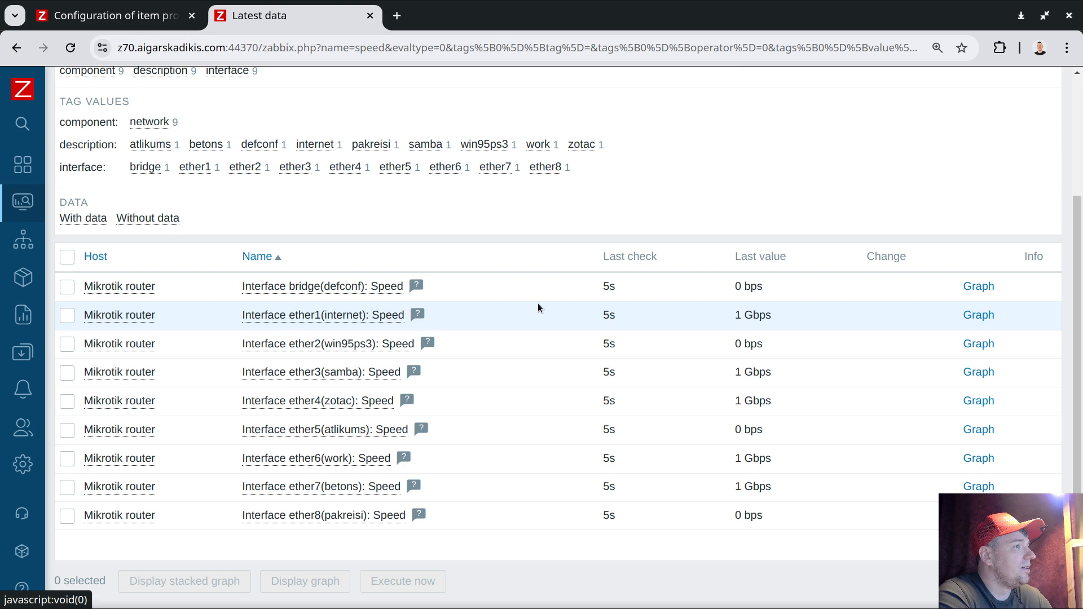
mouse_move(765, 206)
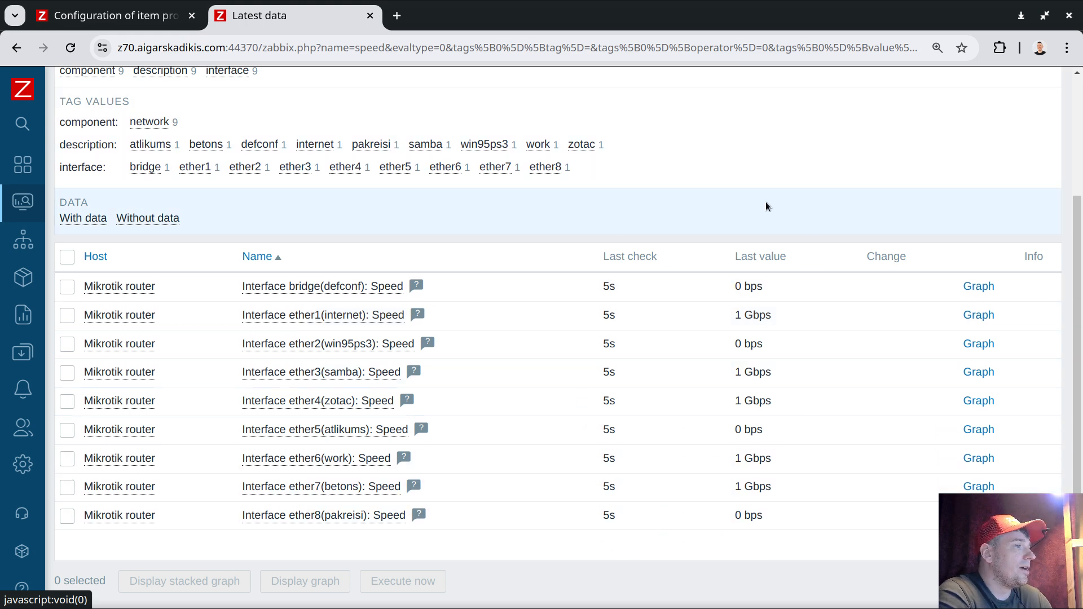
mouse_move(496, 490)
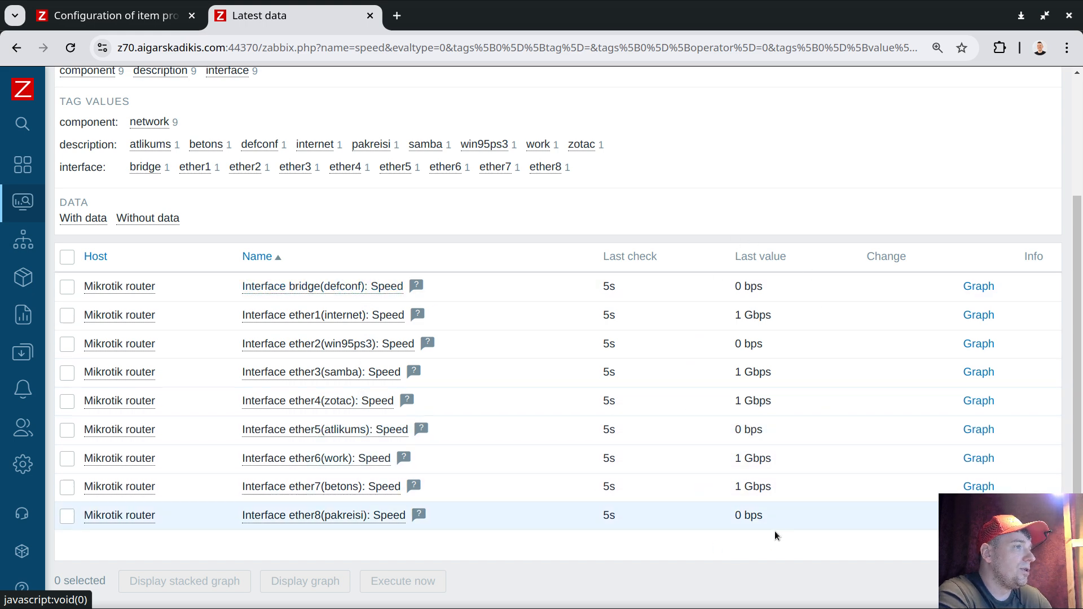
mouse_move(691, 553)
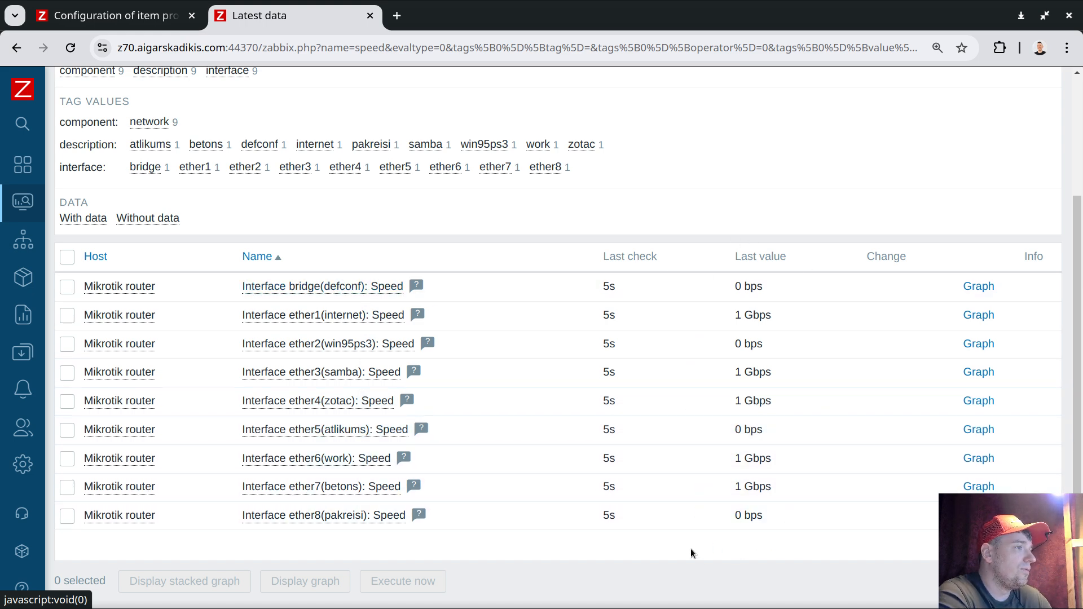
mouse_move(751, 400)
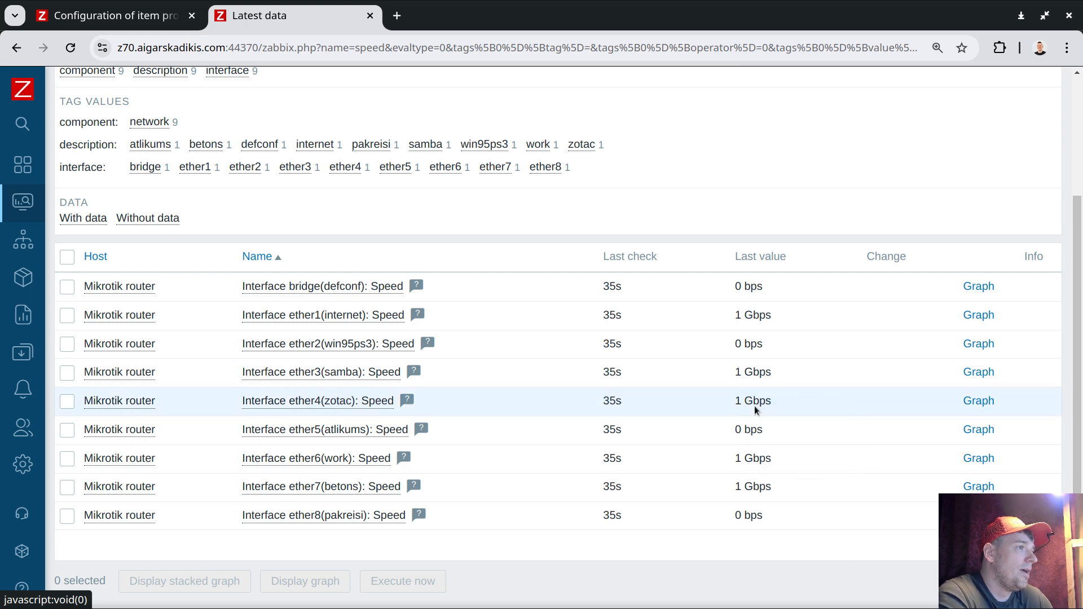
mouse_move(753, 401)
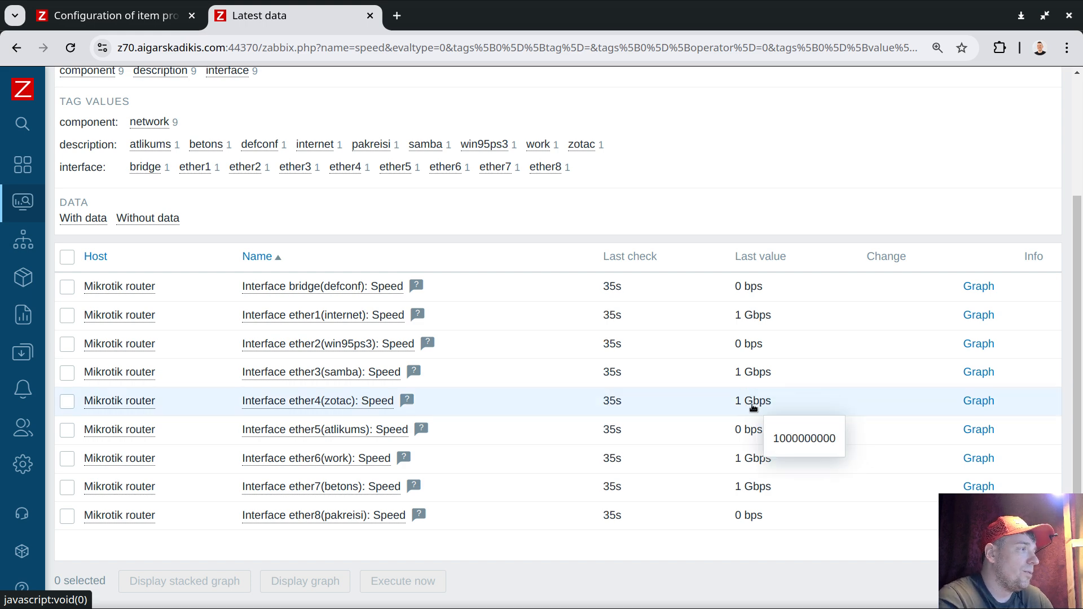
mouse_move(531, 415)
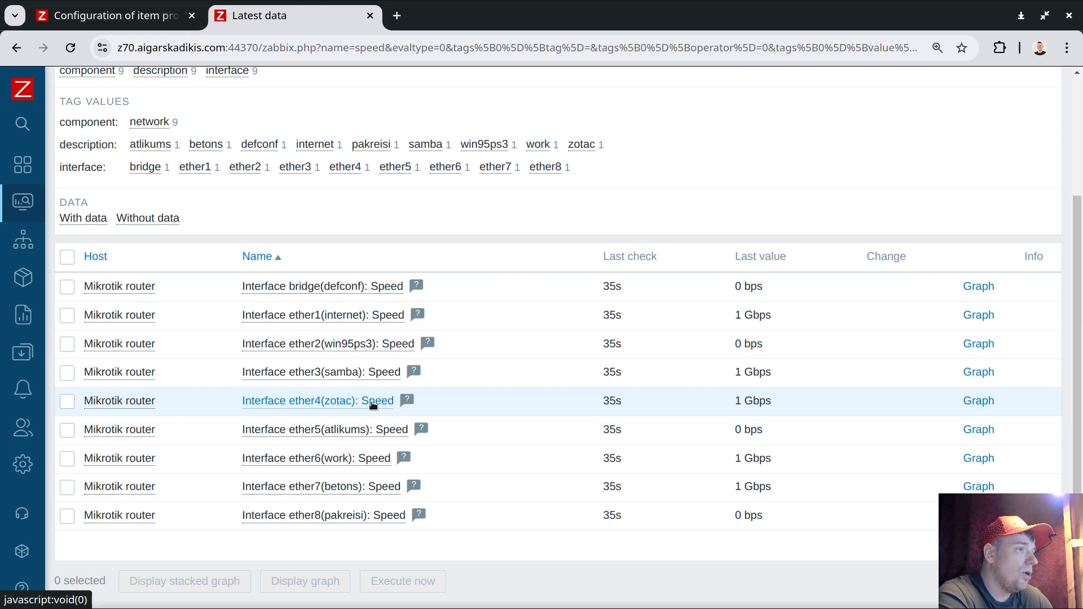
click(317, 400)
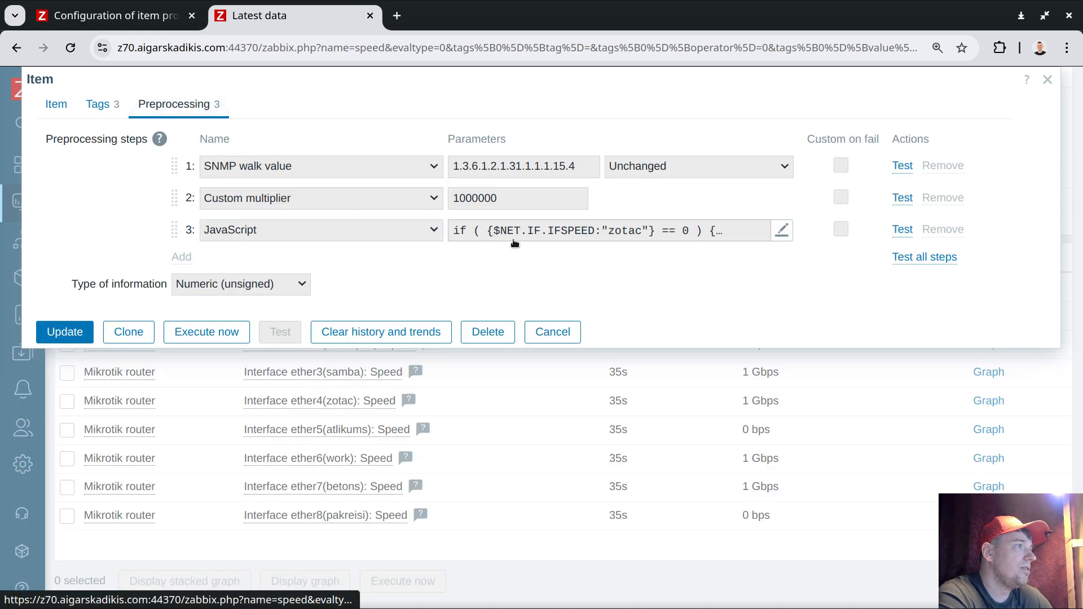
click(781, 230)
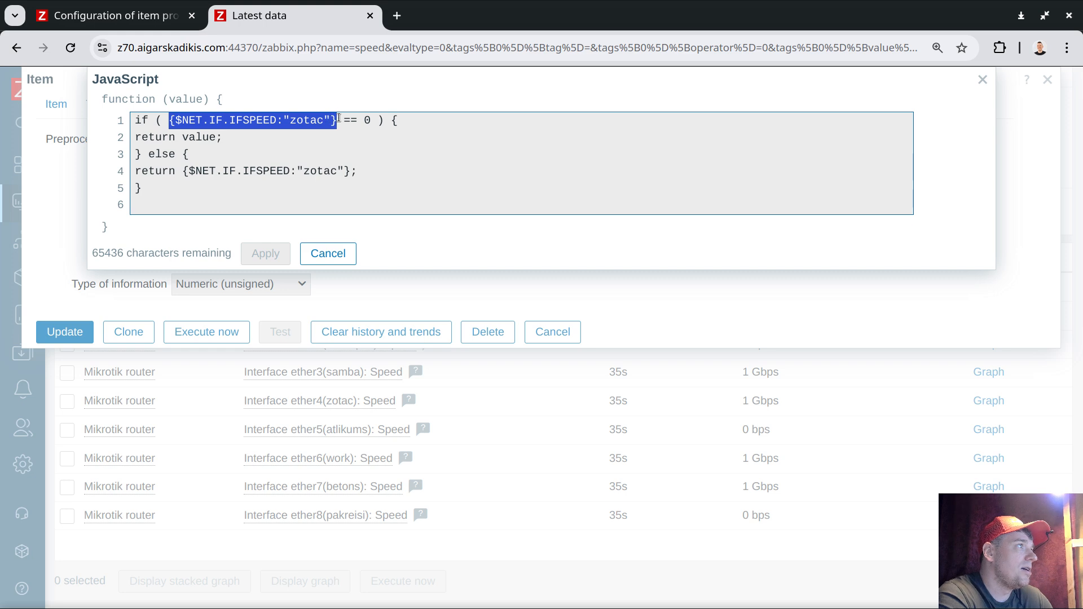
mouse_move(309, 135)
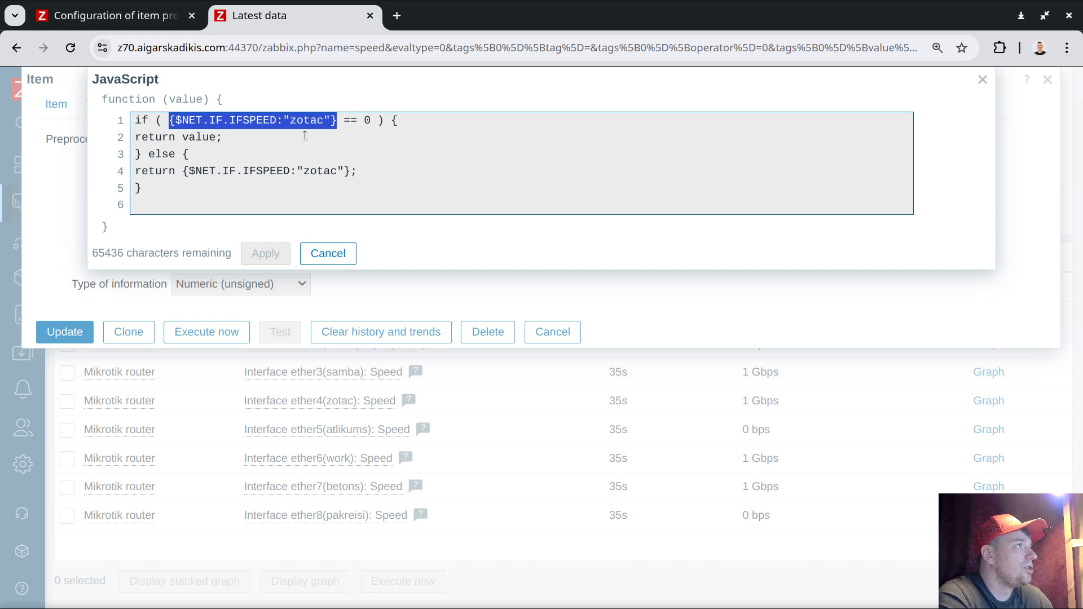
mouse_move(299, 111)
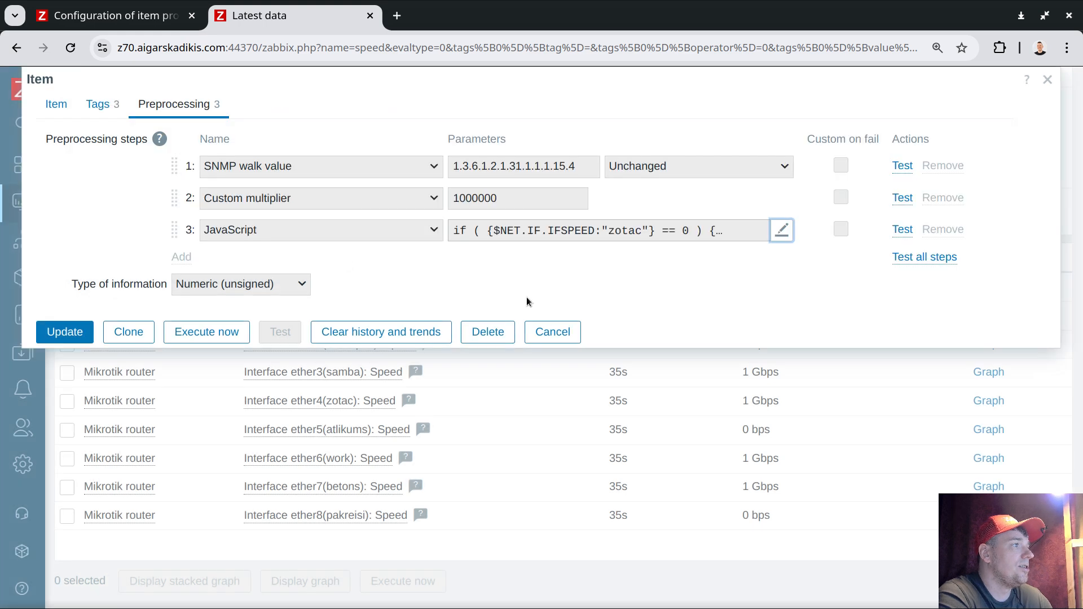
click(551, 331)
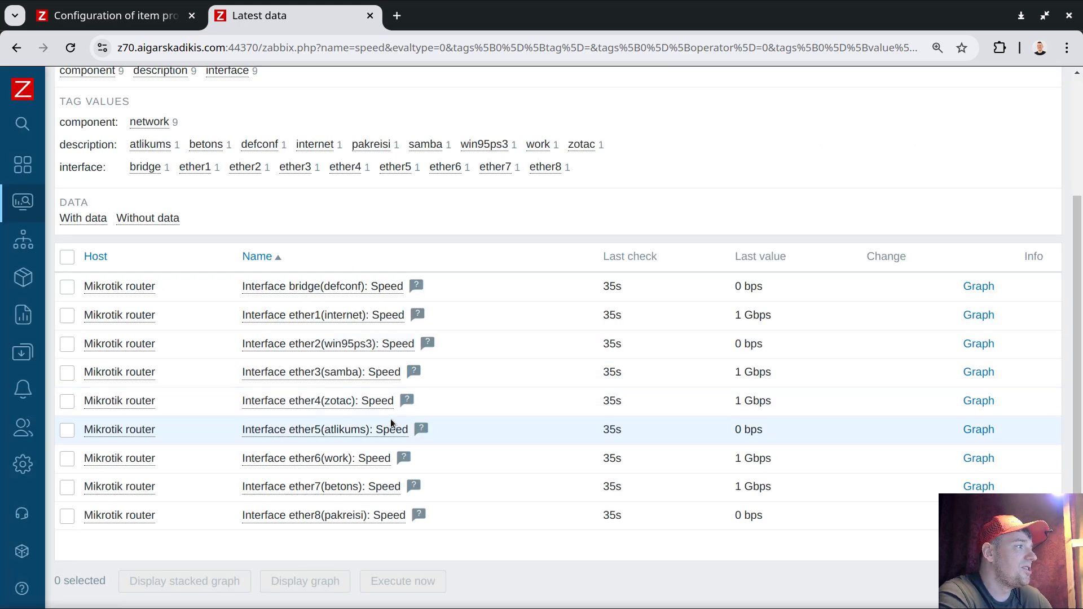
Add host macro {$NET.IF.IFSPEED:"zotac"} with value 20000000 to the Mikrotik router and update.
click(22, 201)
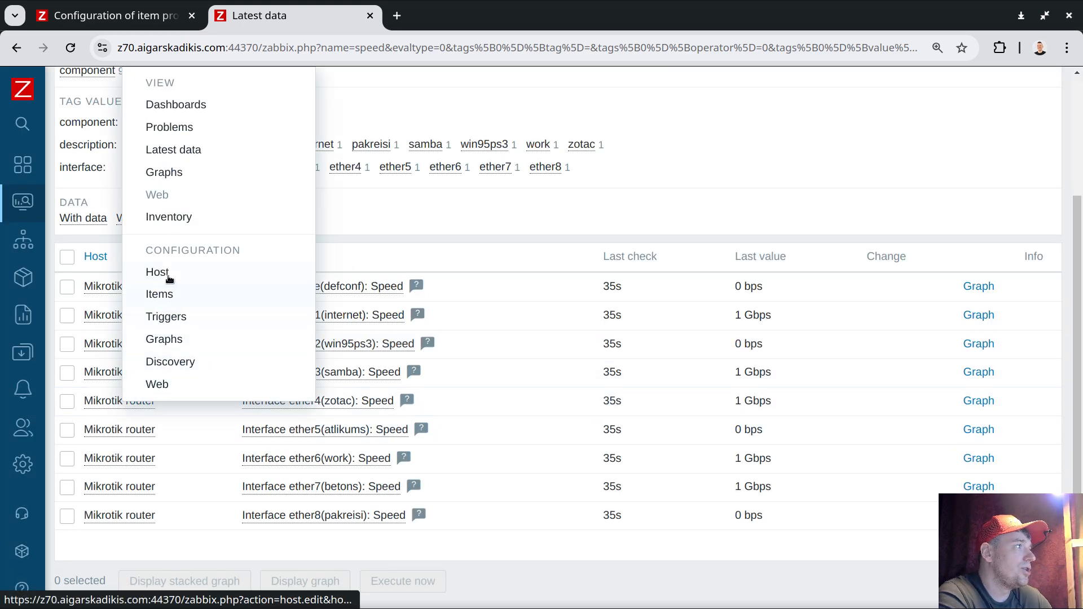
click(158, 272)
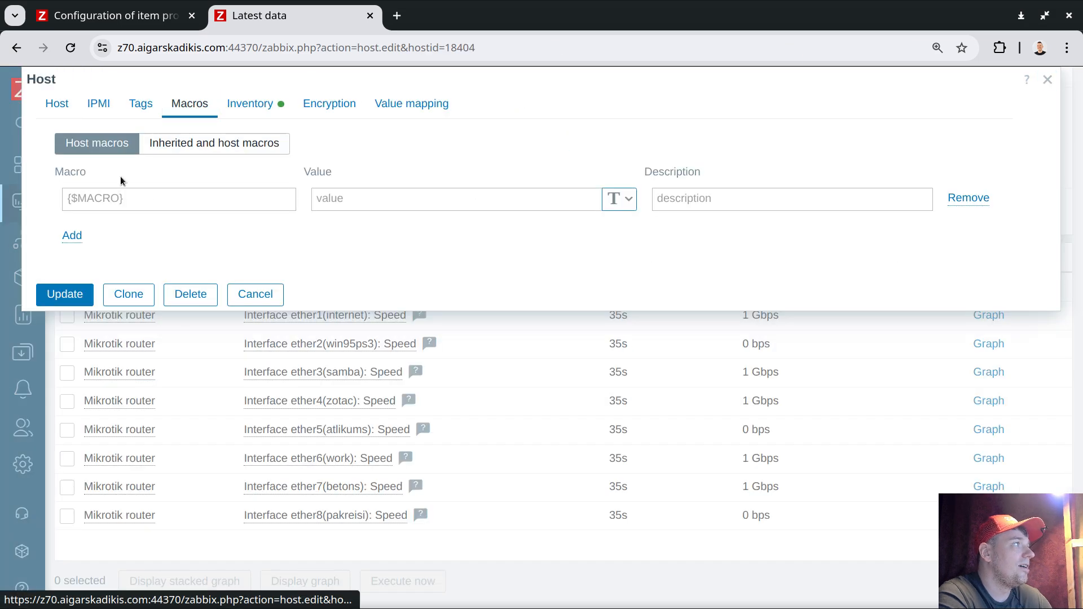
text({$NET.IF.IFSPEED:"zotac"})
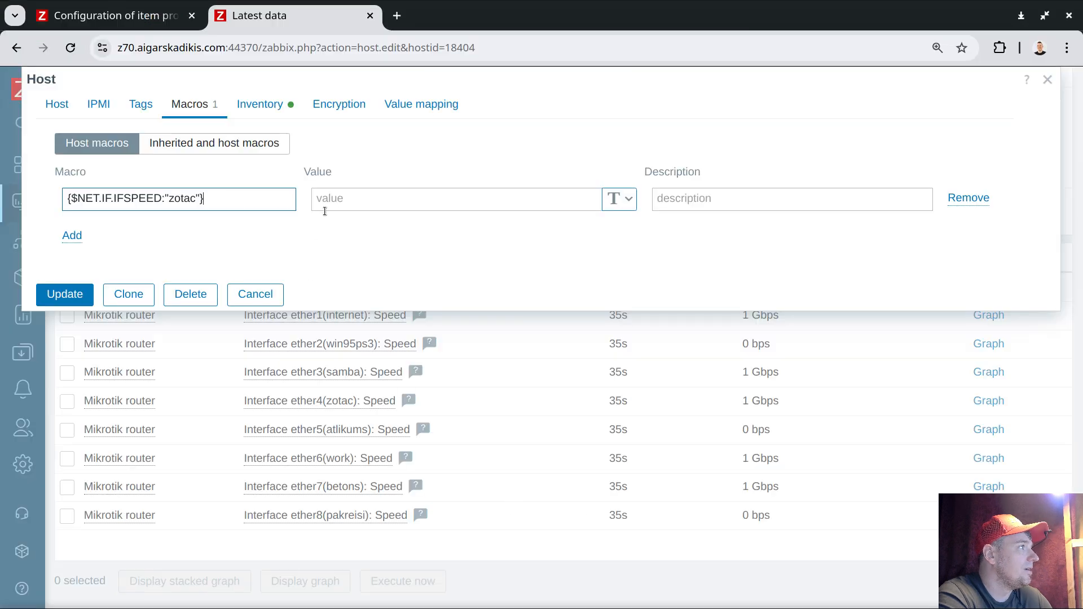
text(1000000000)
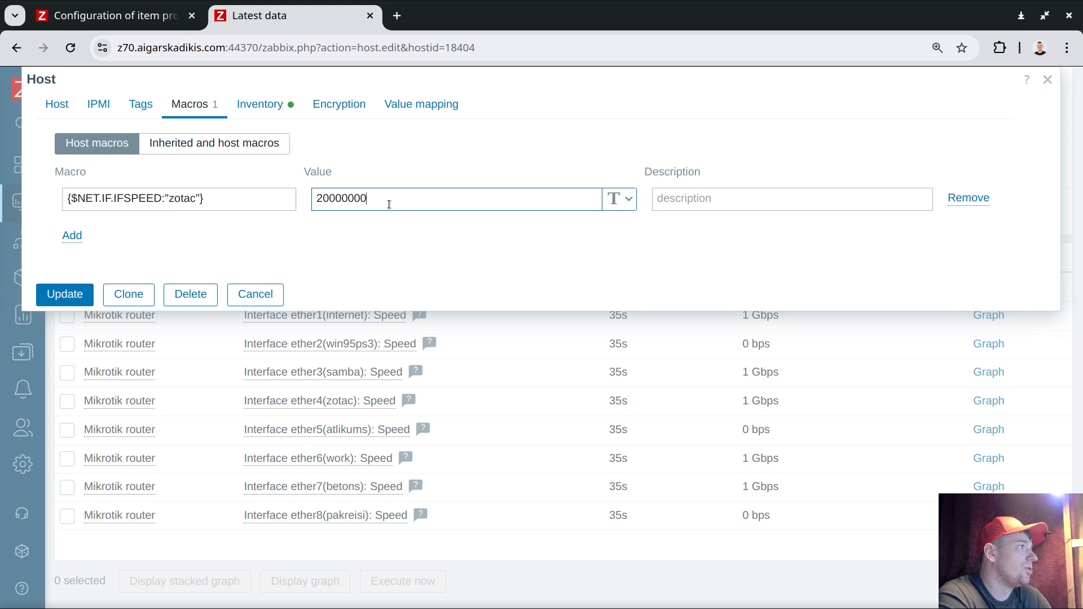
click(64, 294)
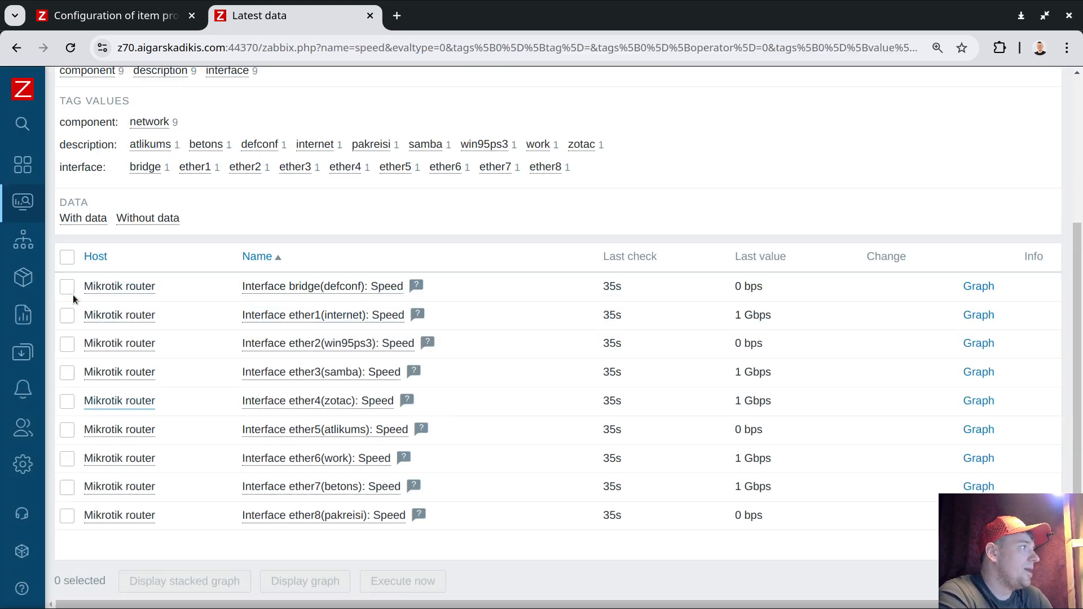
mouse_move(442, 404)
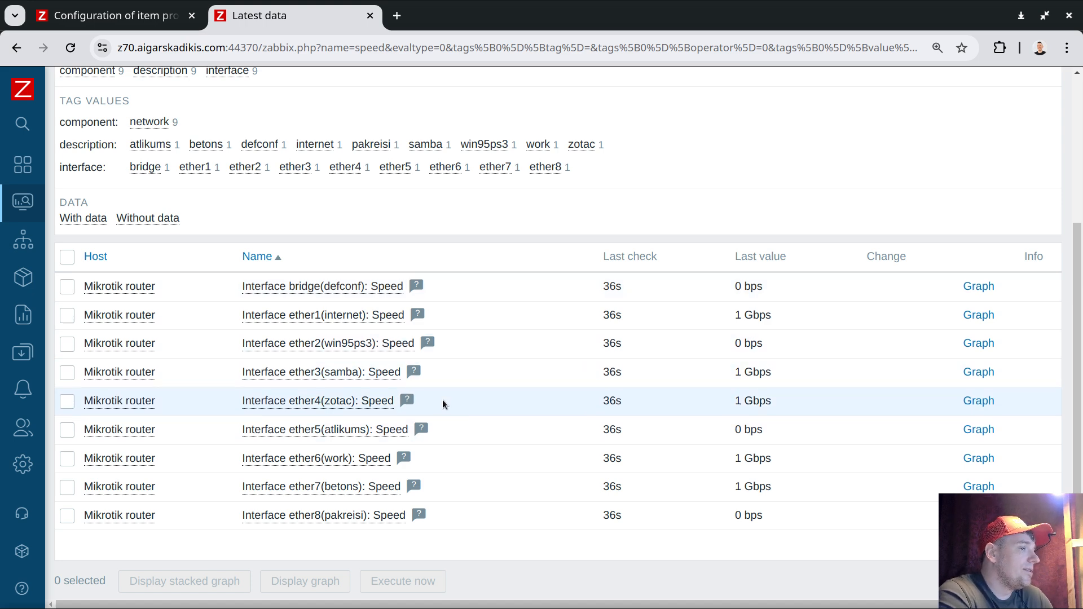
mouse_move(119, 315)
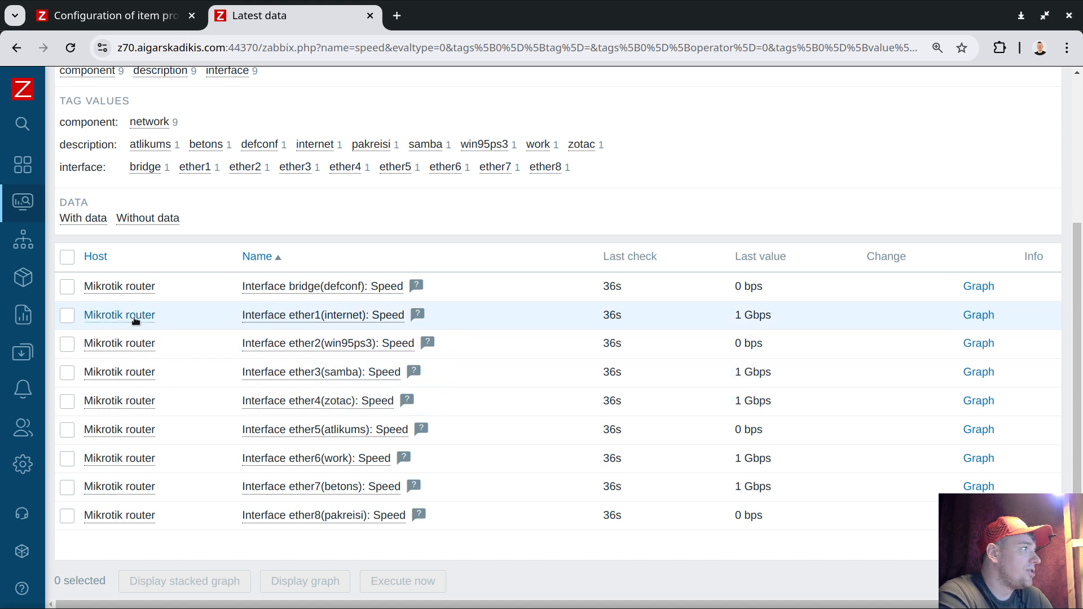
mouse_move(300, 360)
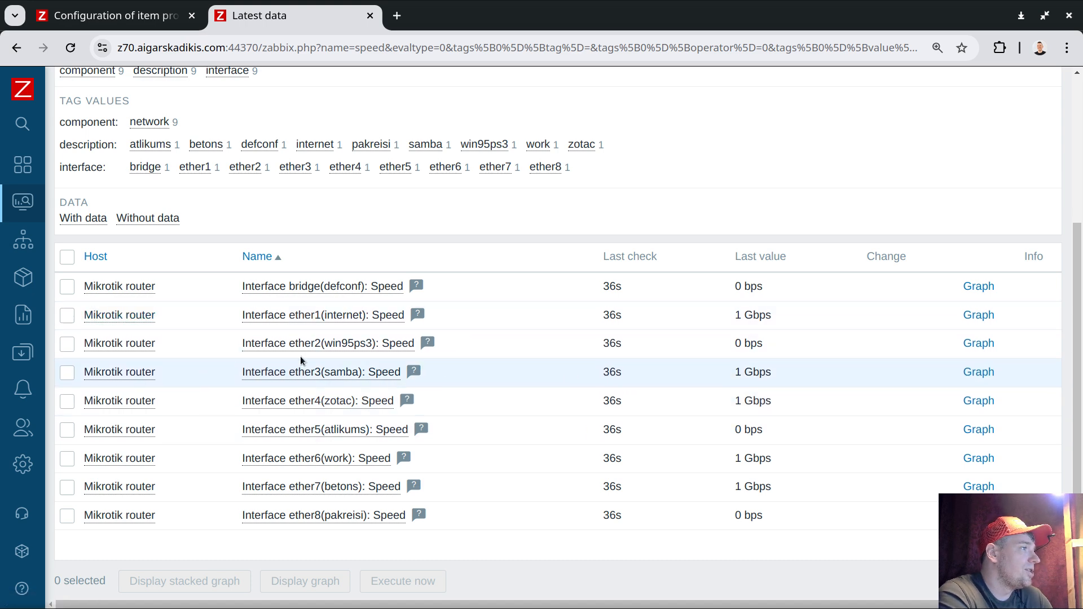
mouse_move(425, 515)
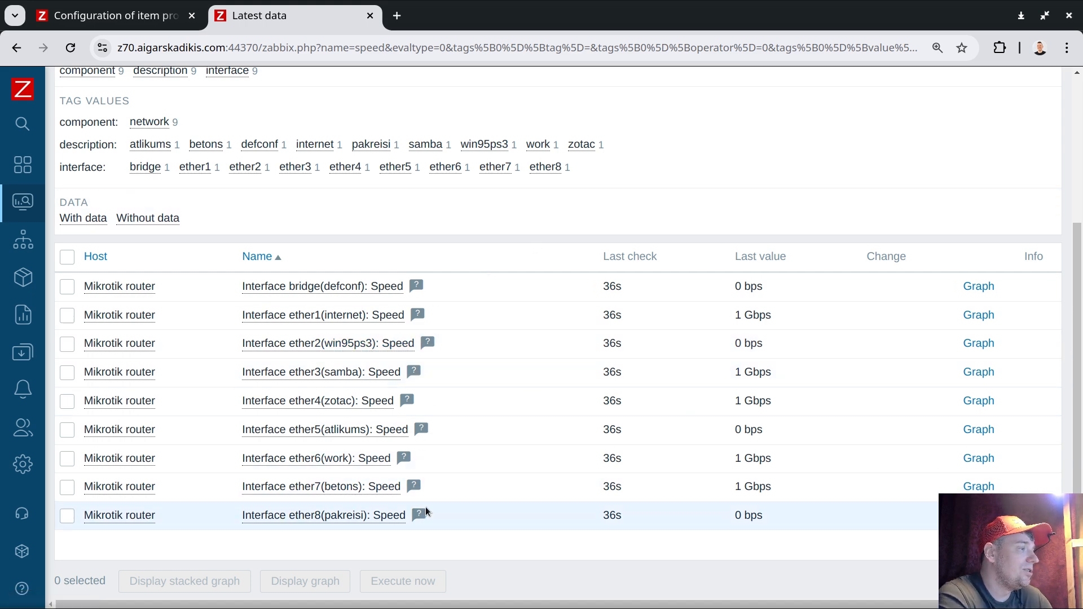
mouse_move(568, 495)
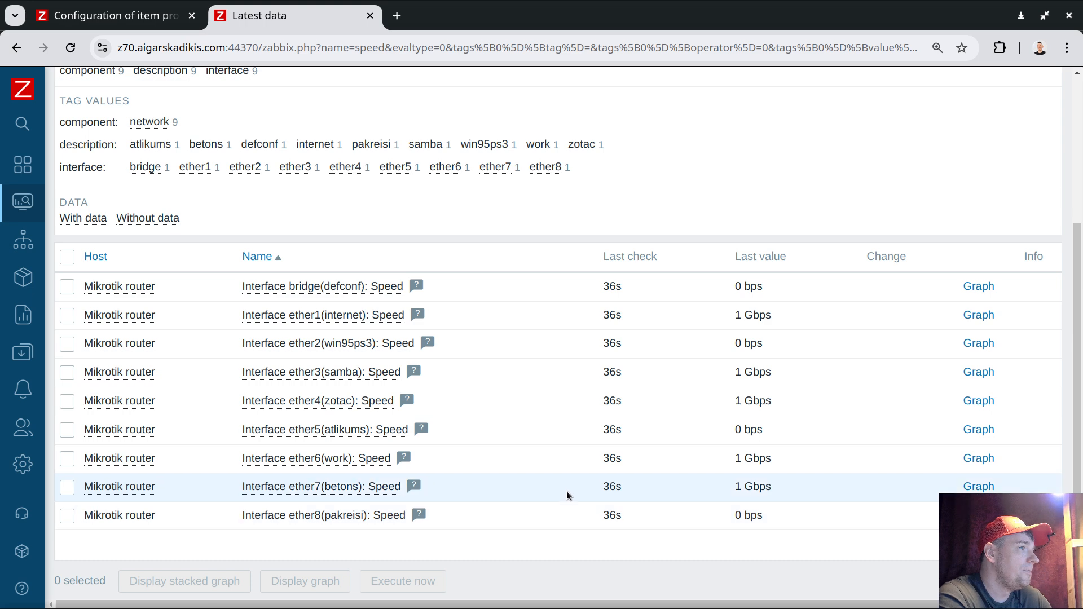
mouse_move(726, 505)
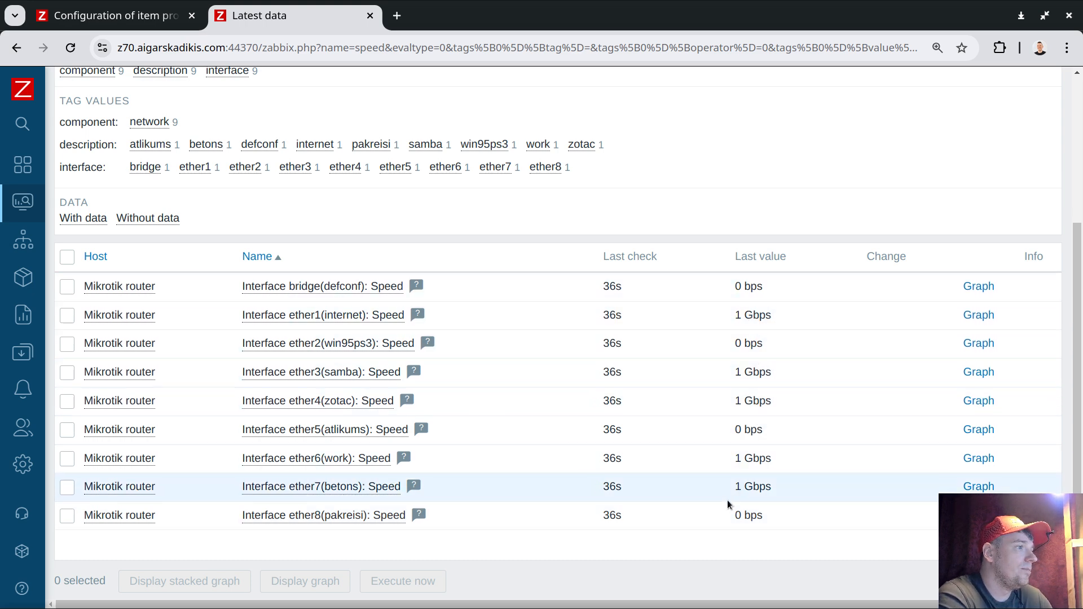
mouse_move(719, 547)
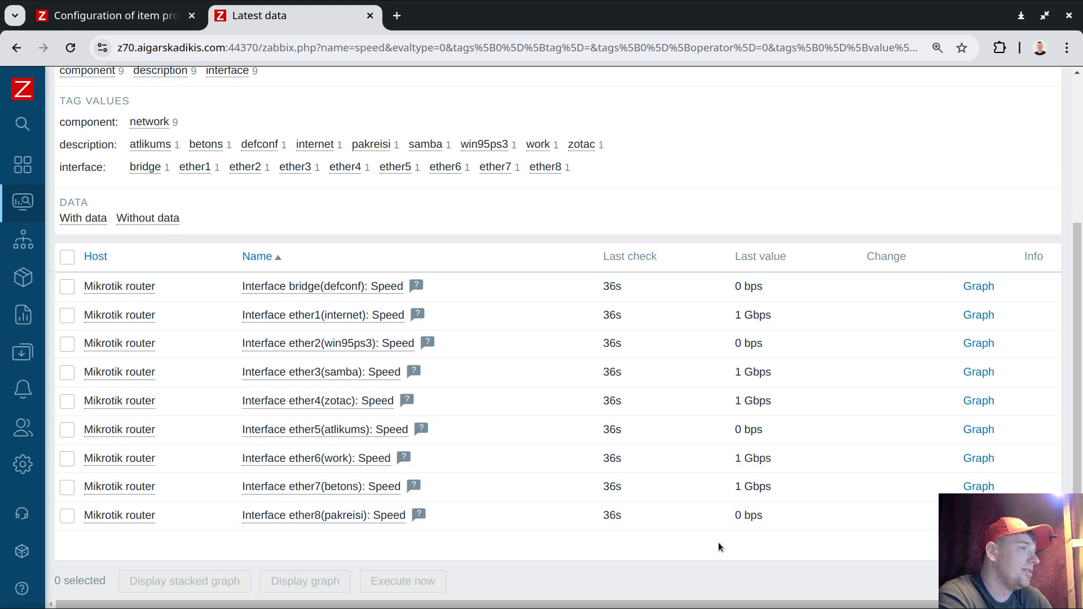
mouse_move(613, 422)
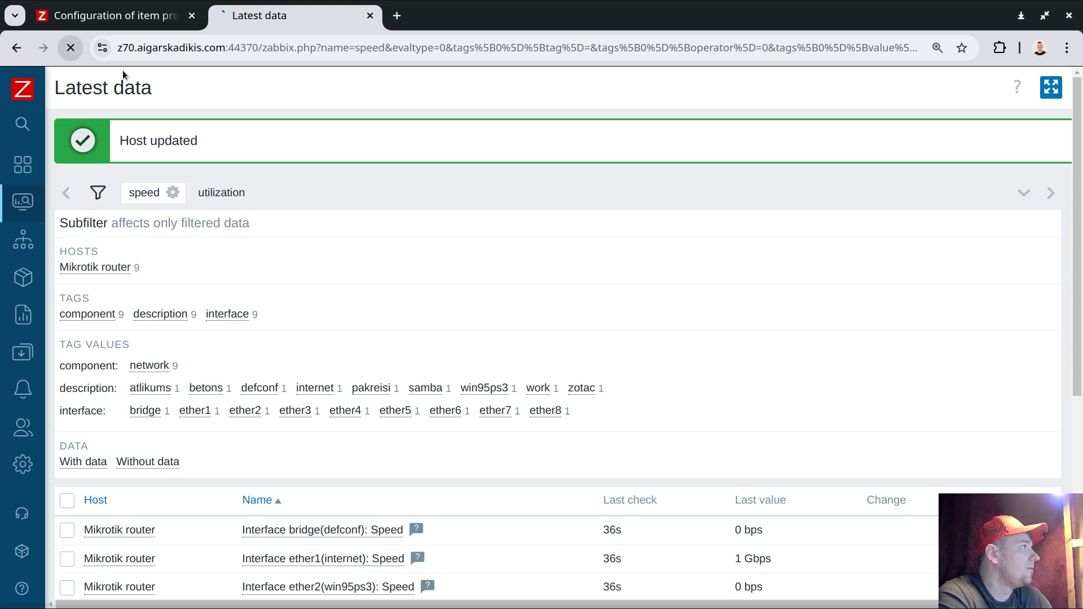
Check Latest data, where ether4(zotac) Speed now reads 20 Mbps.
scroll(down, 3)
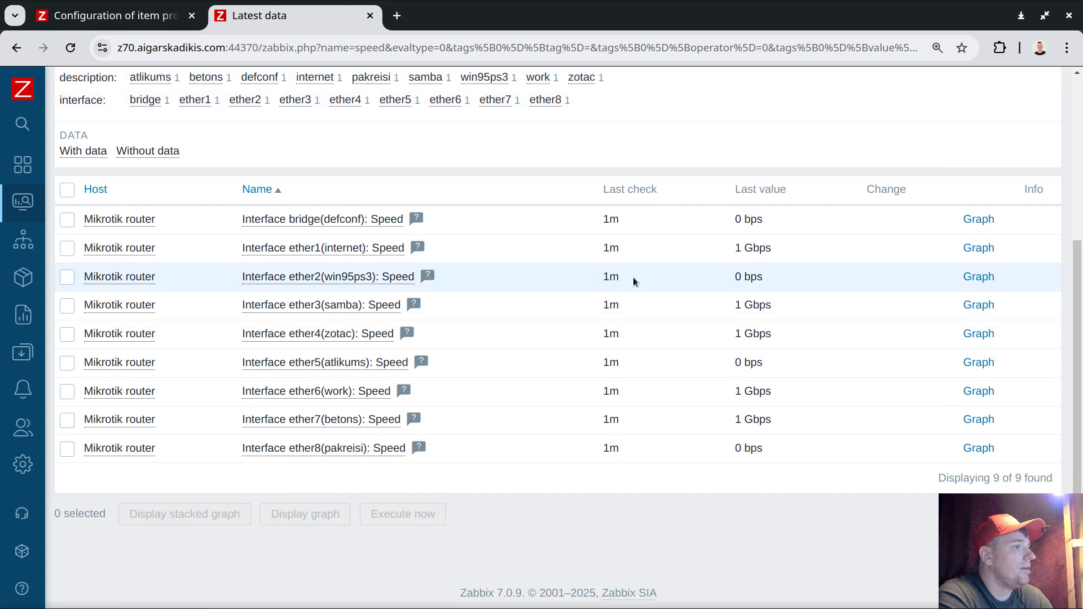
scroll(up, 3)
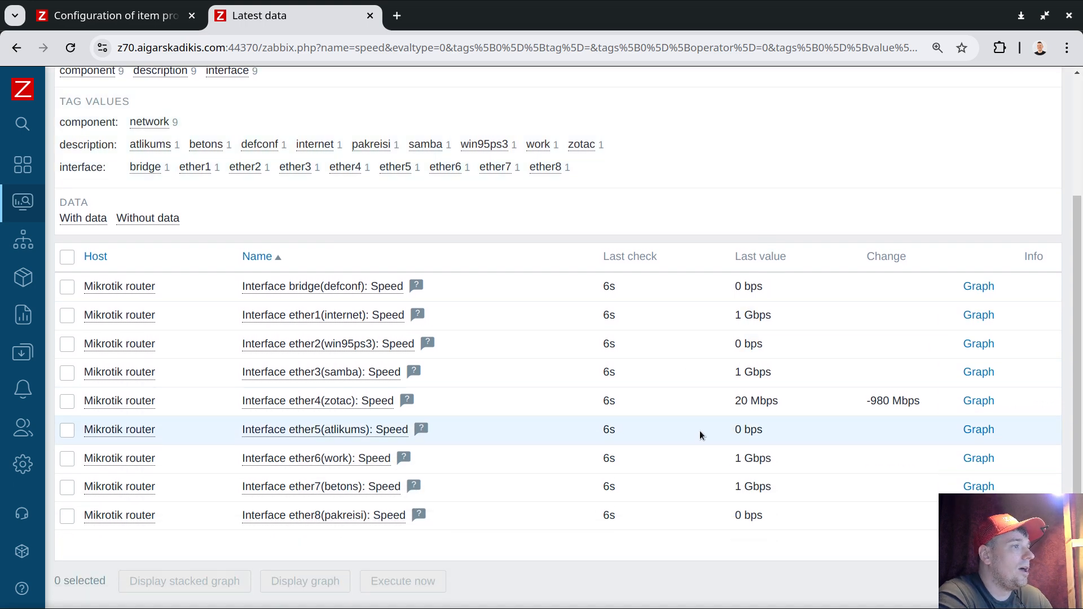
mouse_move(755, 400)
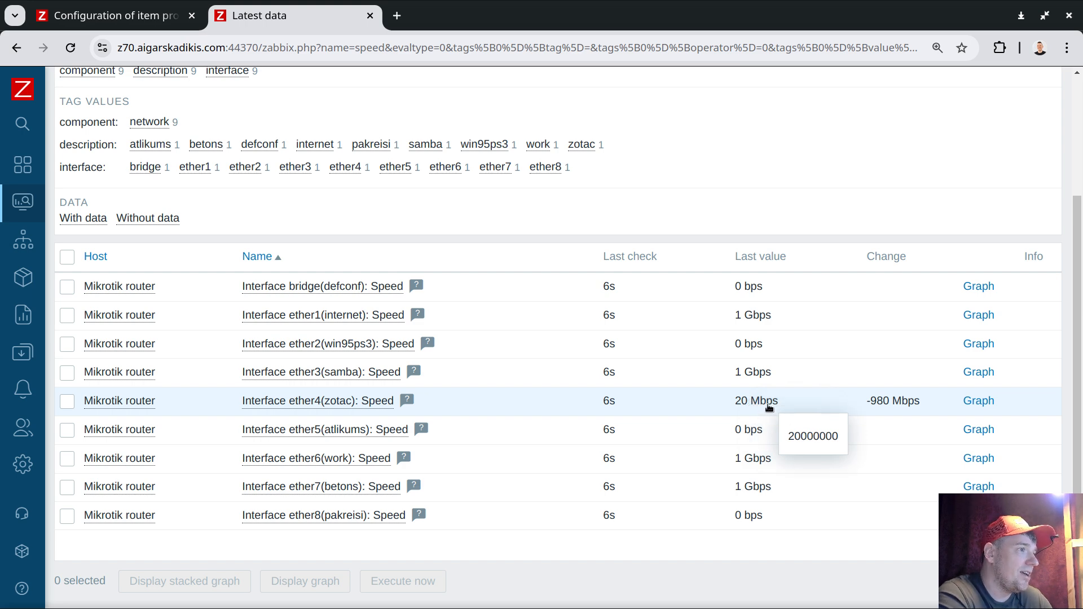
mouse_move(315, 397)
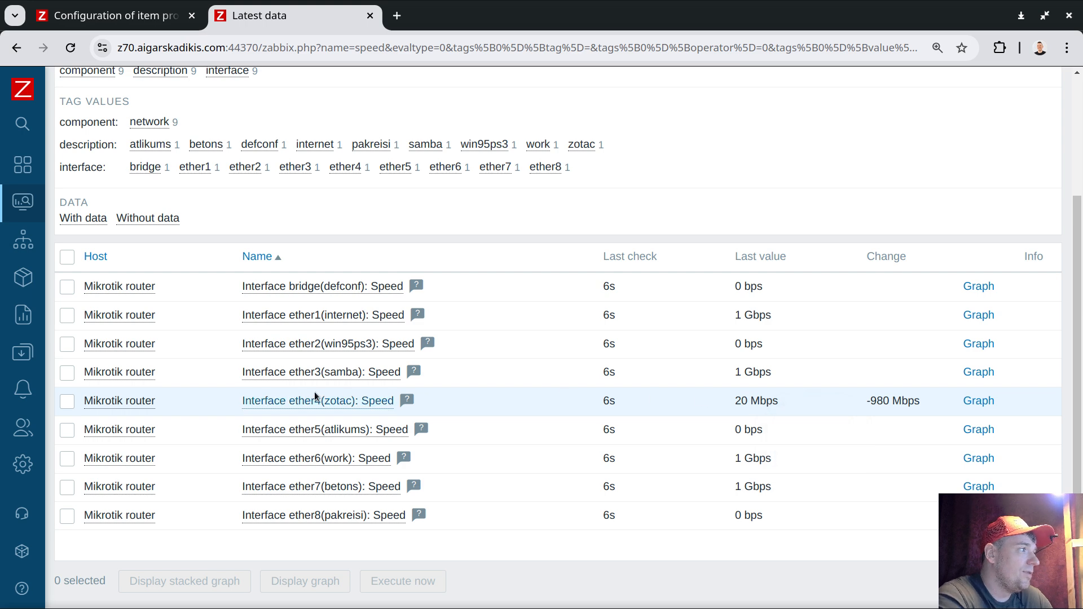
mouse_move(345, 400)
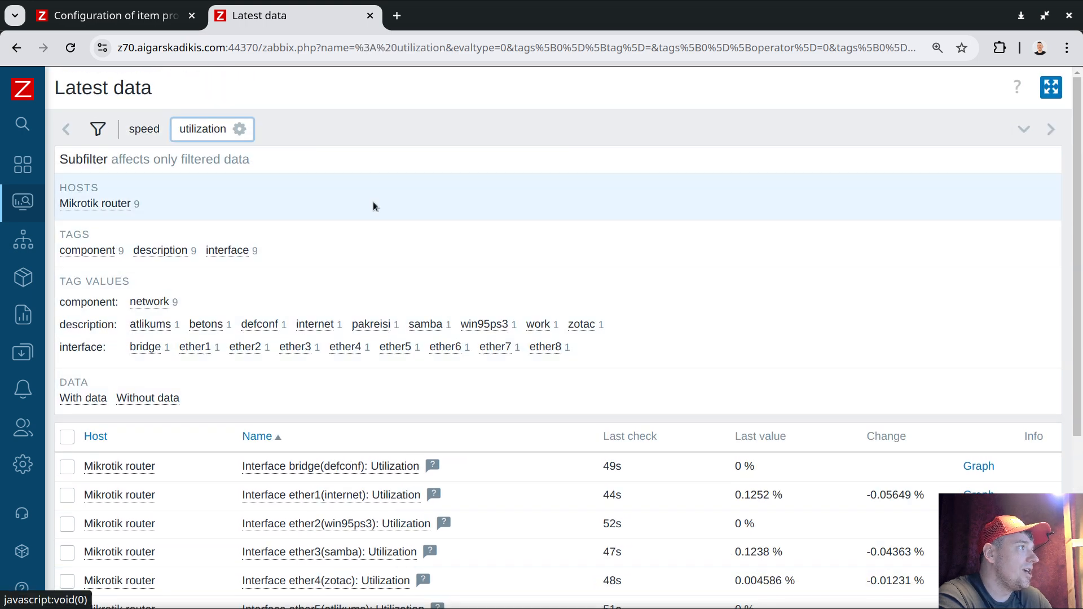
Open the ether4(zotac) Utilization item from Latest data and review its speed-based formula.
scroll(down, 3)
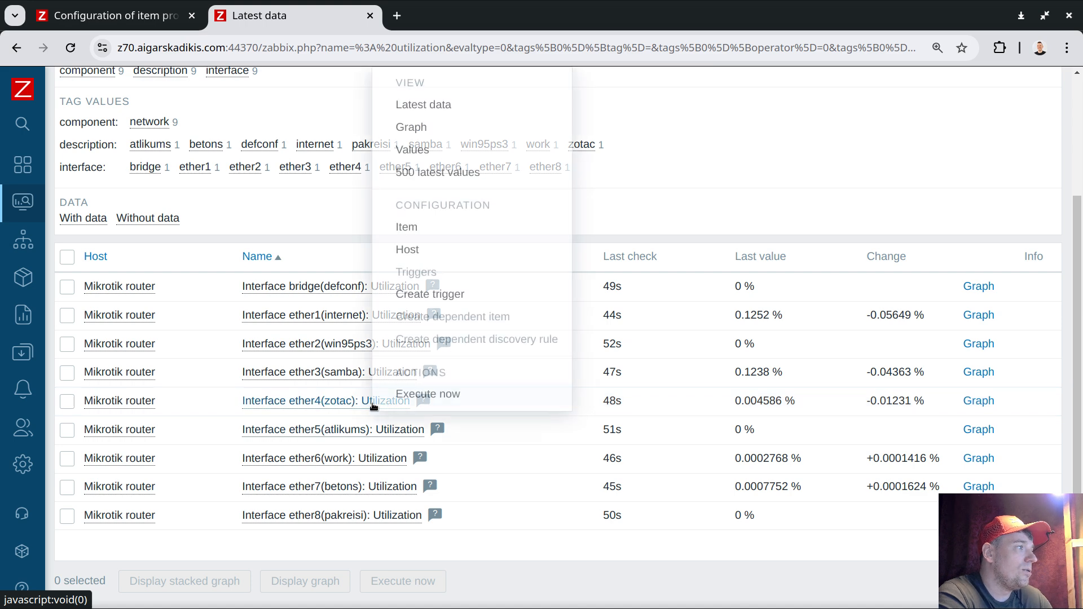
click(406, 227)
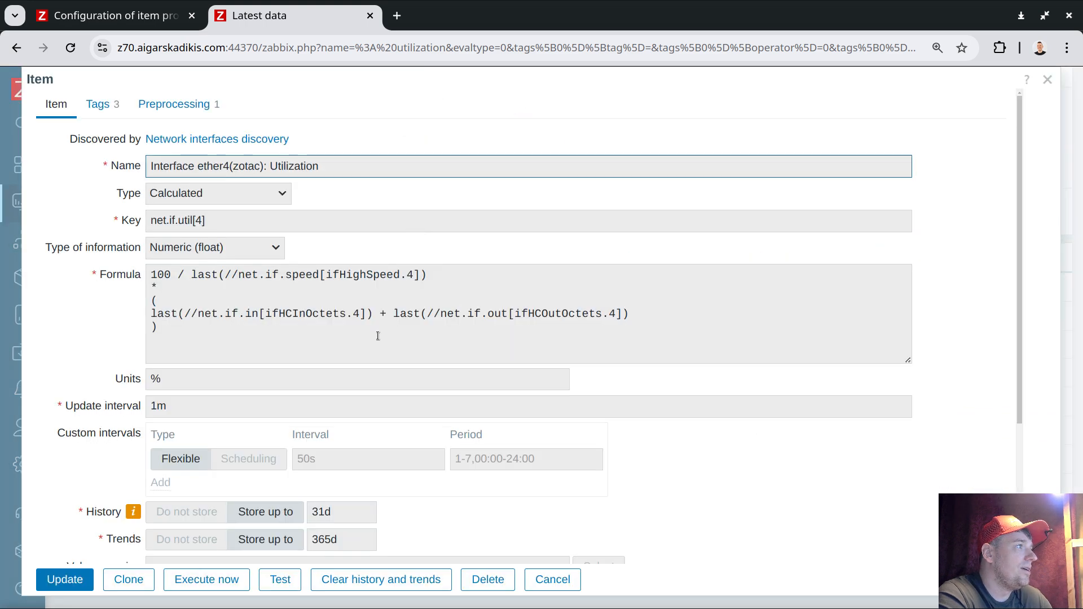
double_click(324, 275)
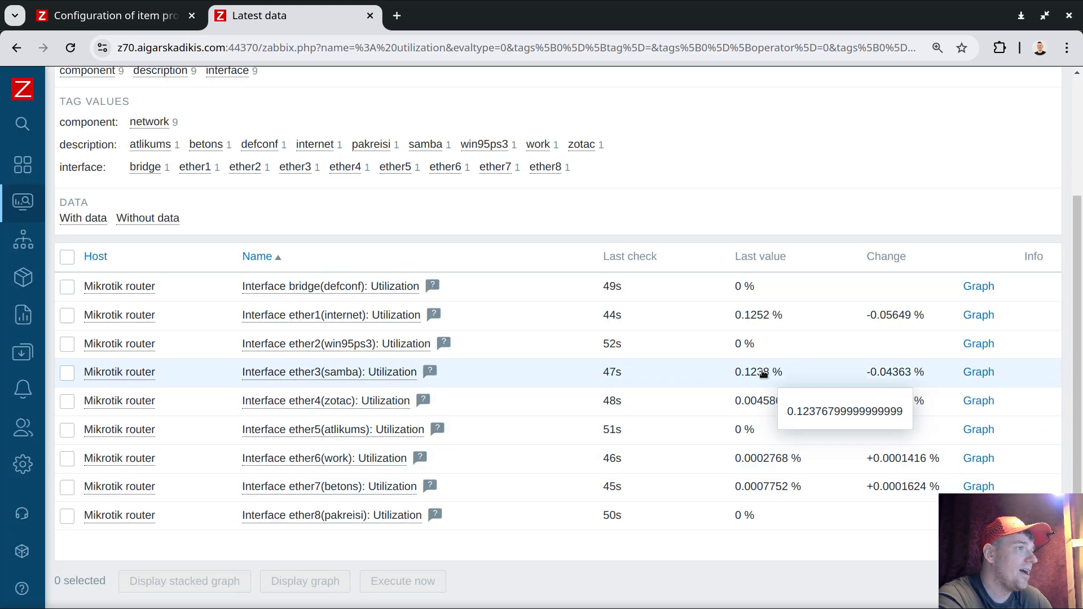
mouse_move(758, 406)
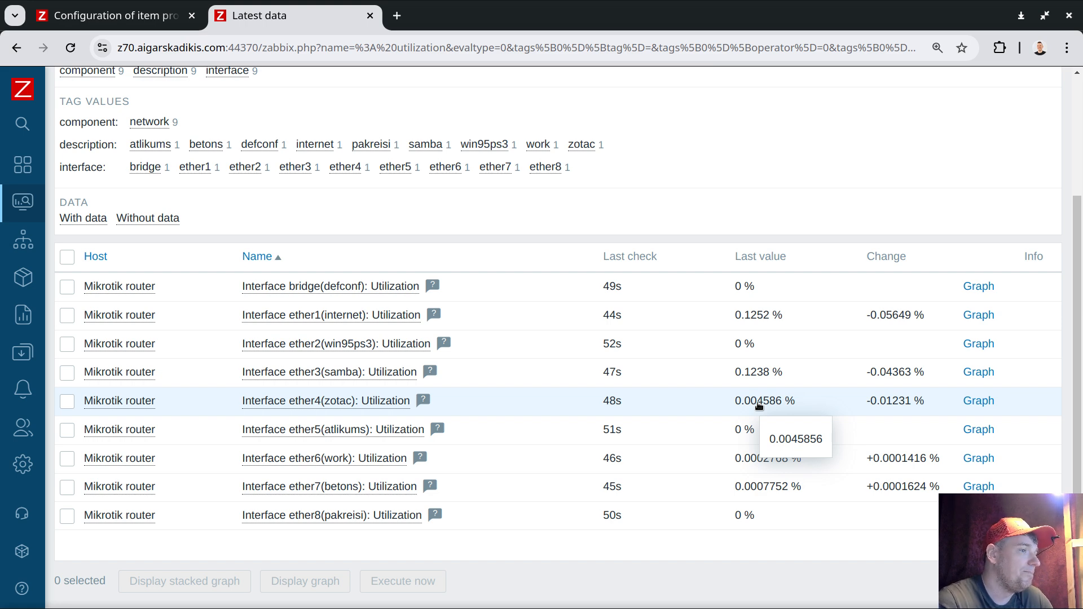
mouse_move(749, 372)
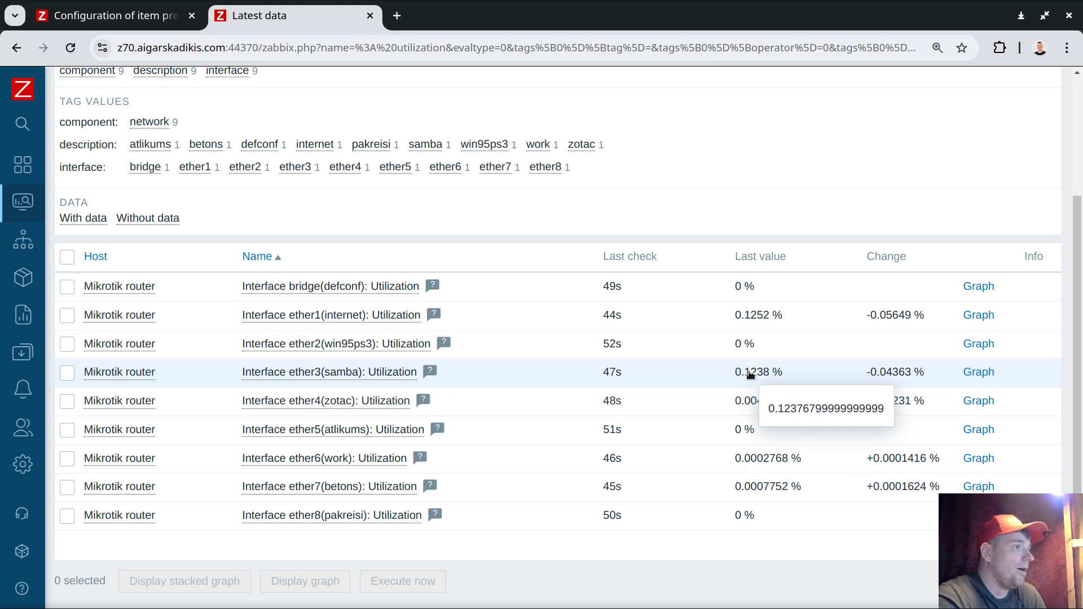
mouse_move(704, 385)
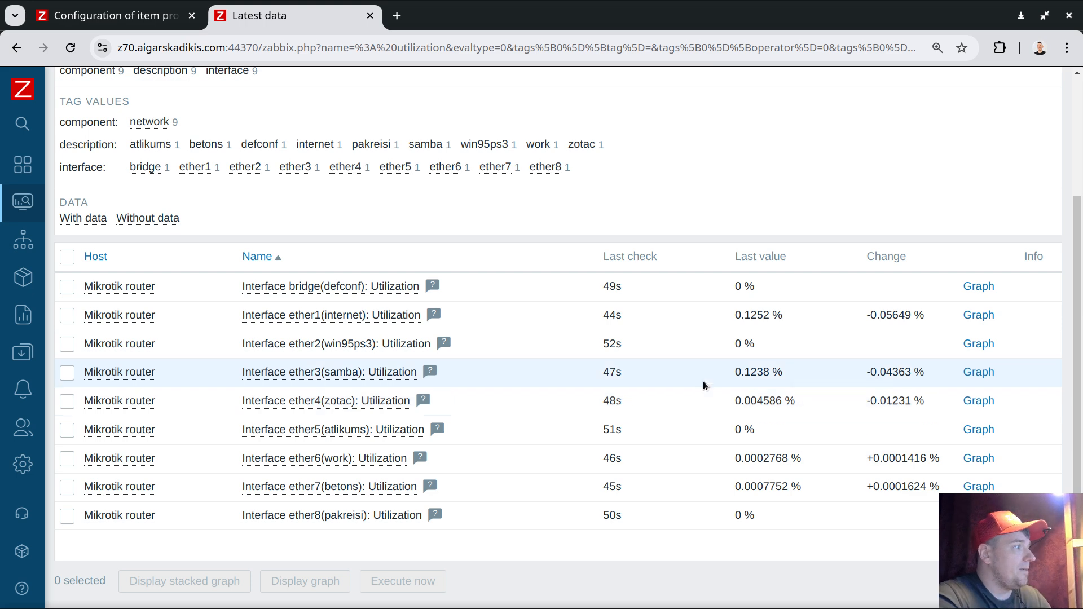
mouse_move(237, 279)
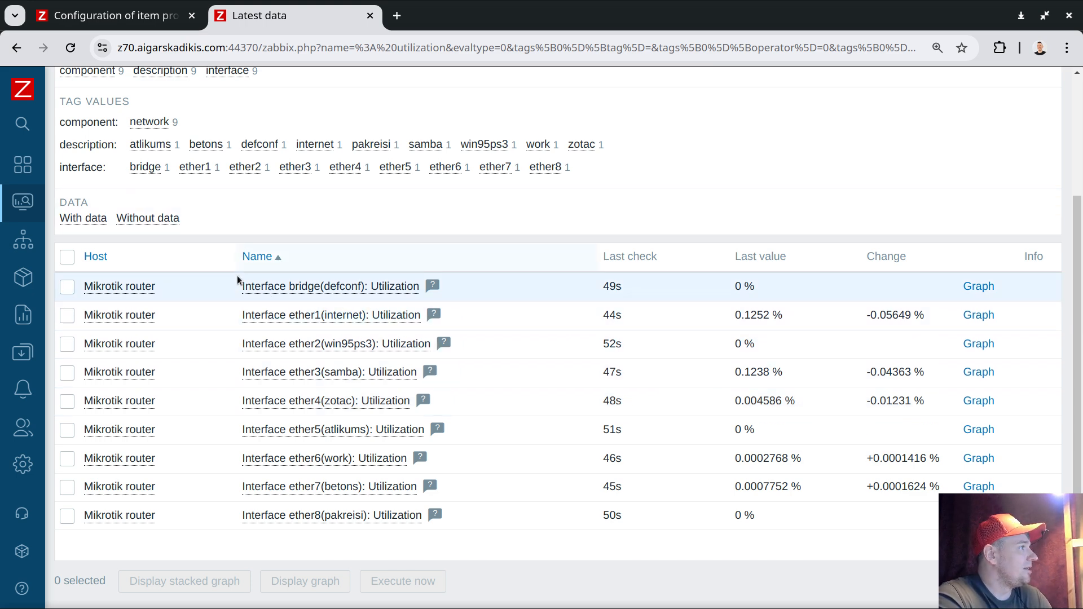
mouse_move(270, 311)
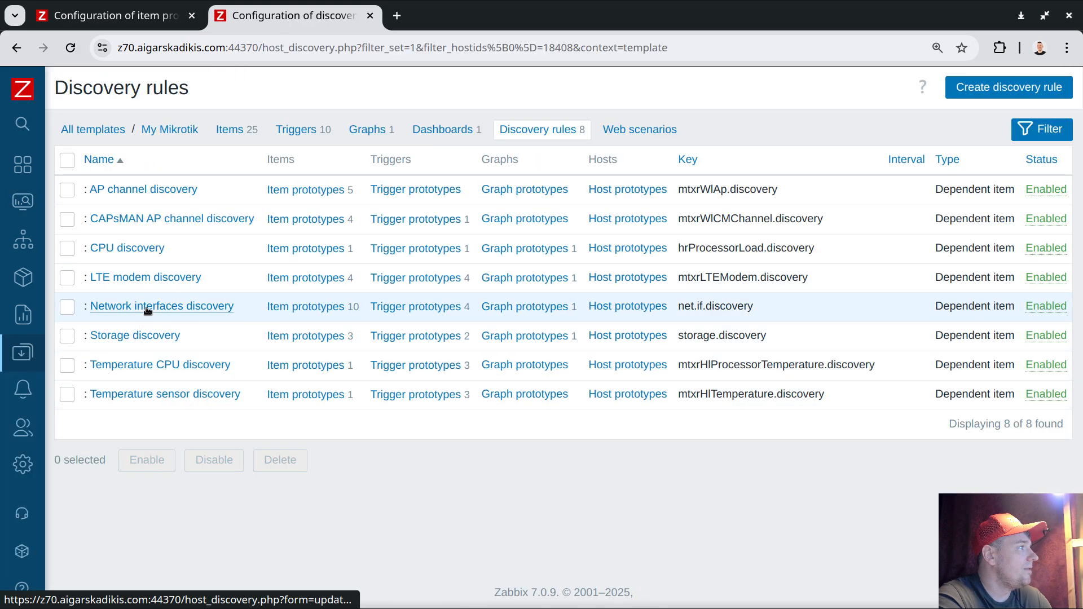
Add a 1h discard-unchanged-with-heartbeat preprocessing step to Network interfaces discovery and update it.
click(162, 306)
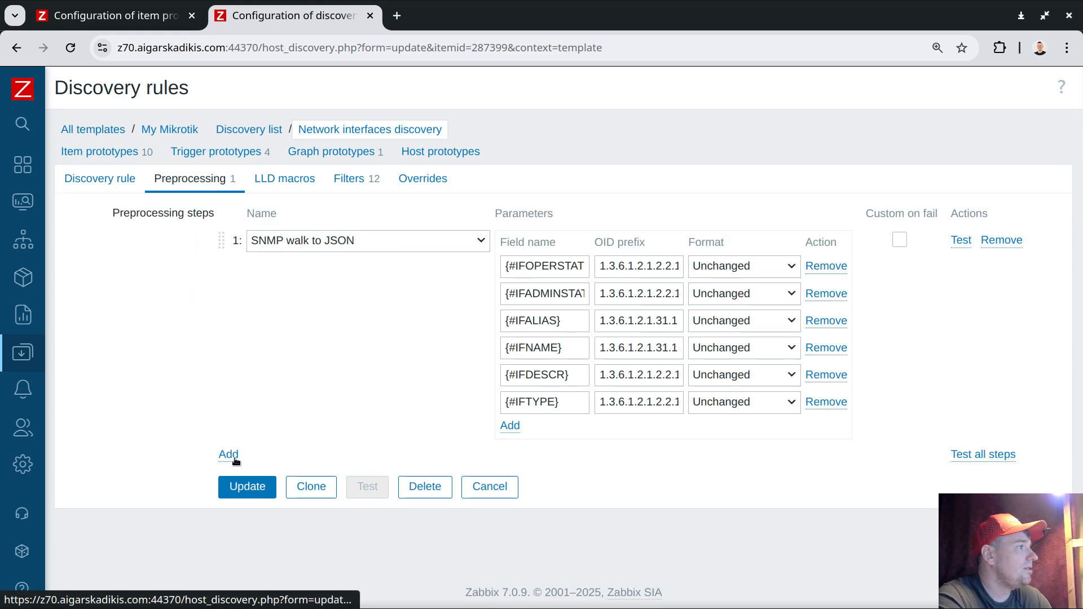
click(228, 453)
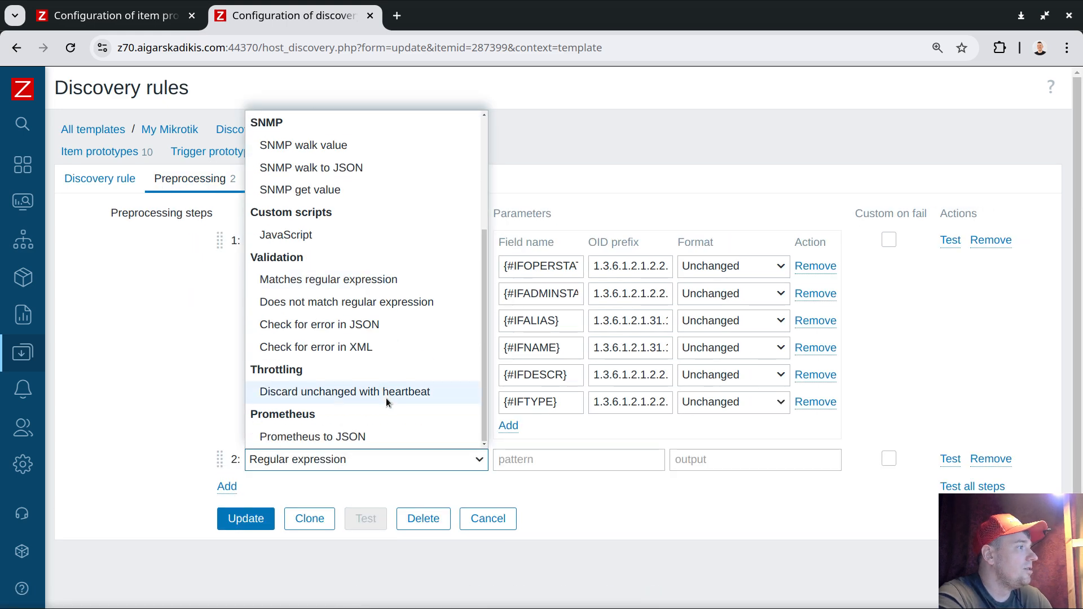
click(344, 391)
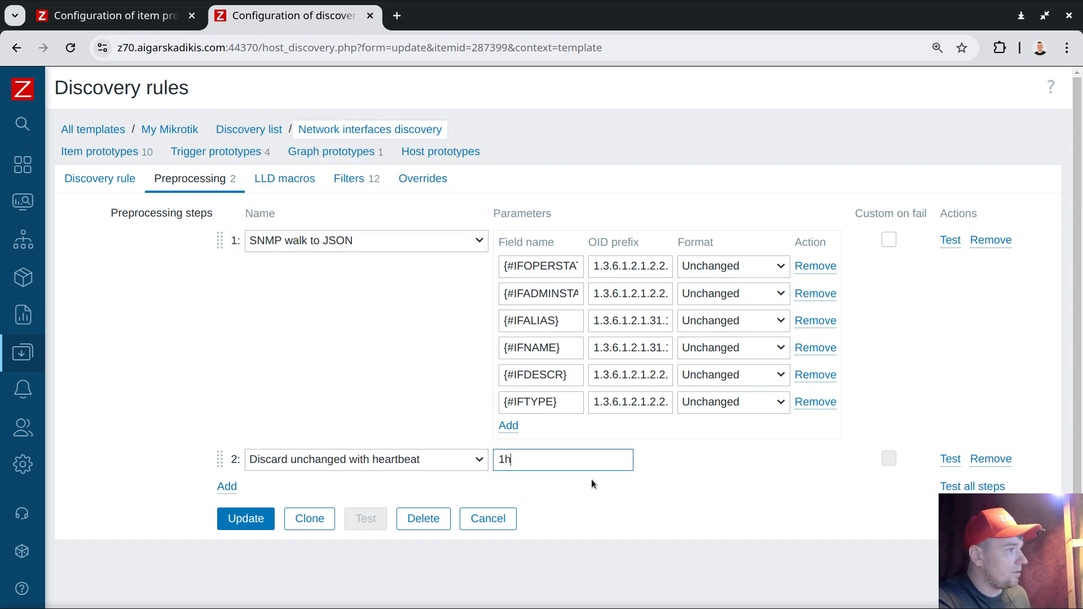
mouse_move(711, 483)
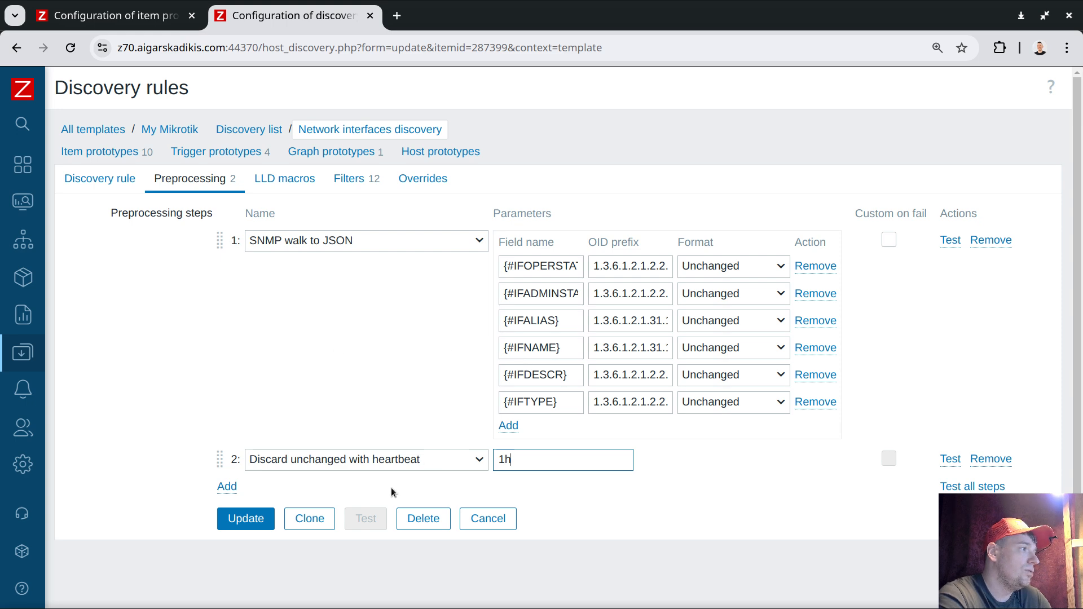
click(245, 519)
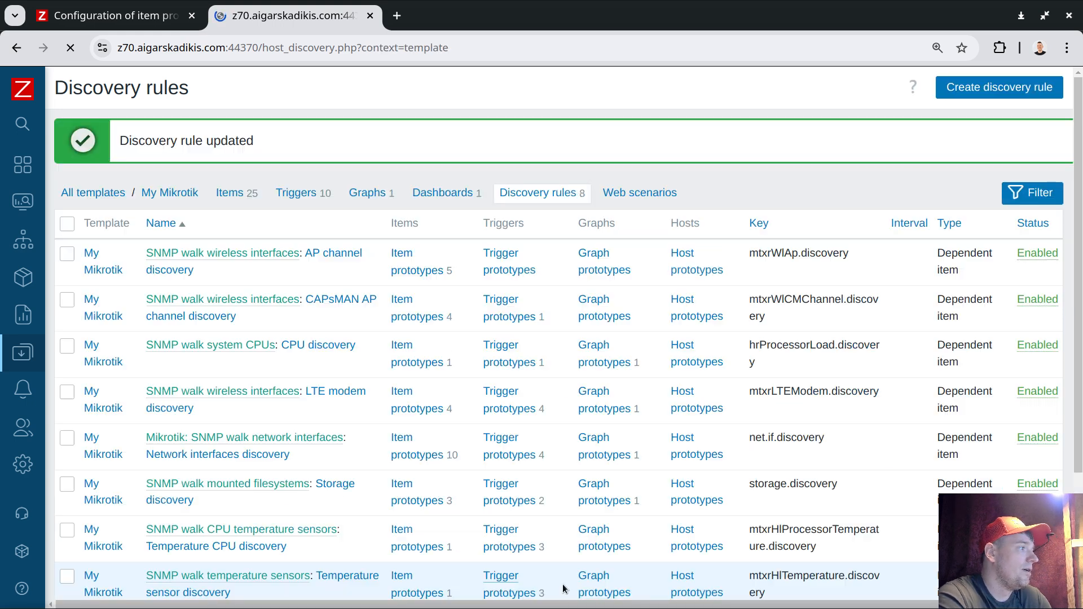